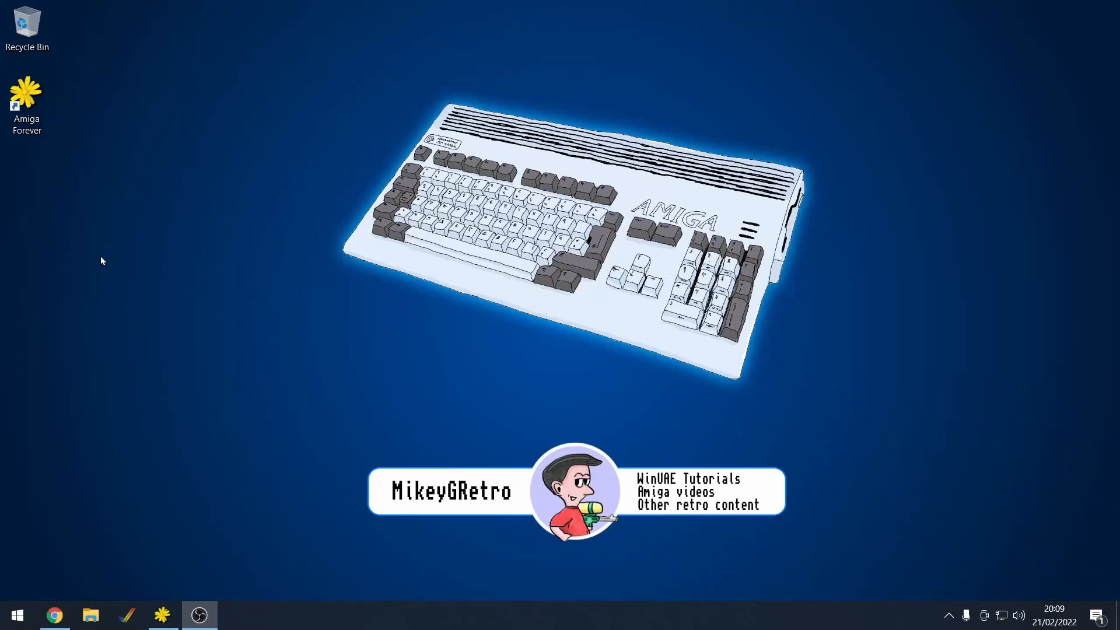
{"action": "mouse_move", "coordinate": [178, 540]}
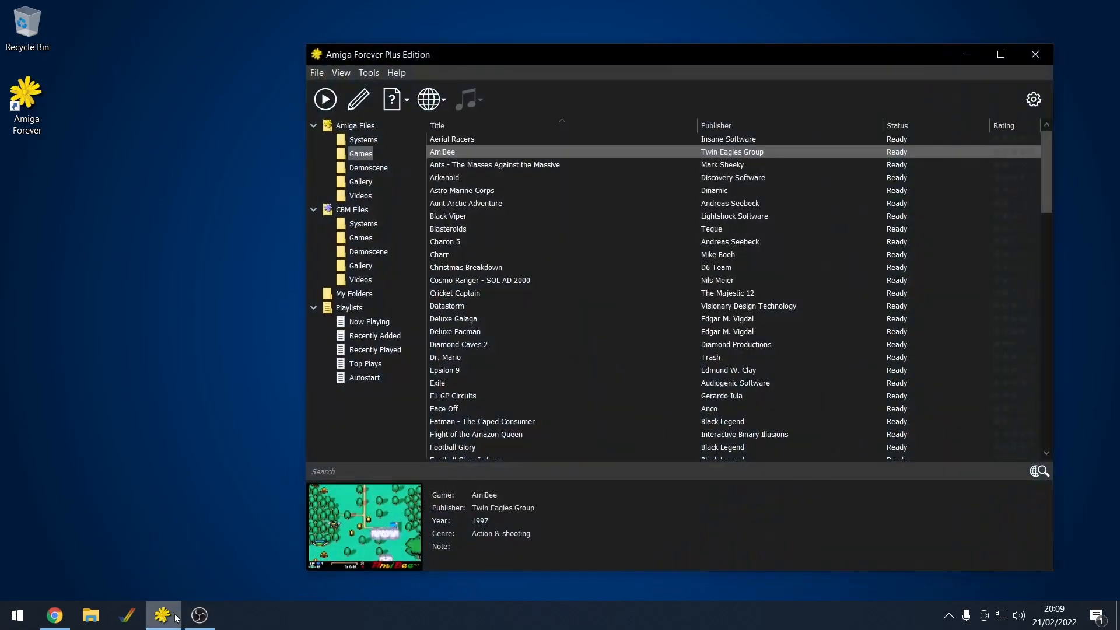
{"action": "mouse_move", "coordinate": [560, 84]}
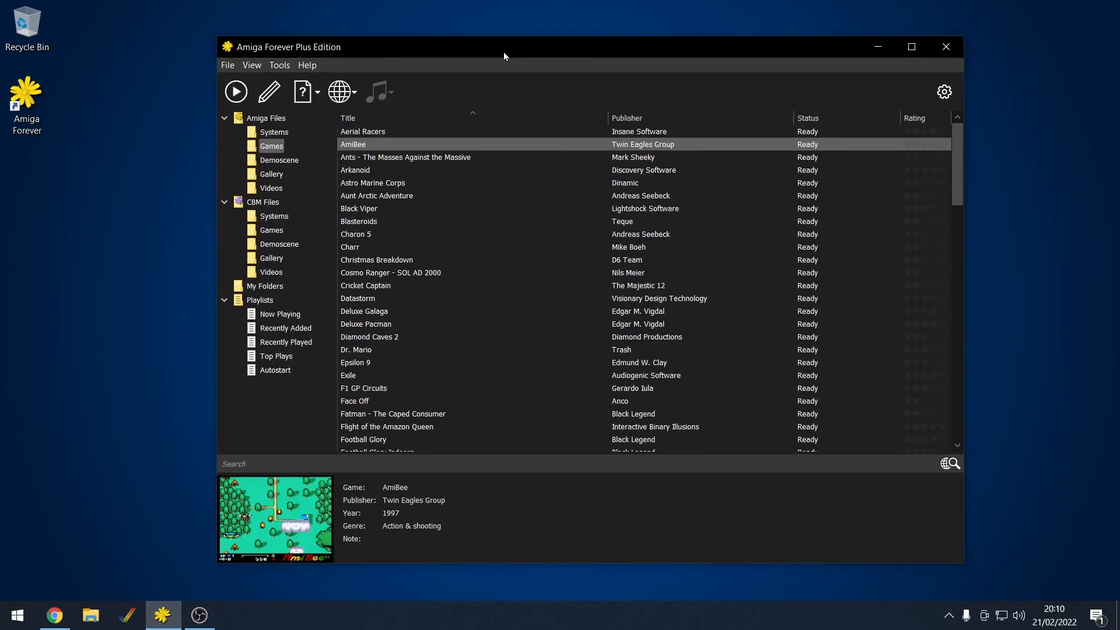
{"action": "mouse_move", "coordinate": [332, 73]}
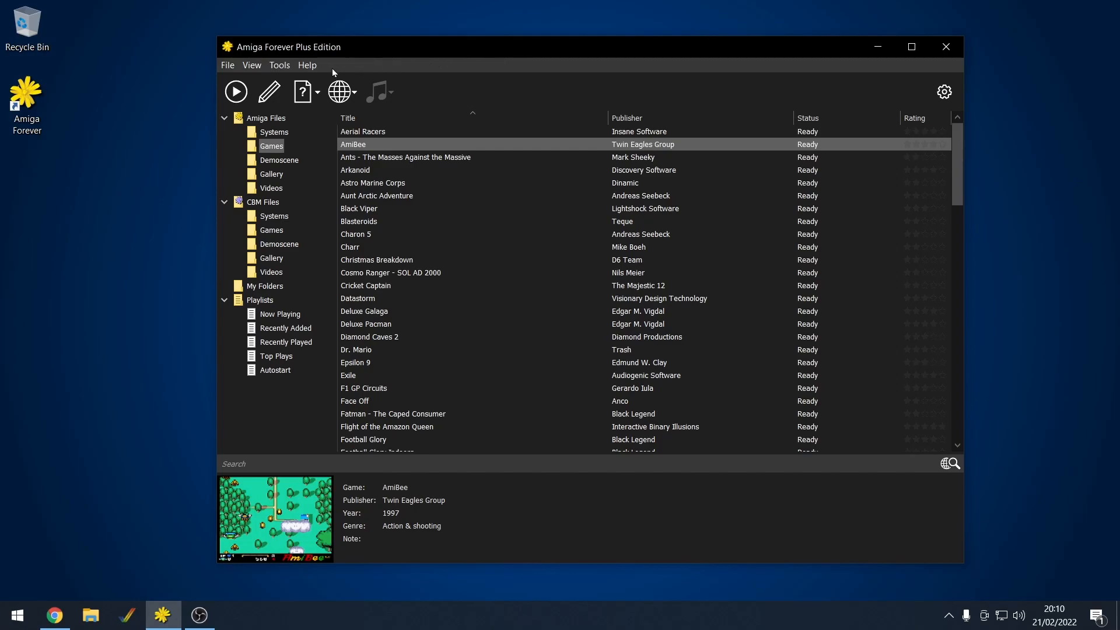
Step: Check Amiga Forever's About box for version 9.2.13.0 and lifetime free updates
{"action": "left_click", "coordinate": [308, 65]}
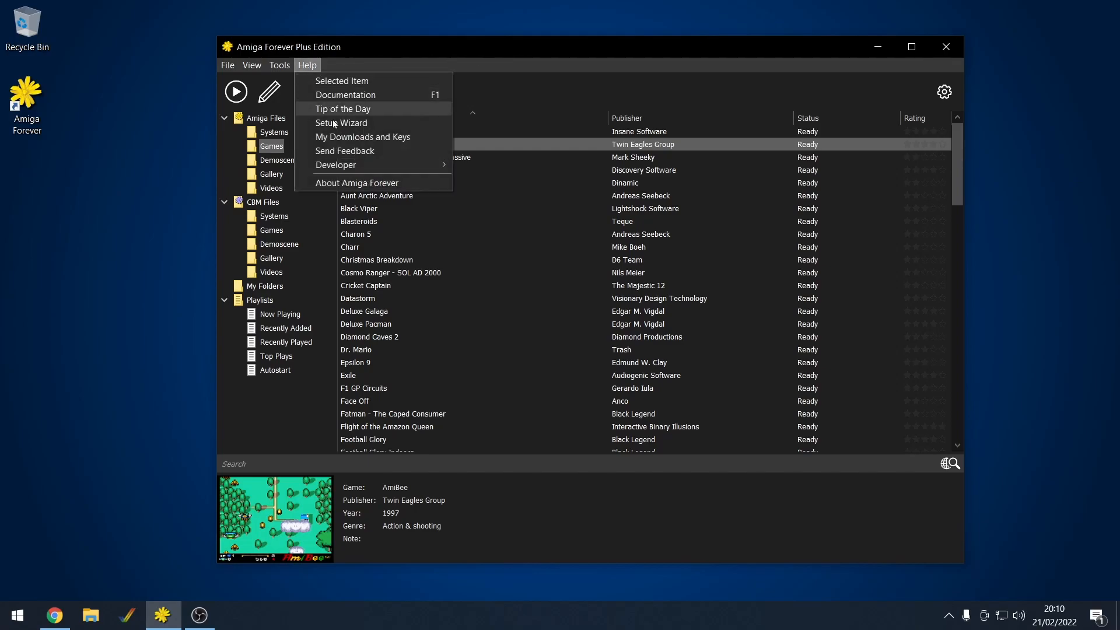
{"action": "left_click", "coordinate": [357, 183]}
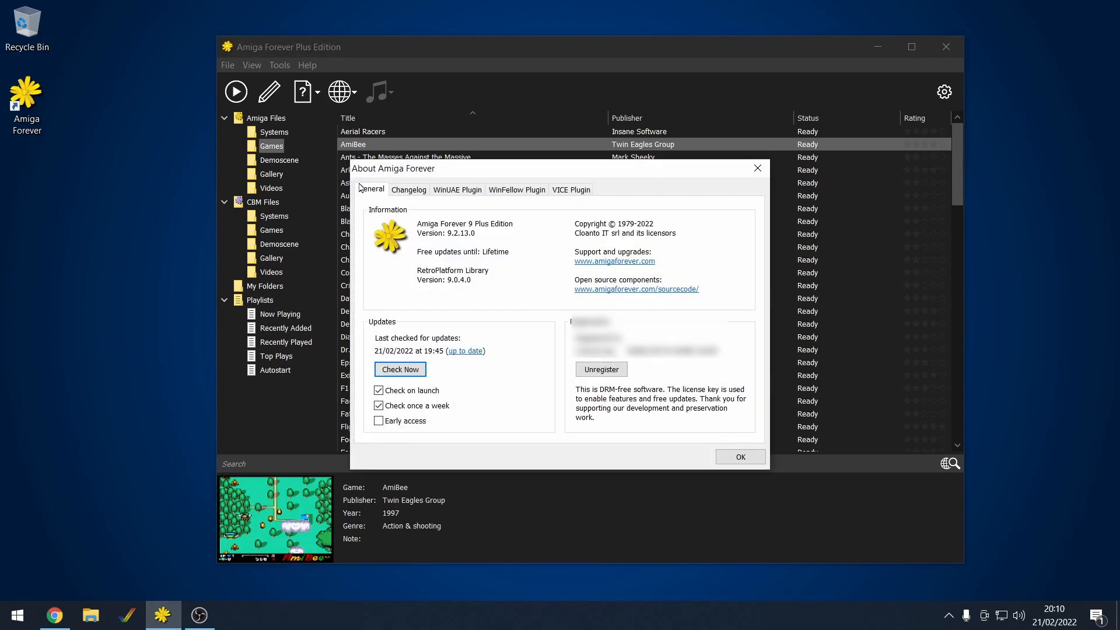
{"action": "left_click", "coordinate": [739, 456]}
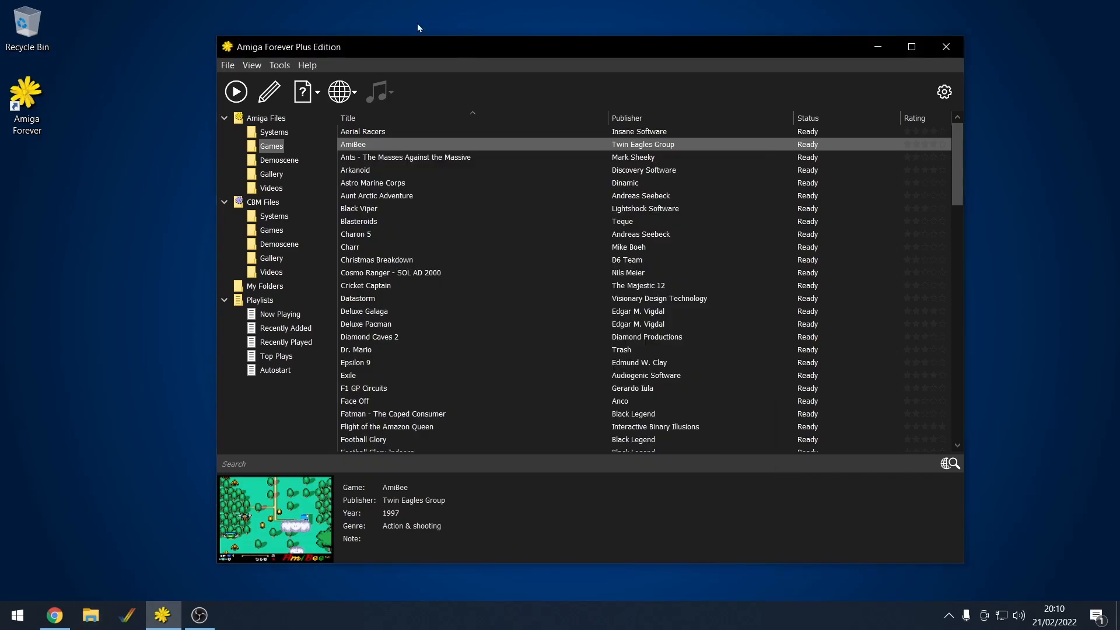
{"action": "mouse_move", "coordinate": [308, 65]}
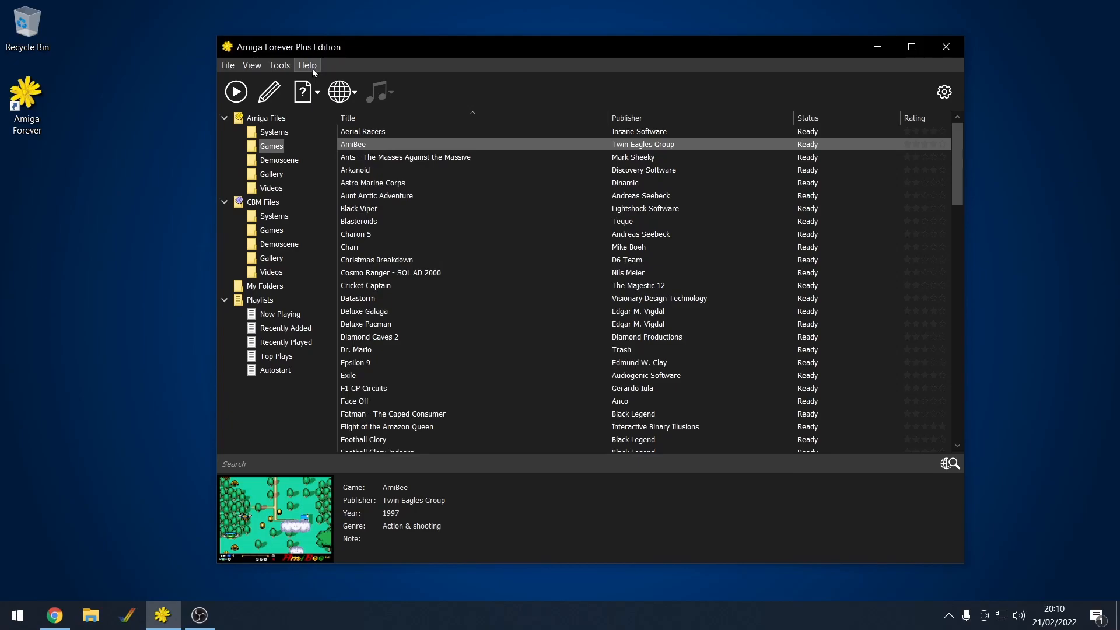
{"action": "left_click", "coordinate": [308, 65]}
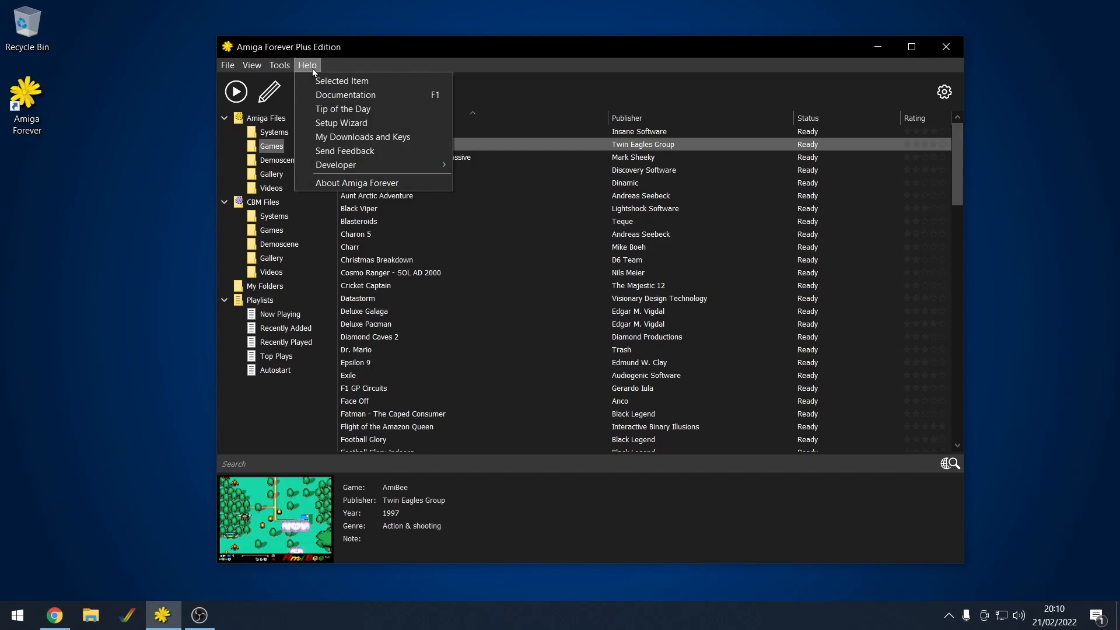
Step: Launch the Setup Wizard and advance past View Options to Integration Options
{"action": "left_click", "coordinate": [341, 123]}
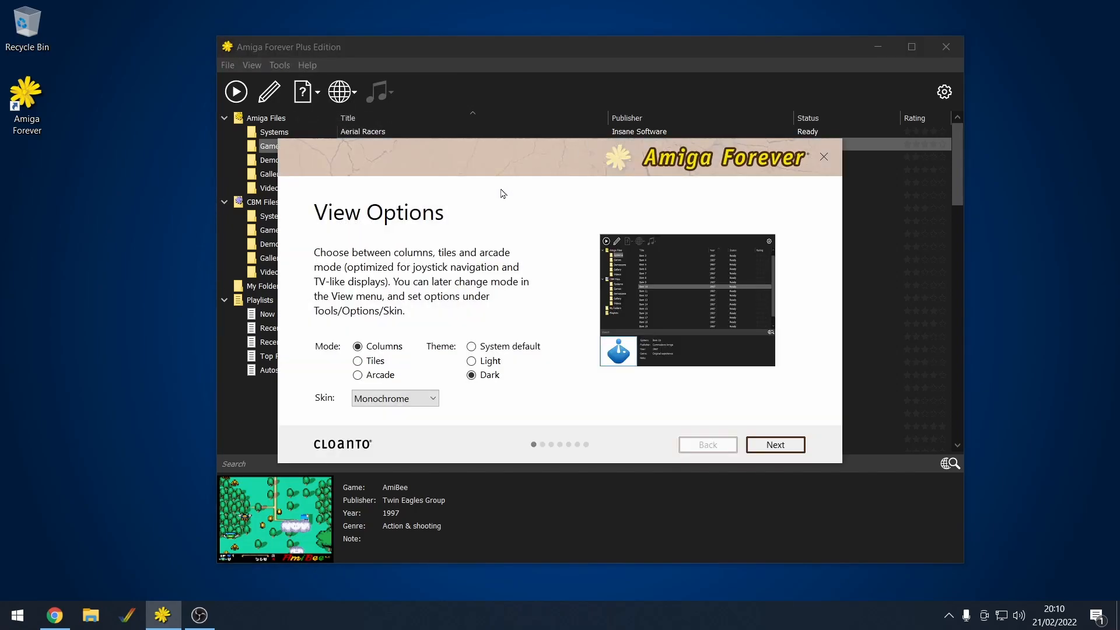
{"action": "mouse_move", "coordinate": [496, 305]}
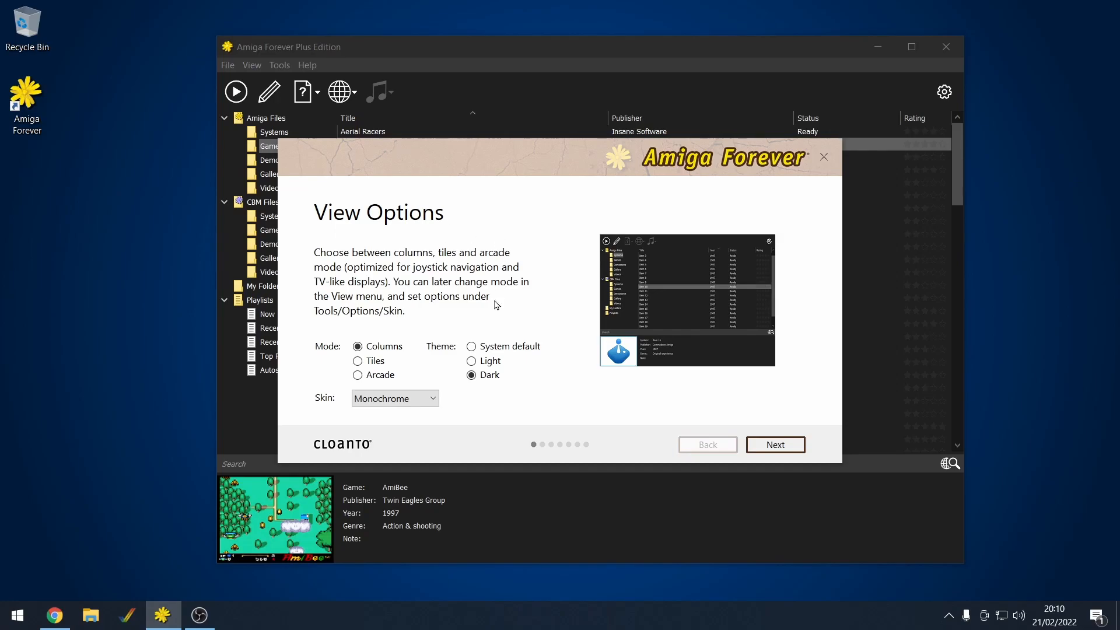
{"action": "mouse_move", "coordinate": [629, 248]}
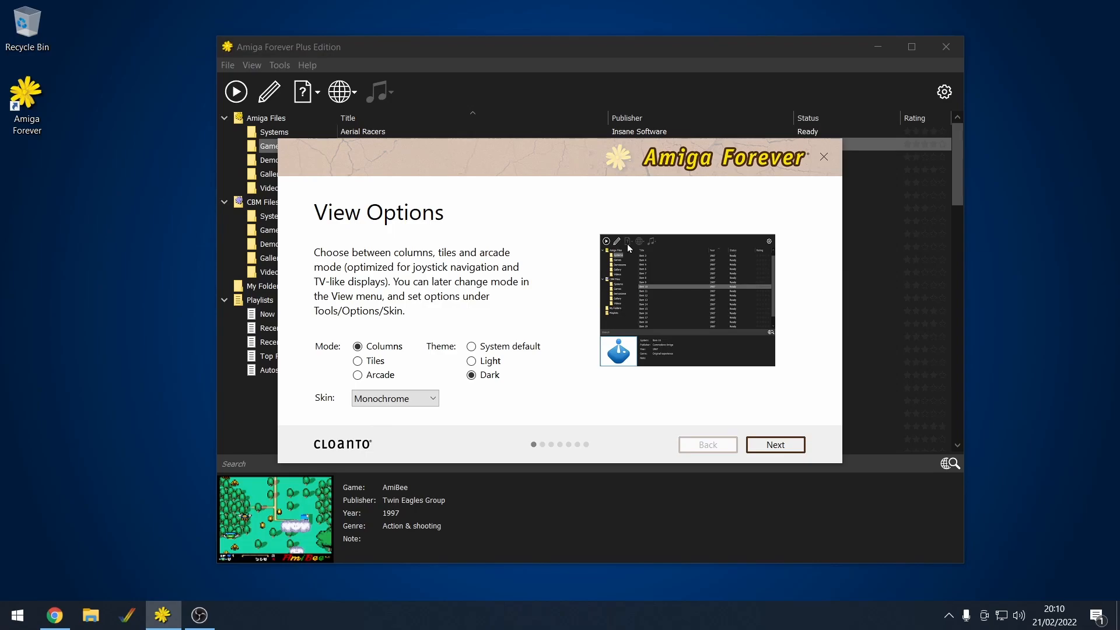
{"action": "mouse_move", "coordinate": [563, 391]}
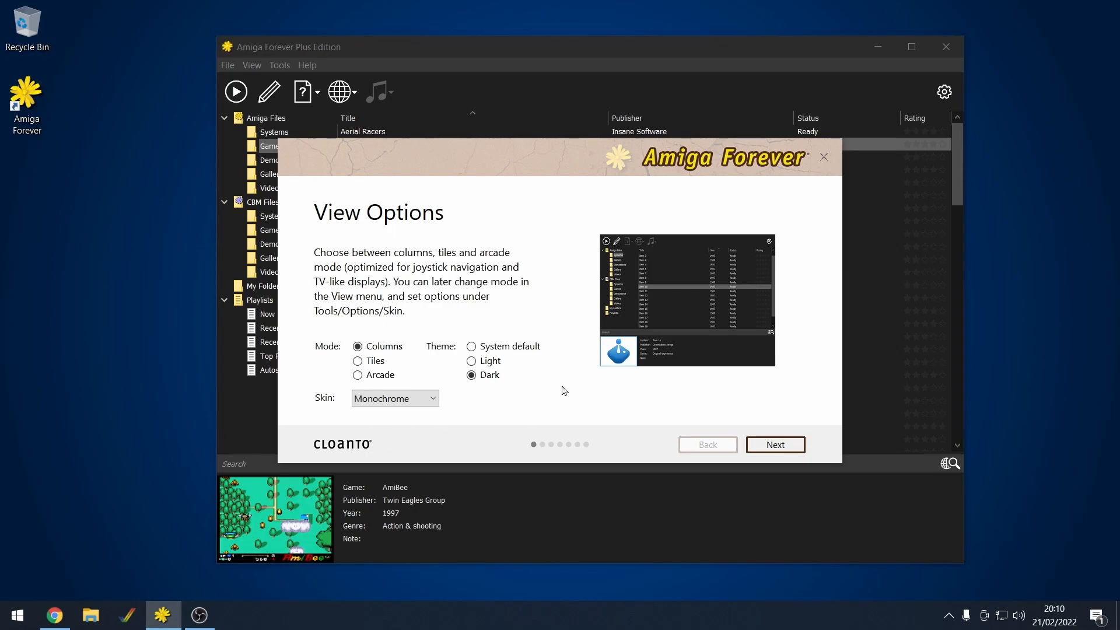
{"action": "mouse_move", "coordinate": [460, 370]}
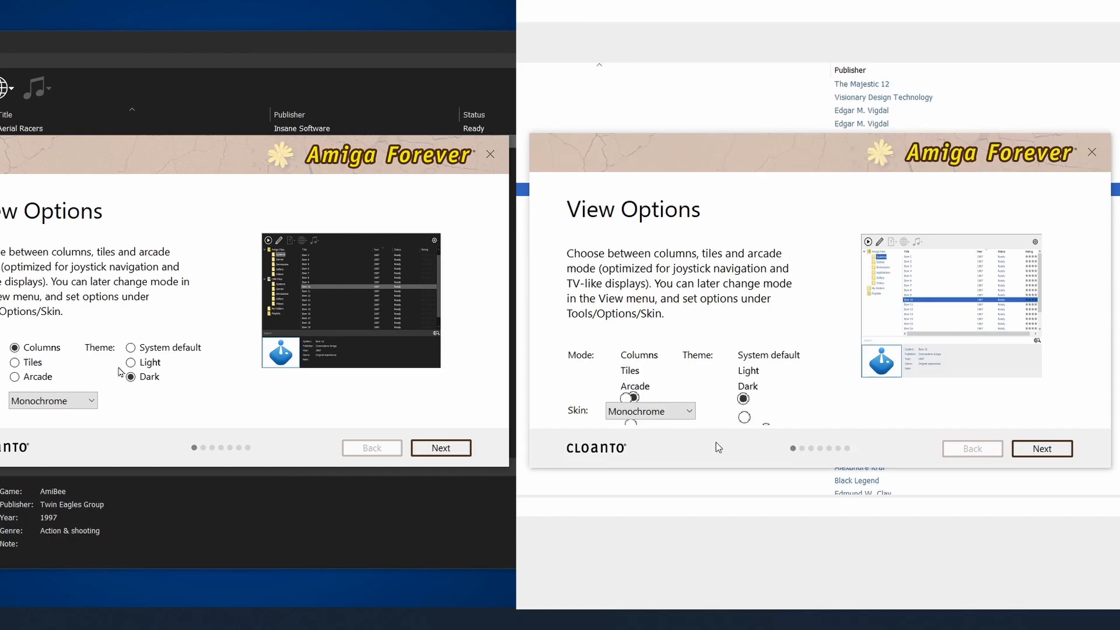
{"action": "mouse_move", "coordinate": [642, 370]}
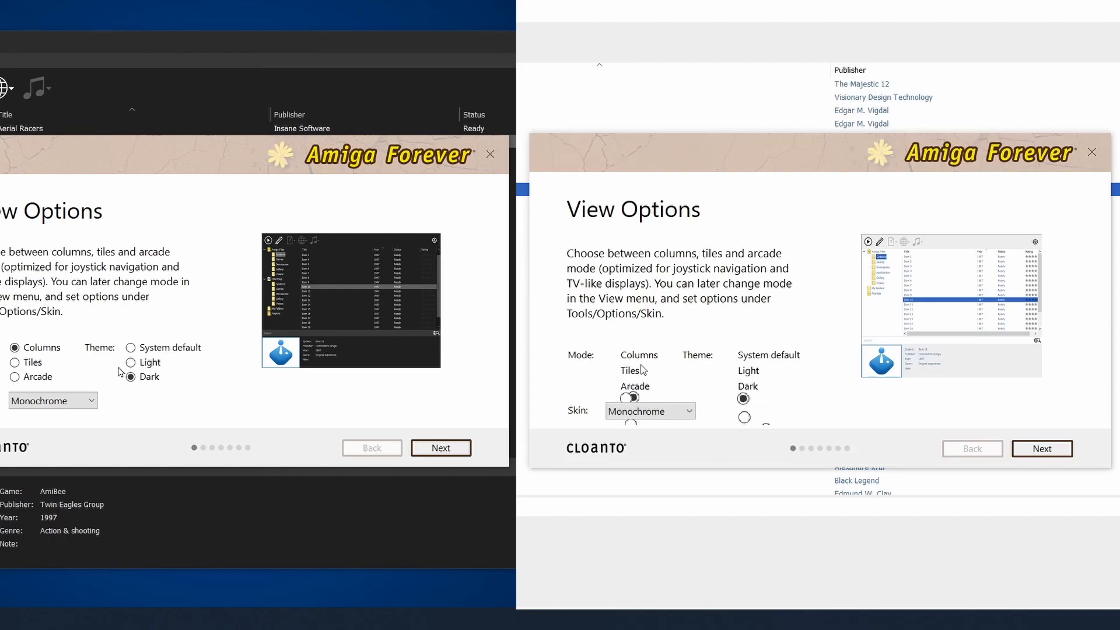
{"action": "mouse_move", "coordinate": [949, 428]}
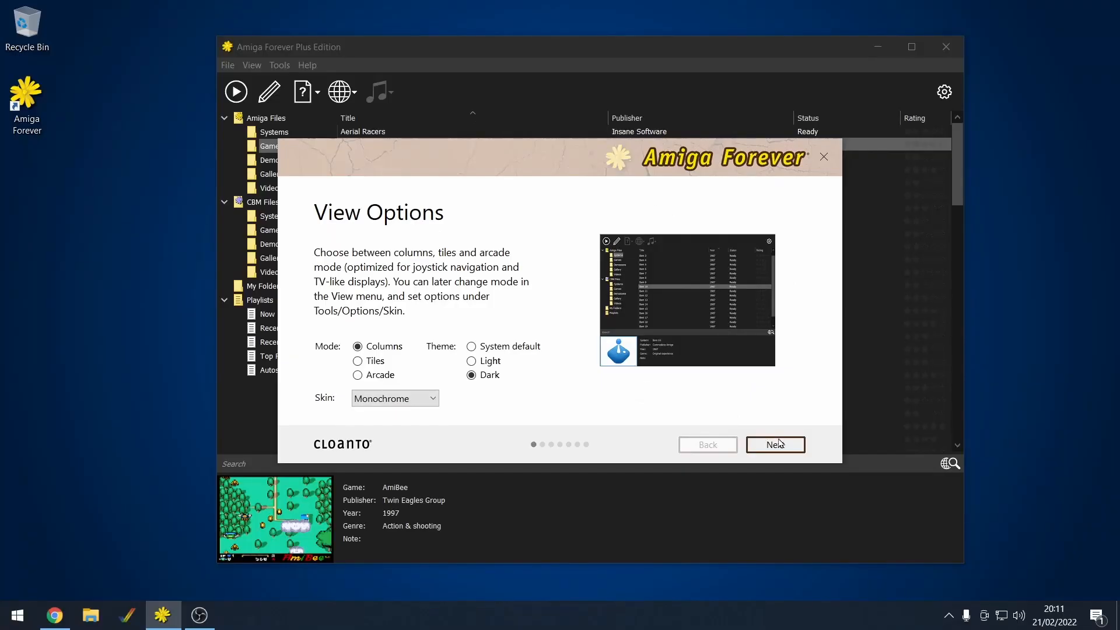
{"action": "left_click", "coordinate": [775, 444]}
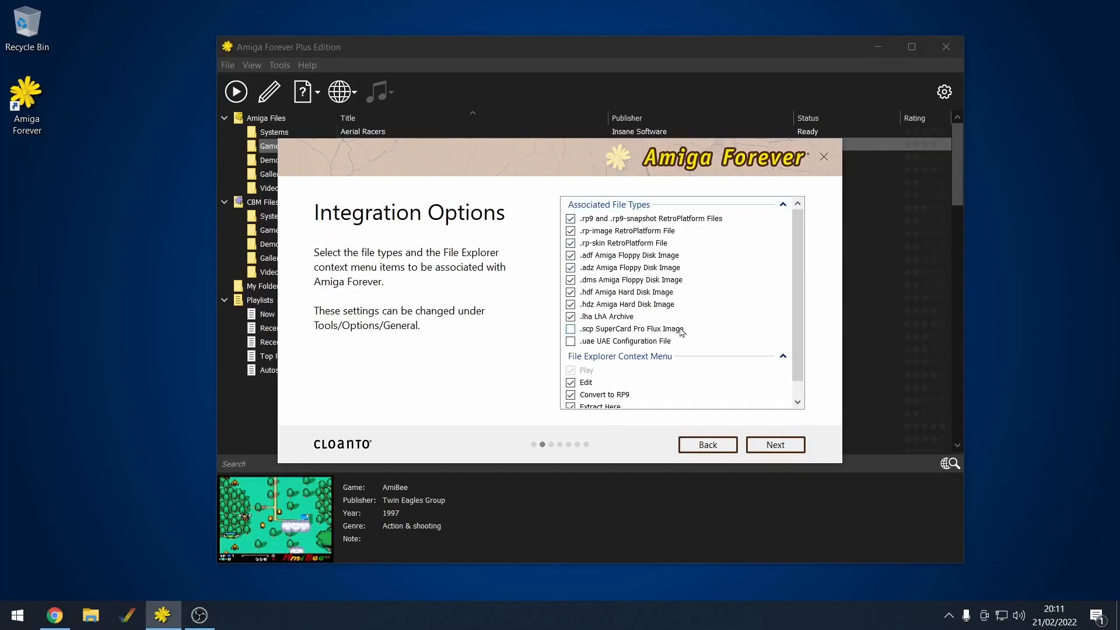
{"action": "mouse_move", "coordinate": [719, 271]}
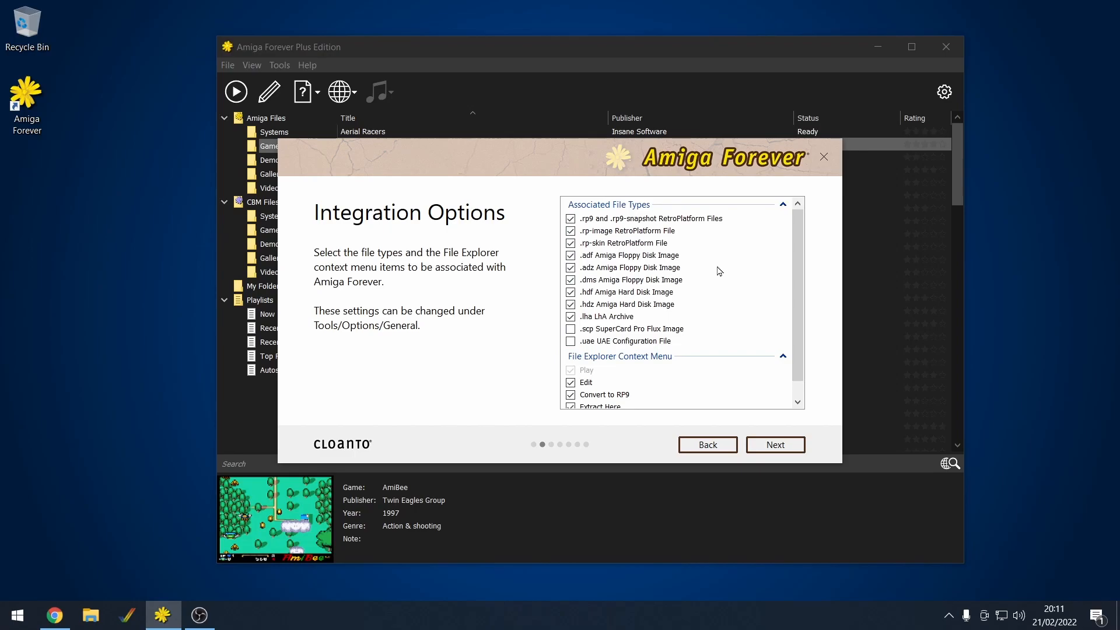
{"action": "mouse_move", "coordinate": [618, 317]}
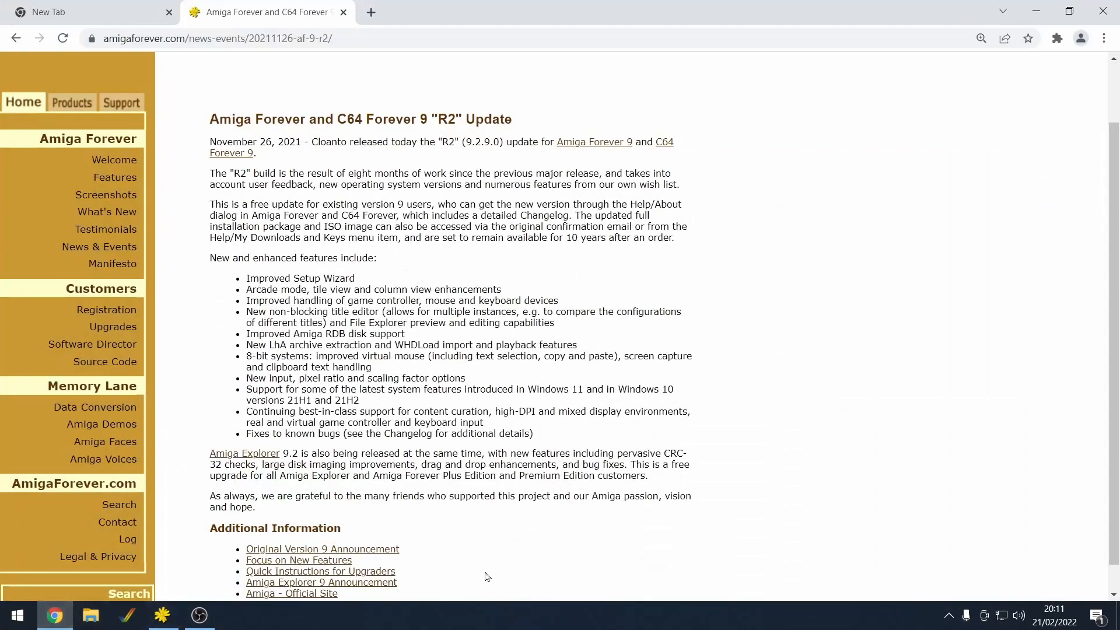
{"action": "mouse_move", "coordinate": [443, 144]}
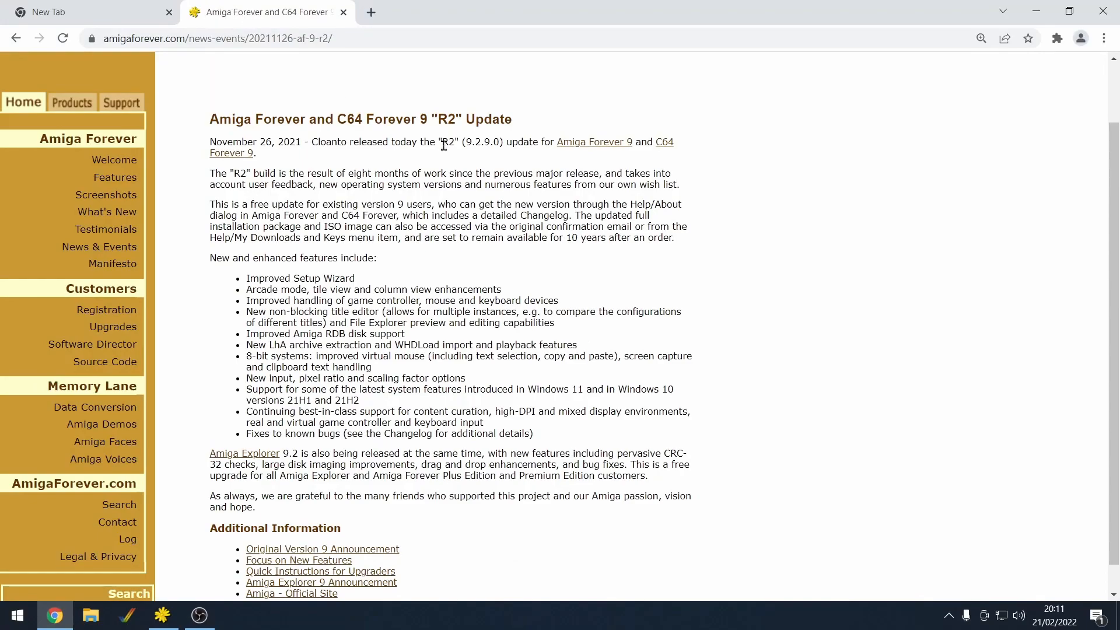
{"action": "mouse_move", "coordinate": [281, 172]}
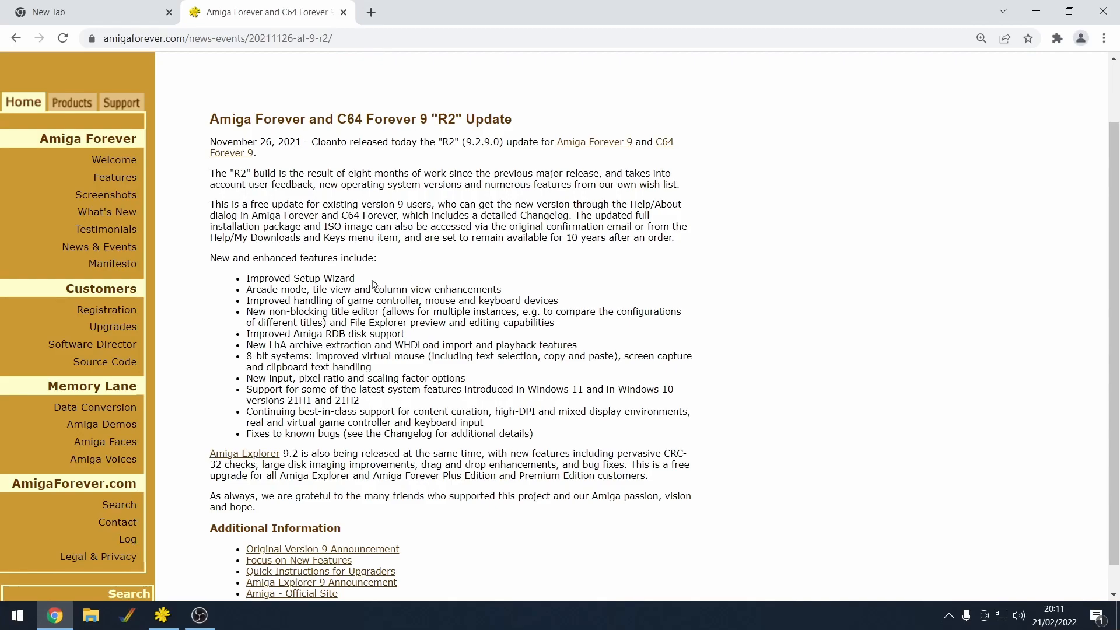
Step: Highlight the 'Improved Setup Wizard' bullet on the R2 update page
{"action": "double_click", "coordinate": [300, 278]}
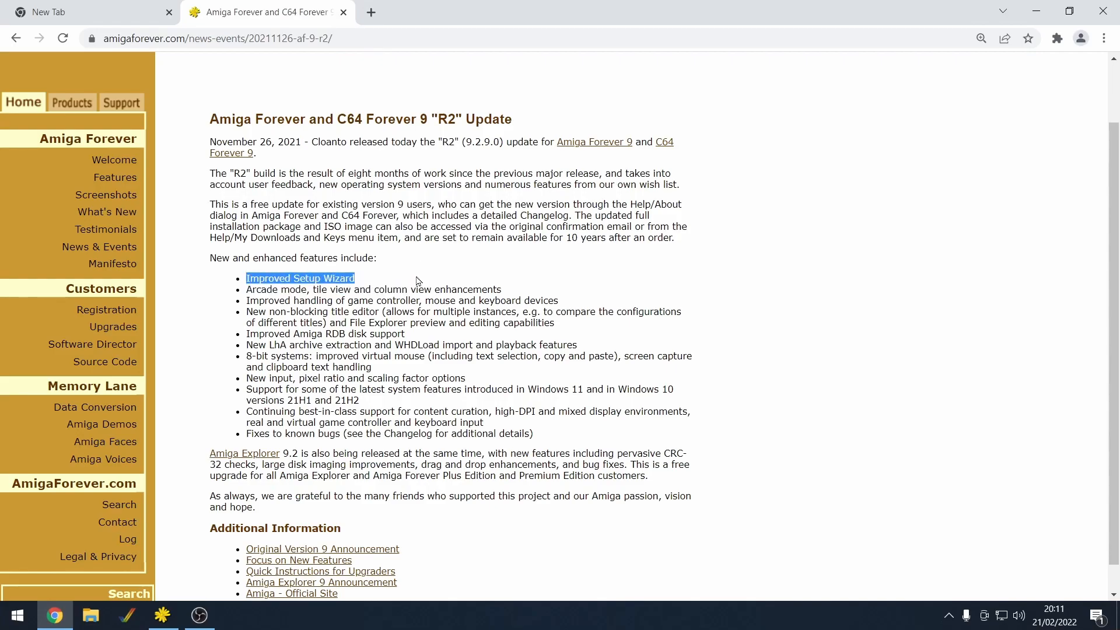
{"action": "mouse_move", "coordinate": [413, 277]}
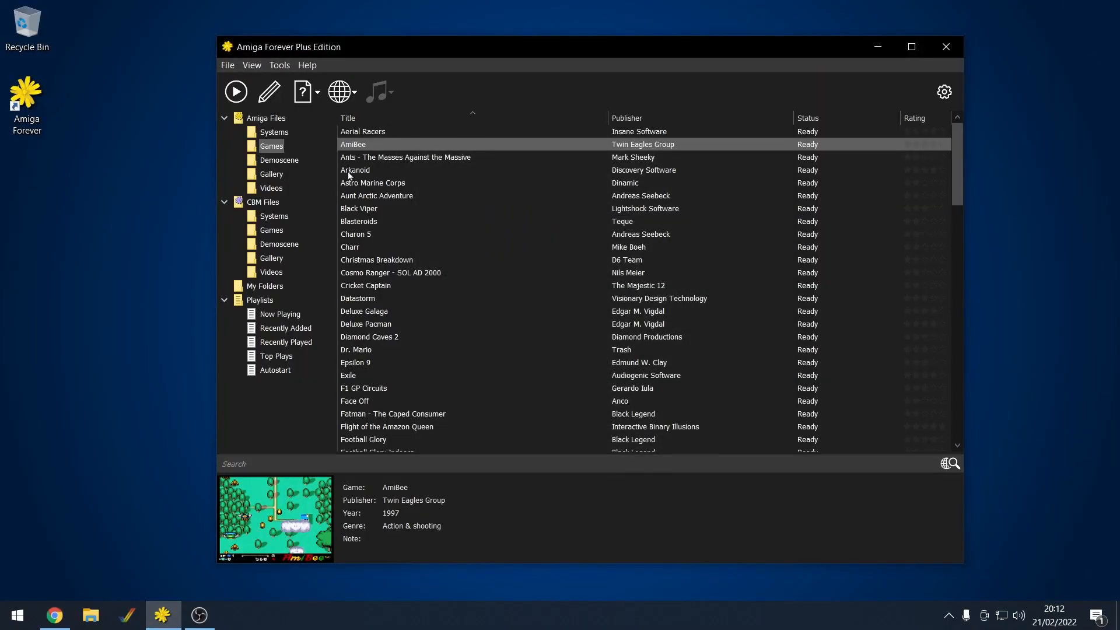
Step: Scroll the games library down to Zoom! and back toward the top
{"action": "scroll", "scroll_direction": "down", "scroll_amount": 3}
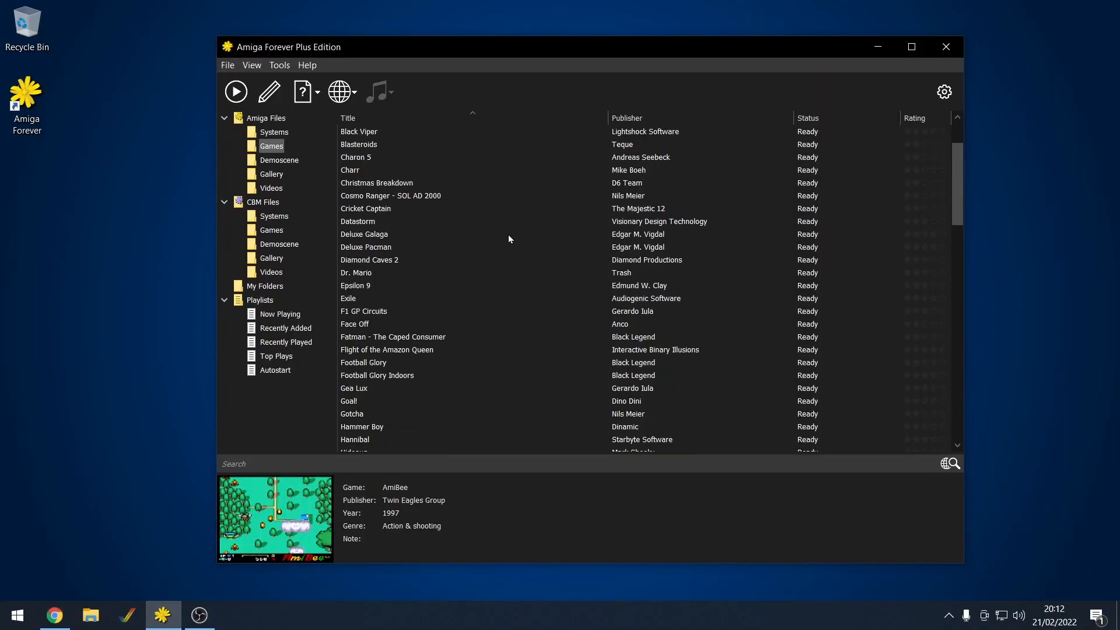
{"action": "scroll", "scroll_direction": "down", "scroll_amount": 3}
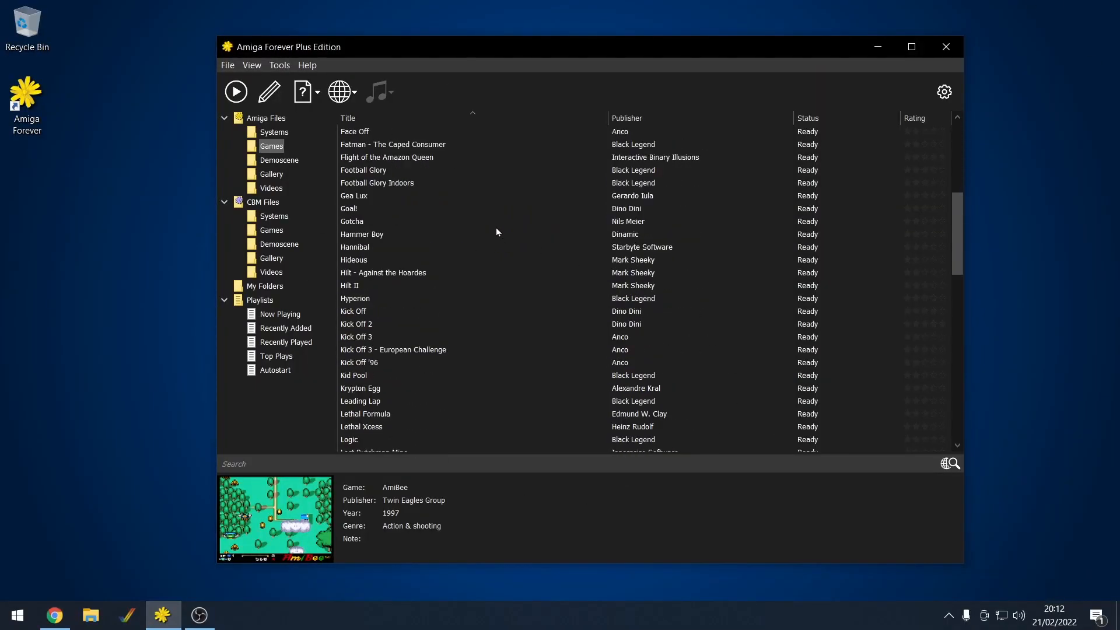
{"action": "scroll", "scroll_direction": "down", "scroll_amount": 3}
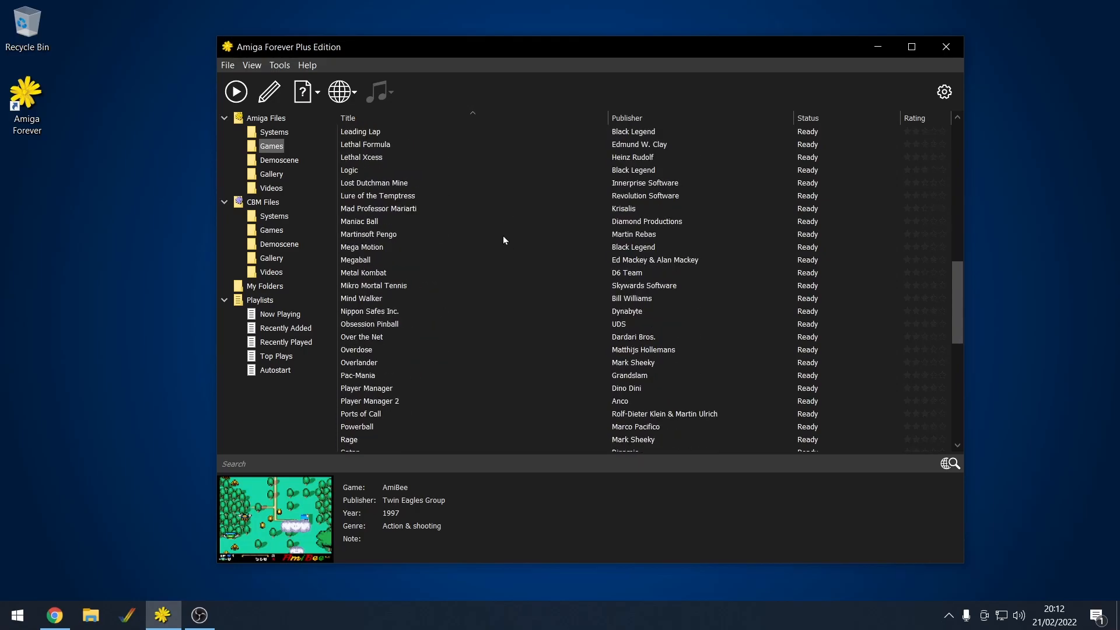
{"action": "scroll", "scroll_direction": "down", "scroll_amount": 3}
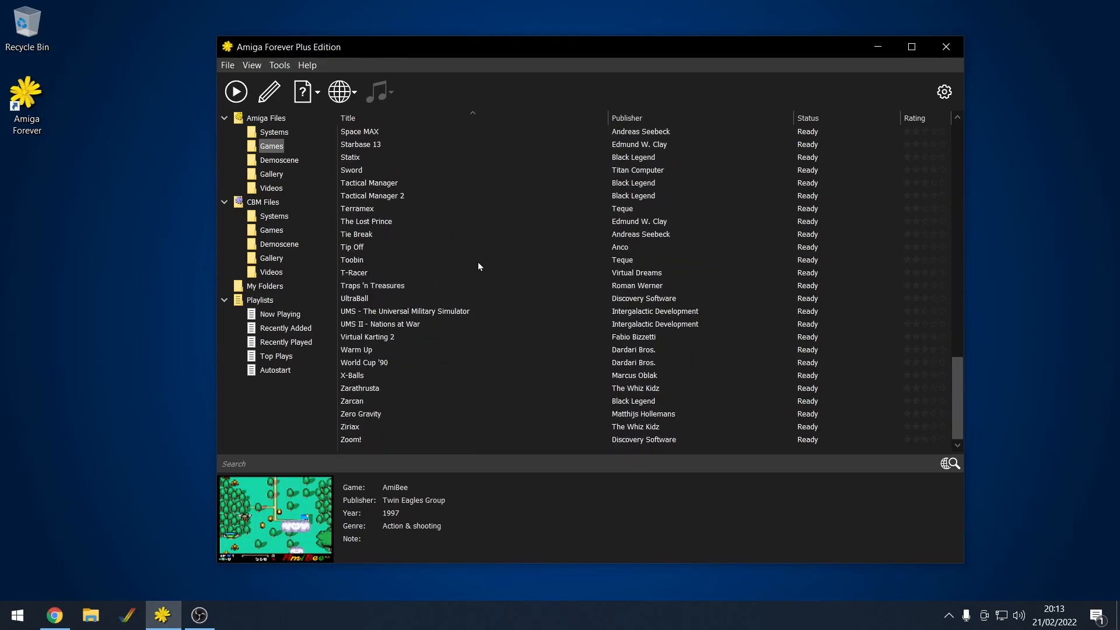
{"action": "scroll", "scroll_direction": "up", "scroll_amount": 3}
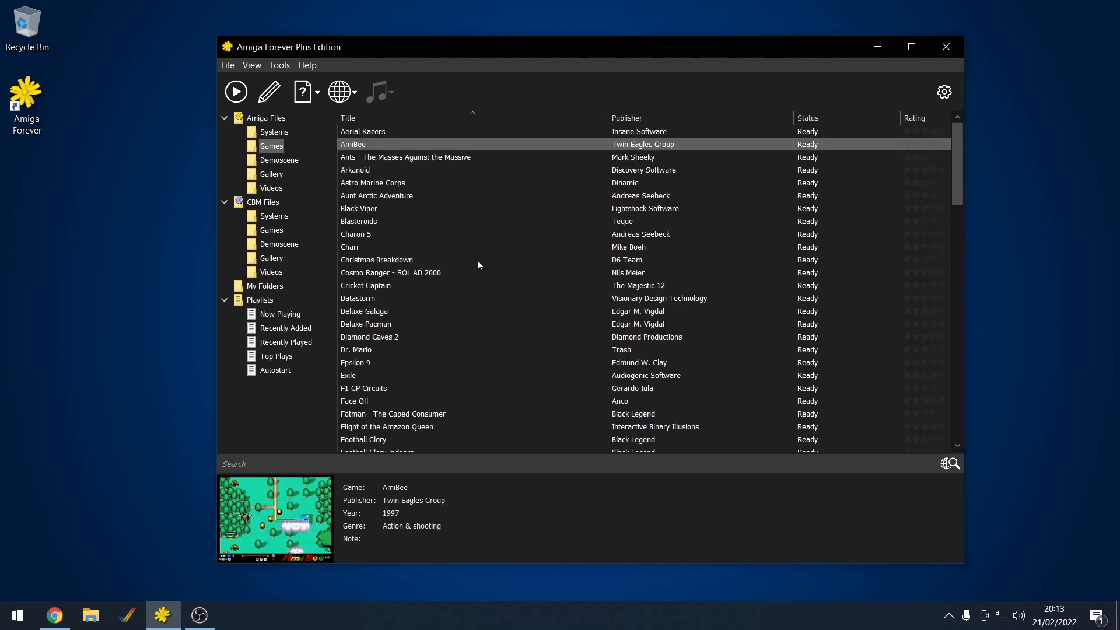
{"action": "mouse_move", "coordinate": [373, 201]}
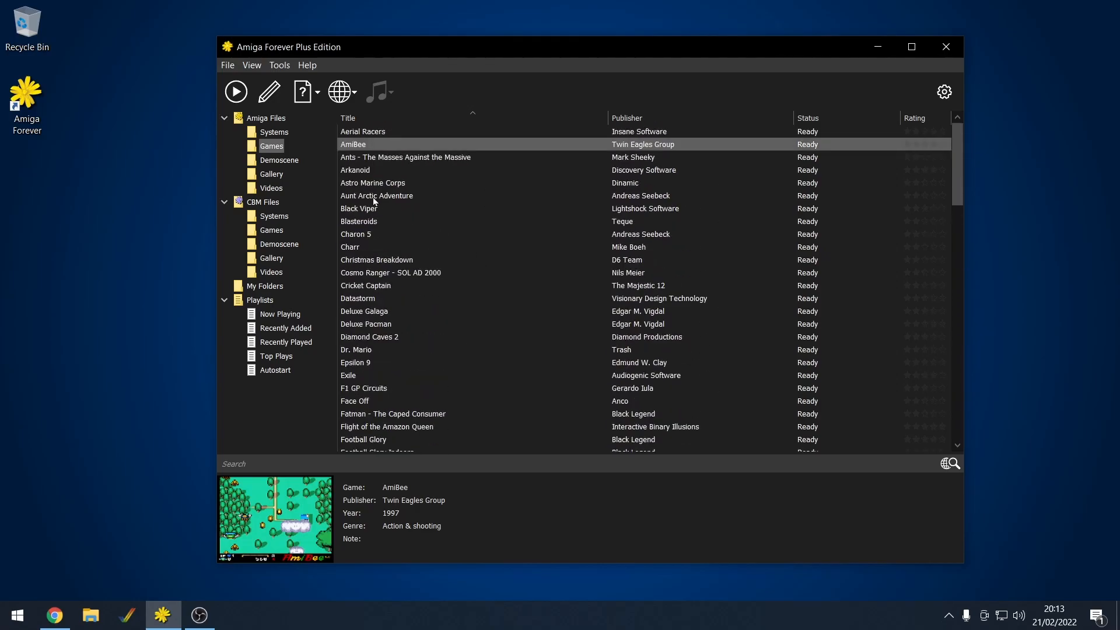
Step: Select Aunt Arctic Adventure and follow one of its Homepage web links
{"action": "left_click", "coordinate": [376, 195]}
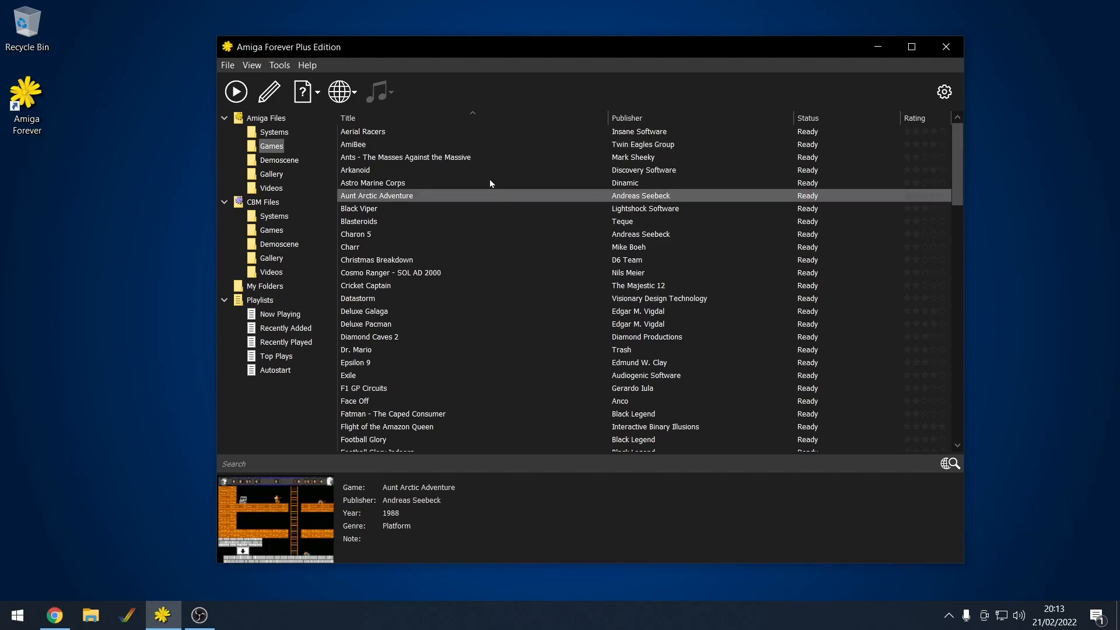
{"action": "mouse_move", "coordinate": [354, 92]}
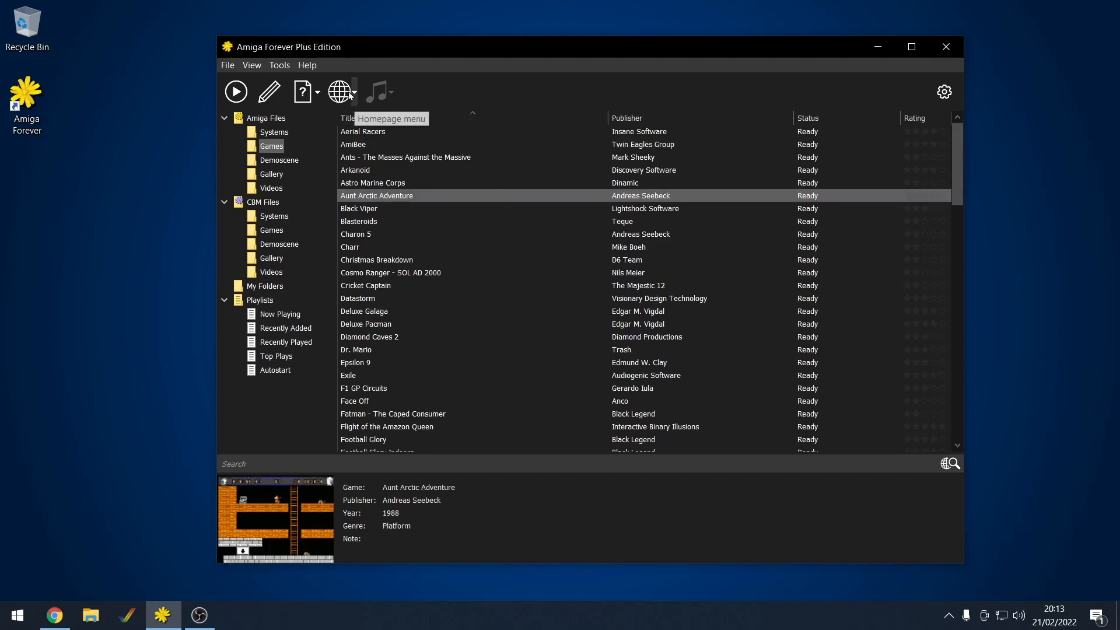
{"action": "left_click", "coordinate": [355, 91]}
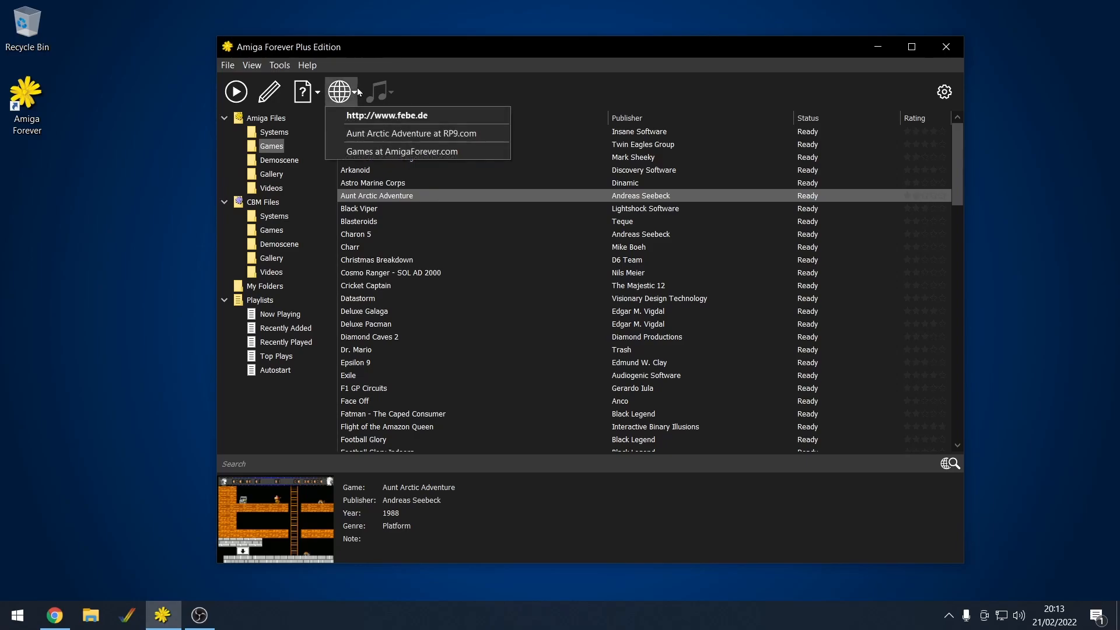
{"action": "left_click", "coordinate": [388, 115]}
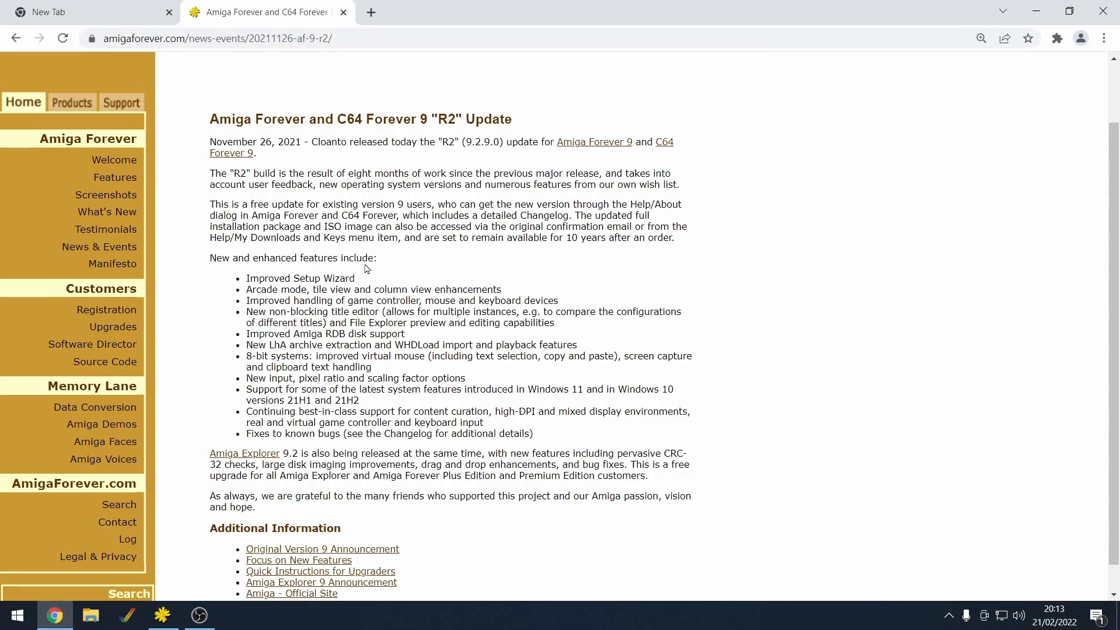
{"action": "mouse_move", "coordinate": [259, 414]}
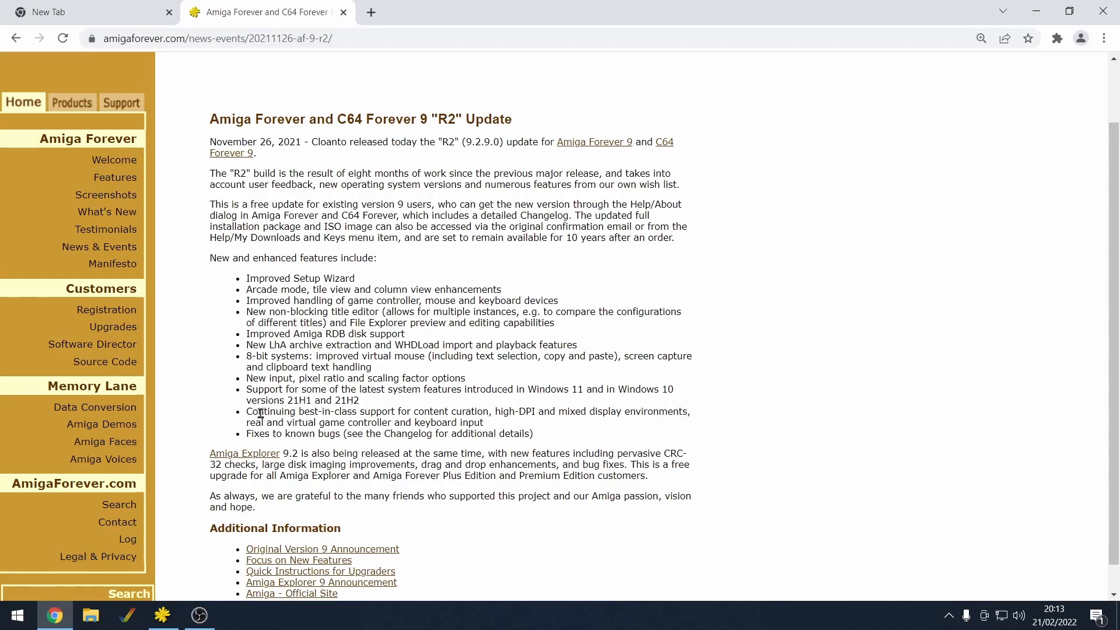
{"action": "double_click", "coordinate": [296, 411]}
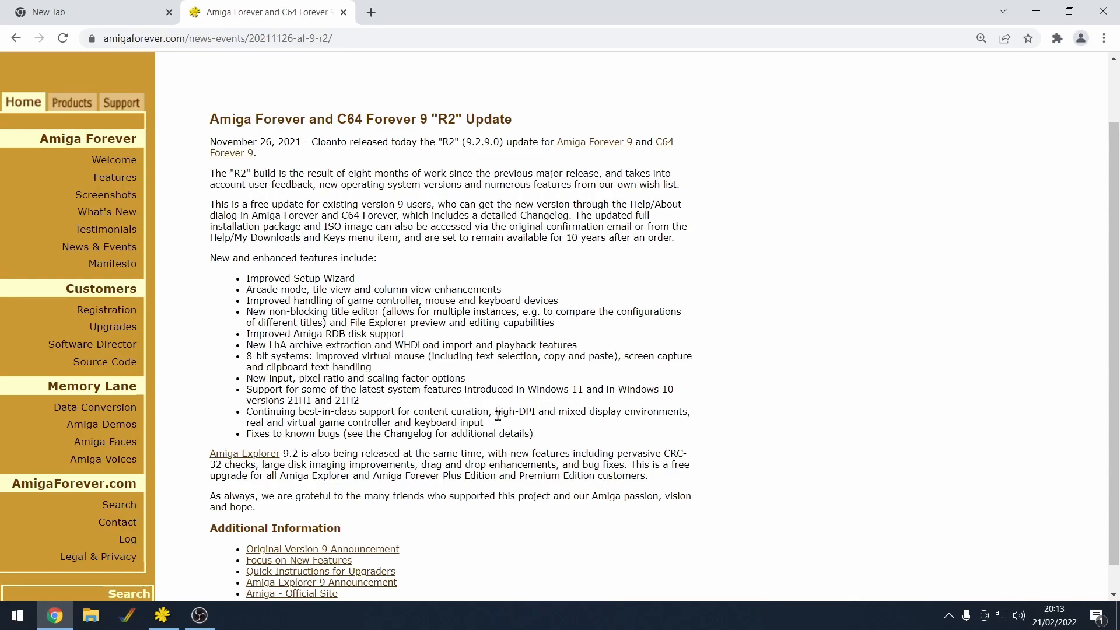
{"action": "mouse_move", "coordinate": [694, 421]}
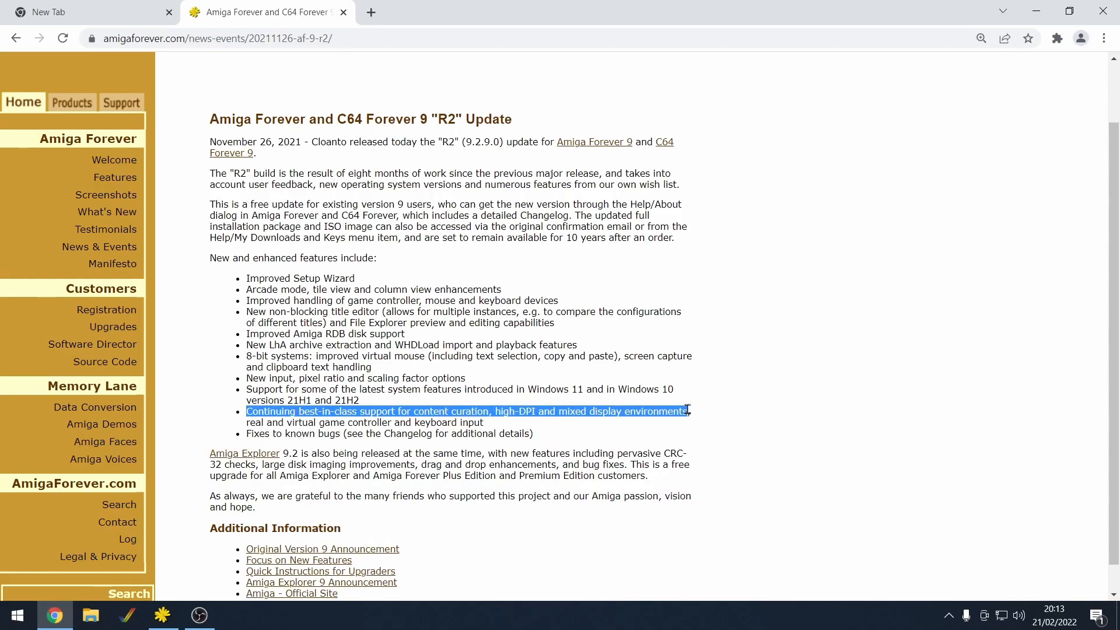
{"action": "left_click", "coordinate": [341, 468]}
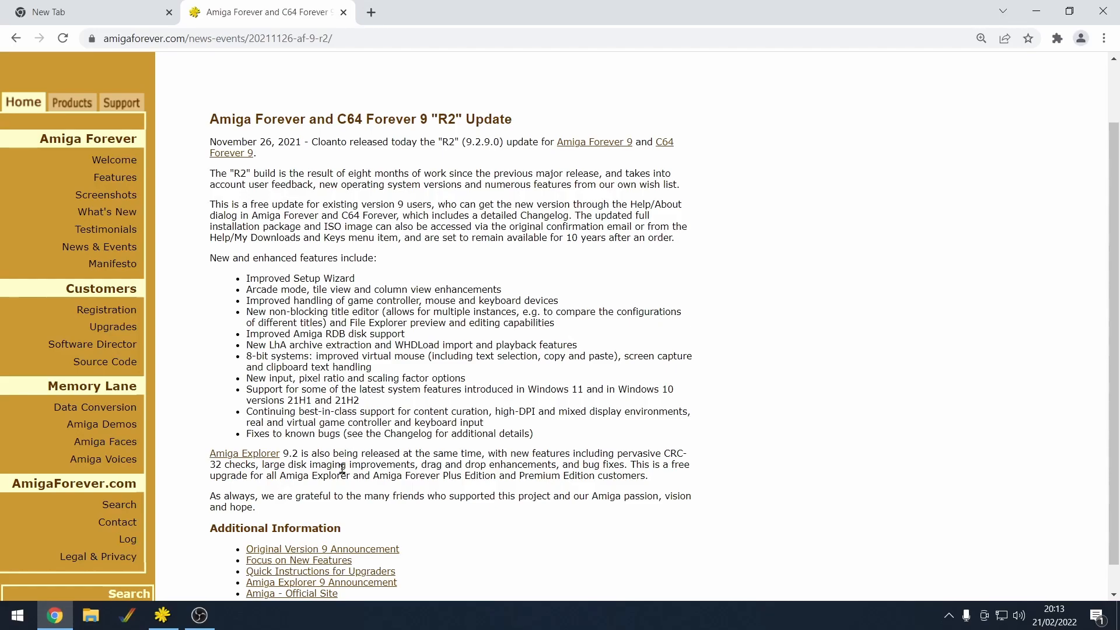
{"action": "mouse_move", "coordinate": [162, 615]}
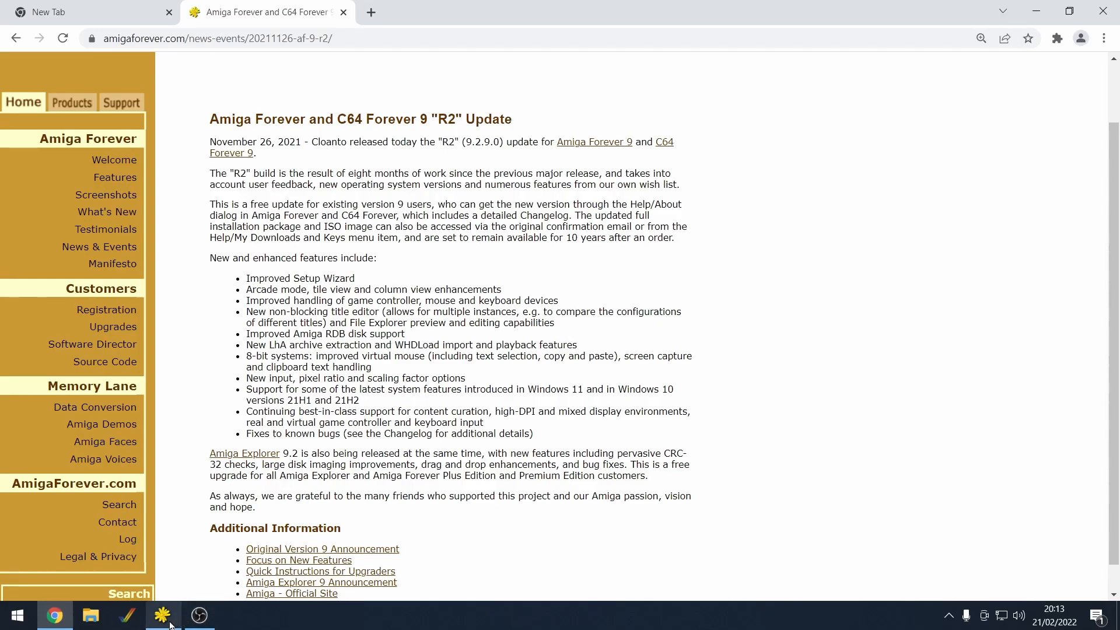
{"action": "left_click", "coordinate": [162, 614]}
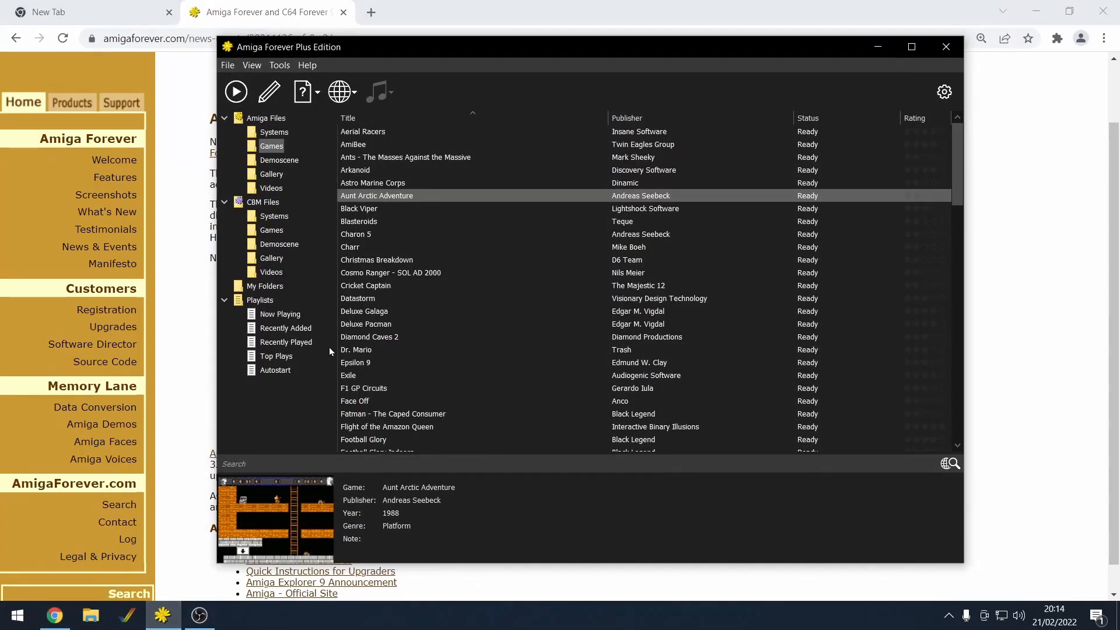
{"action": "mouse_move", "coordinate": [429, 200]}
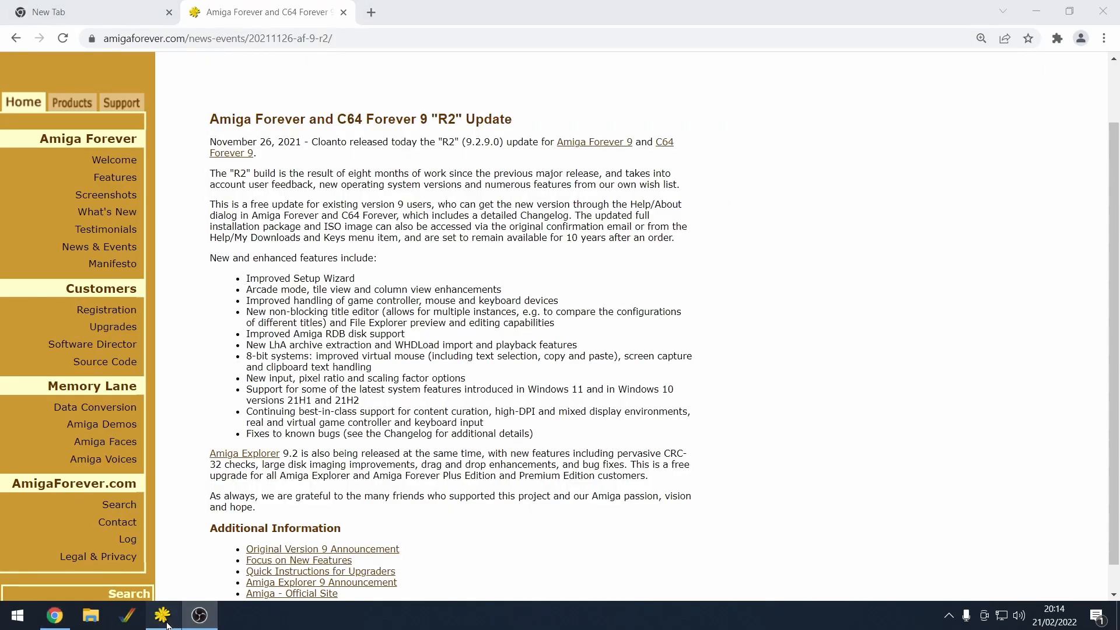
Step: Restore Amiga Forever and browse the arcade carousel through the S games to Soccer Kid
{"action": "left_click", "coordinate": [162, 614]}
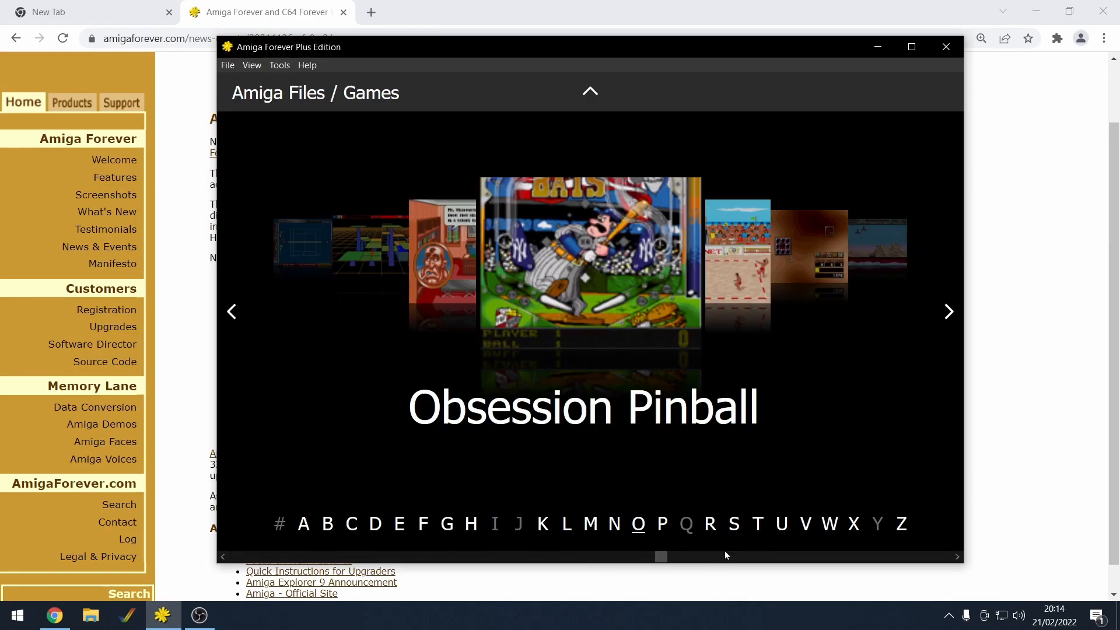
{"action": "left_click", "coordinate": [732, 524]}
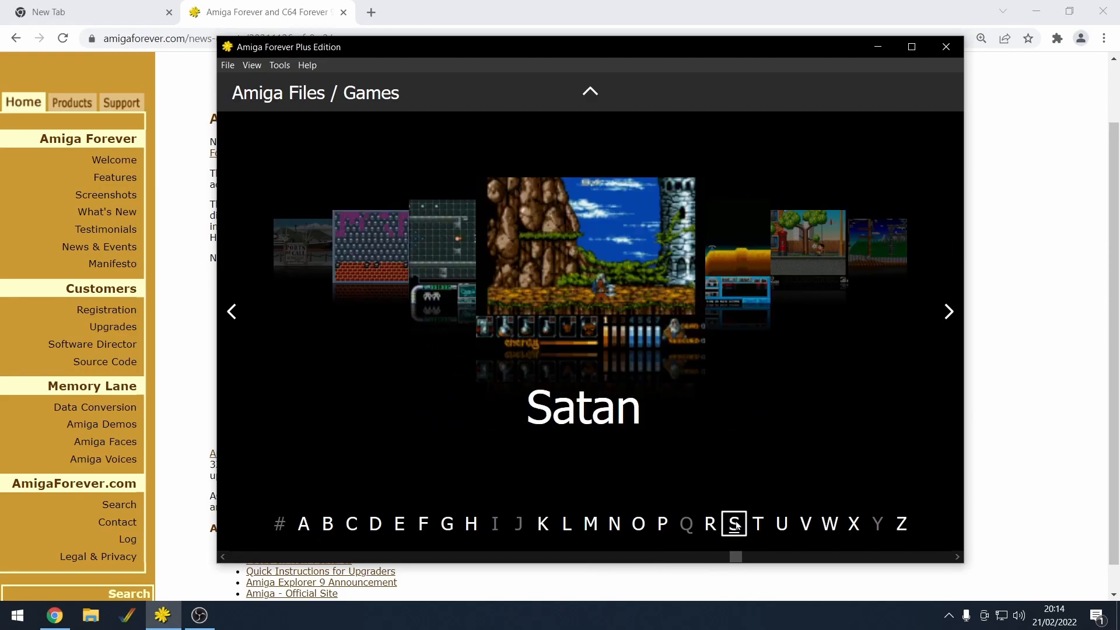
{"action": "left_click", "coordinate": [949, 312]}
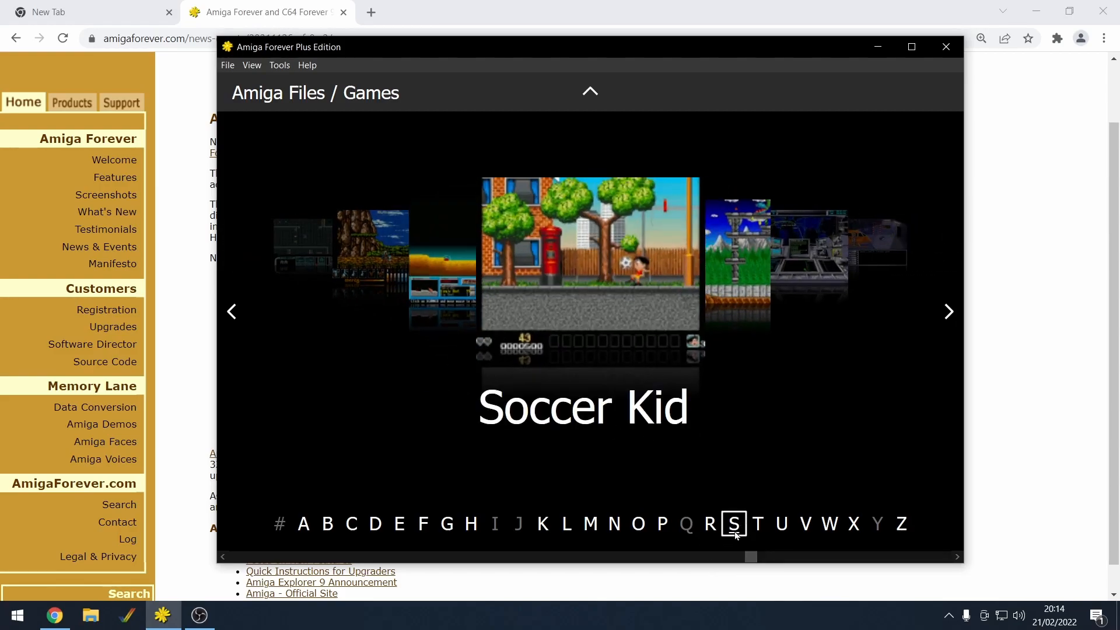
{"action": "left_click", "coordinate": [351, 524]}
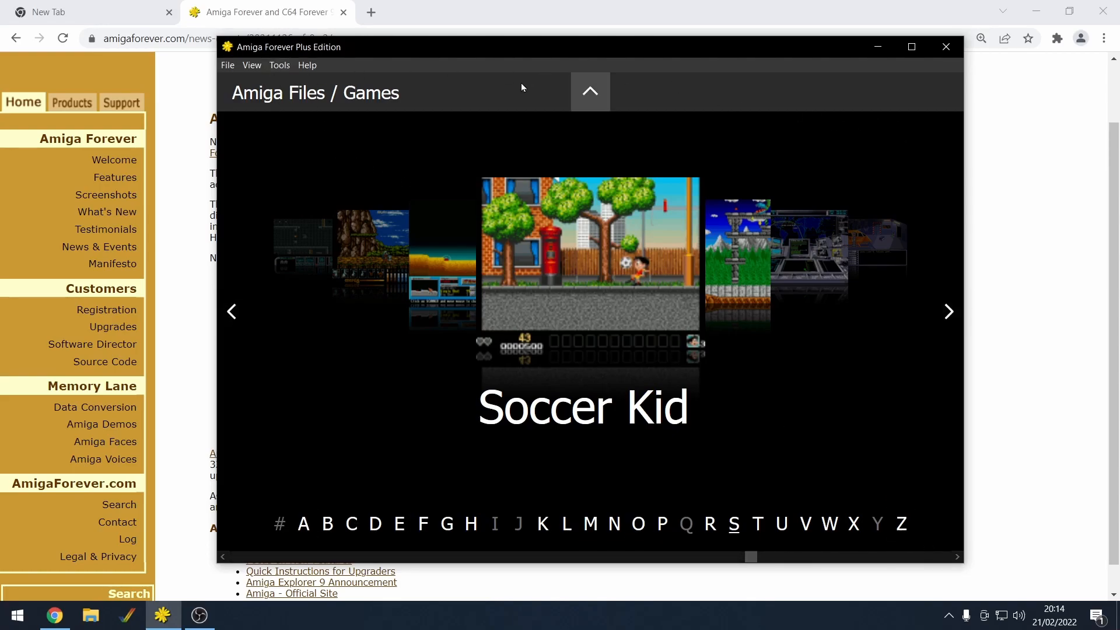
{"action": "left_click", "coordinate": [946, 47]}
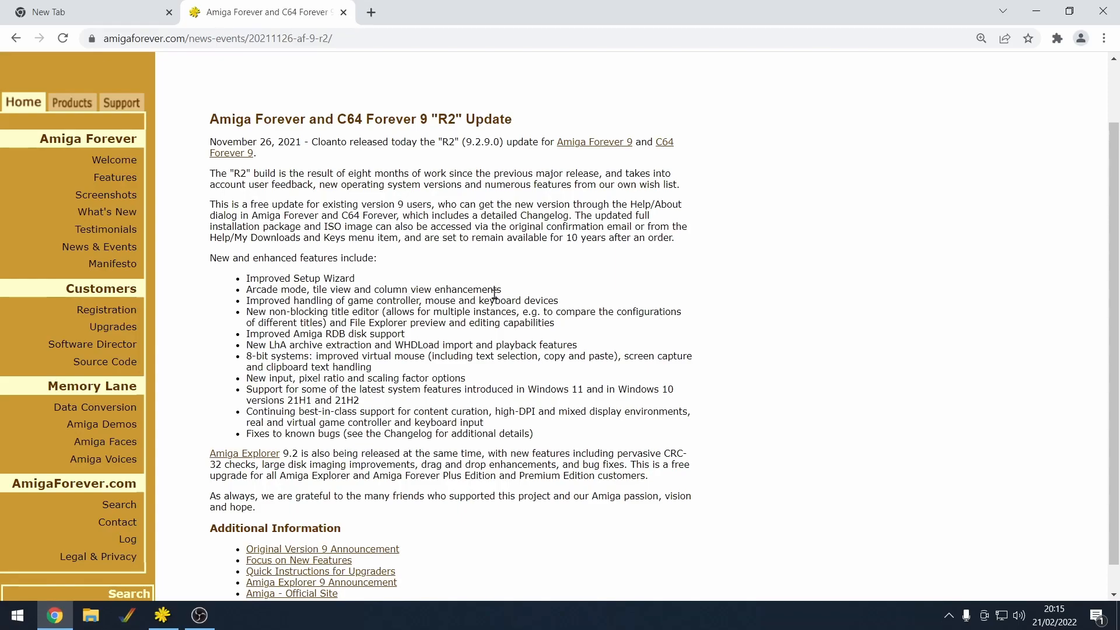
{"action": "mouse_move", "coordinate": [596, 302]}
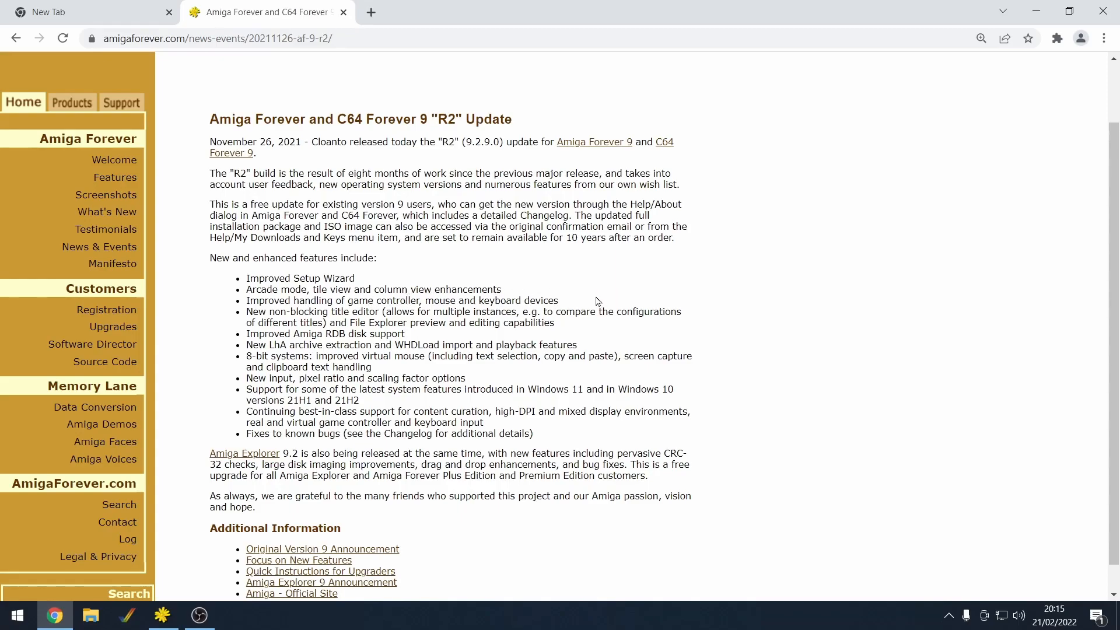
Step: Highlight the 'New LhA archive extraction and WHDLoad import and playback' bullet
{"action": "triple_click", "coordinate": [402, 300]}
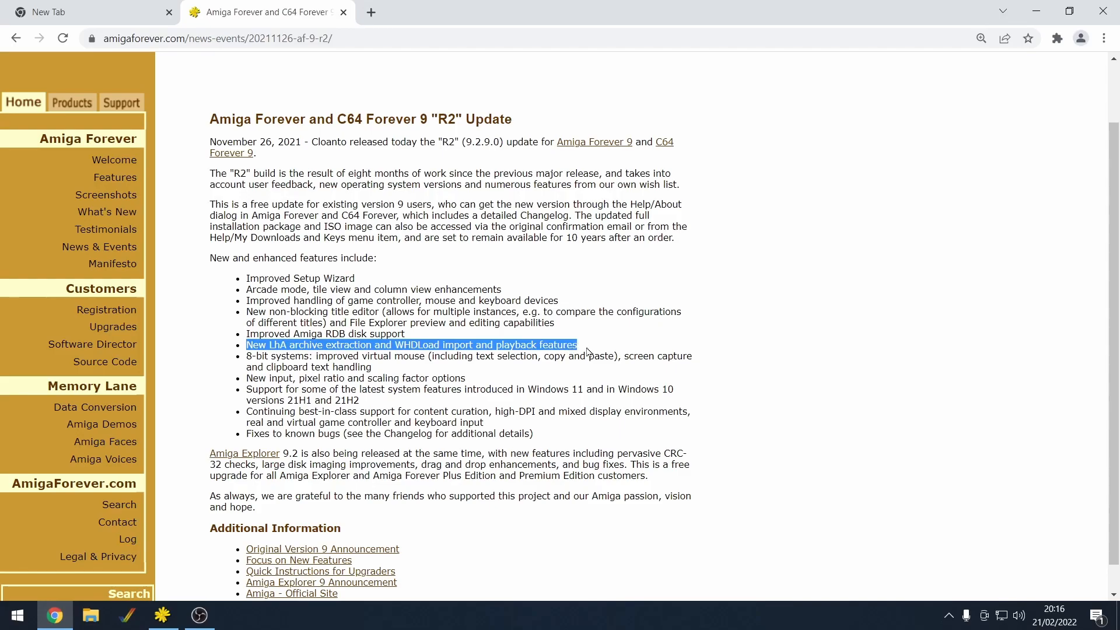
{"action": "mouse_move", "coordinate": [370, 350]}
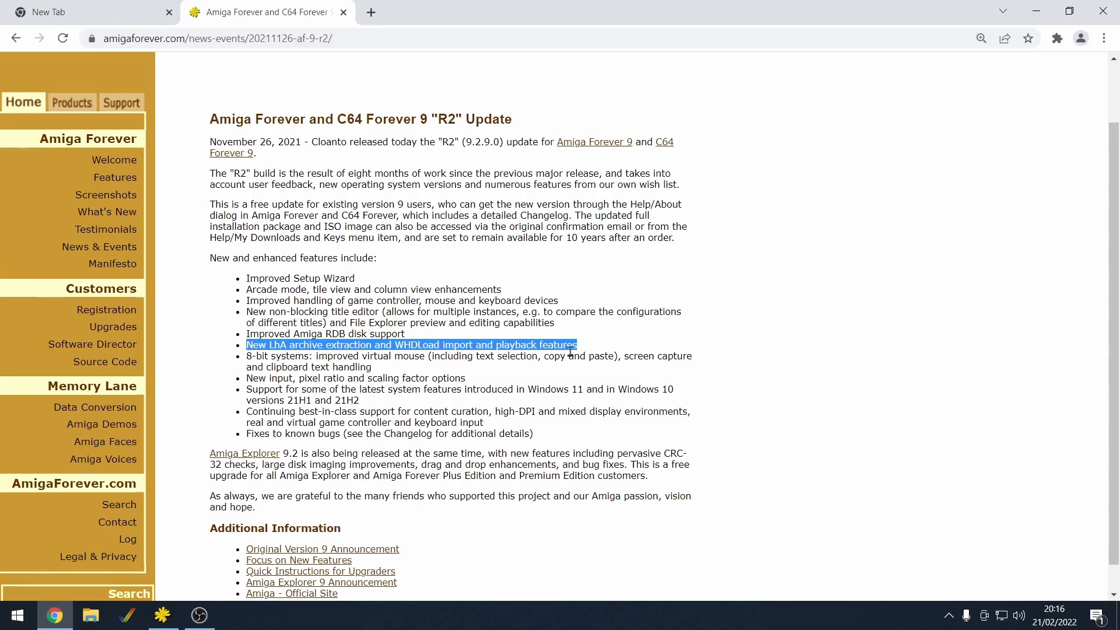
{"action": "mouse_move", "coordinate": [589, 353]}
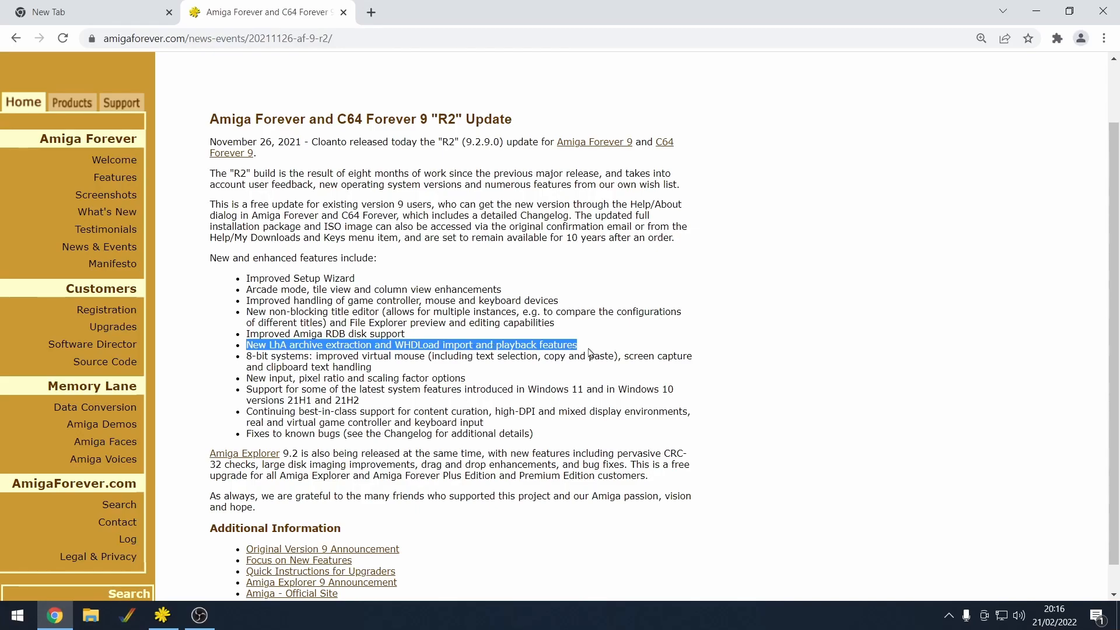
{"action": "mouse_move", "coordinate": [566, 376]}
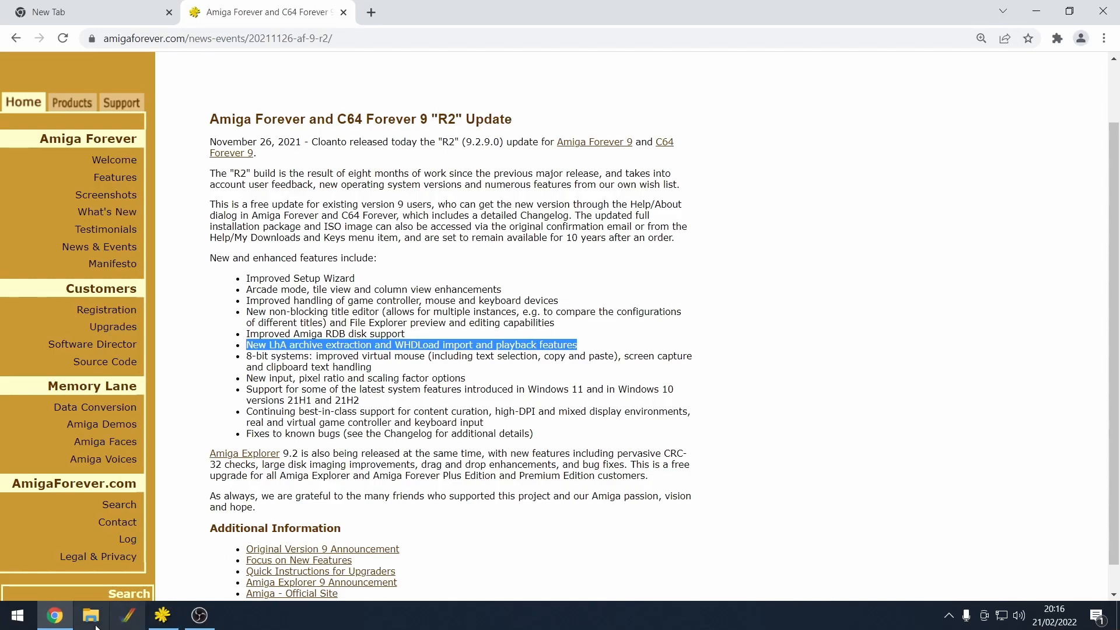
Step: Navigate File Explorer through Downloads, Stuff and Download into the 2021-11-07 WHDLoad collection
{"action": "left_click", "coordinate": [91, 616]}
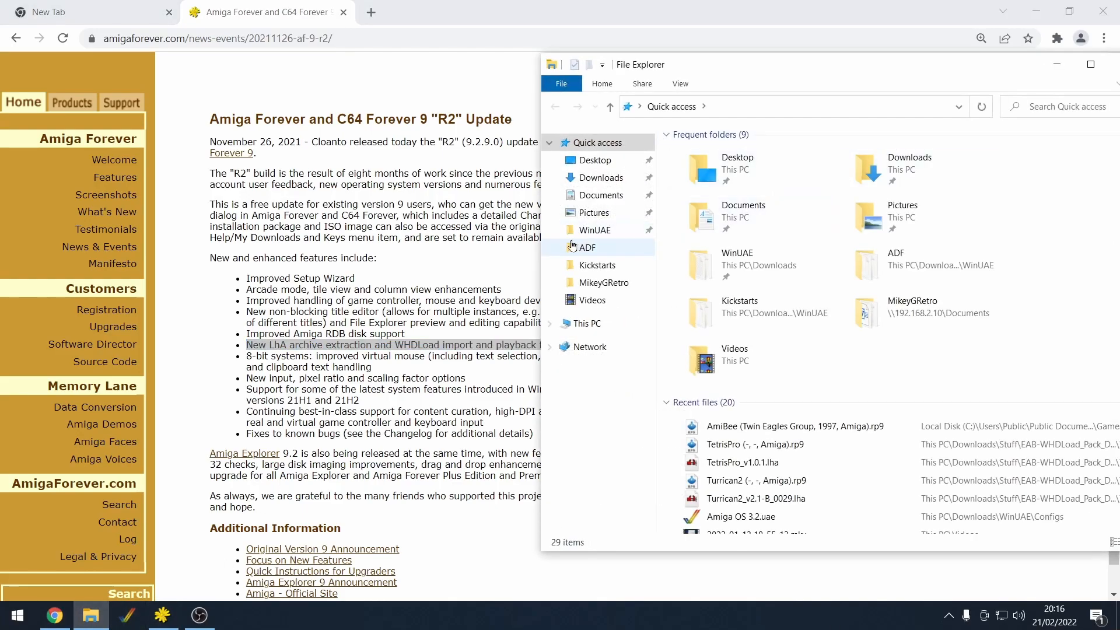
{"action": "mouse_move", "coordinate": [601, 195]}
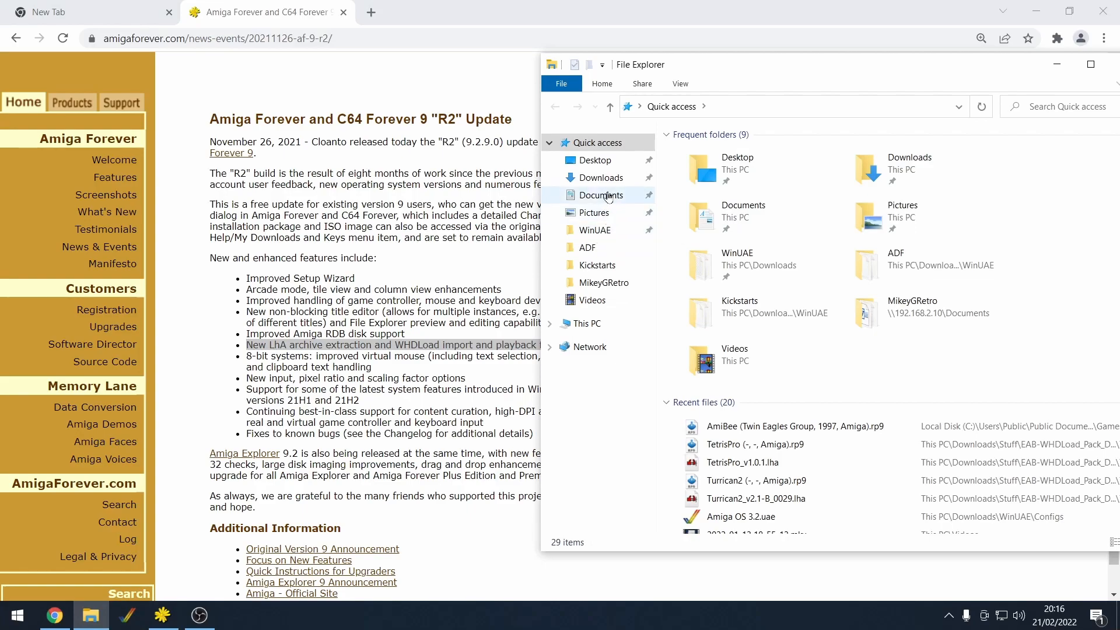
{"action": "left_click", "coordinate": [601, 177]}
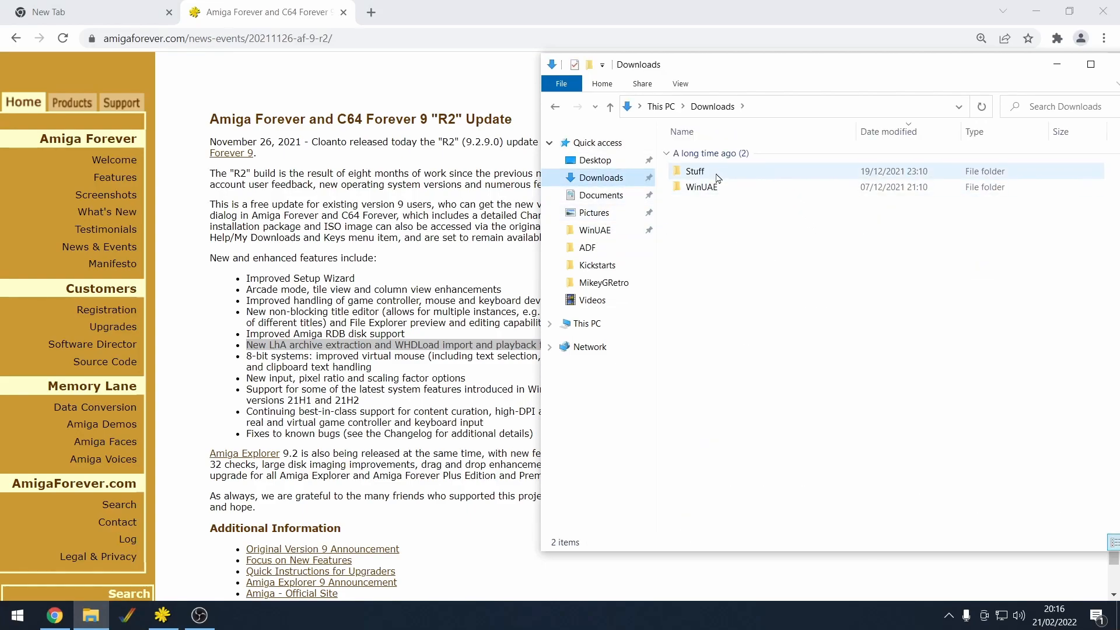
{"action": "double_click", "coordinate": [695, 171]}
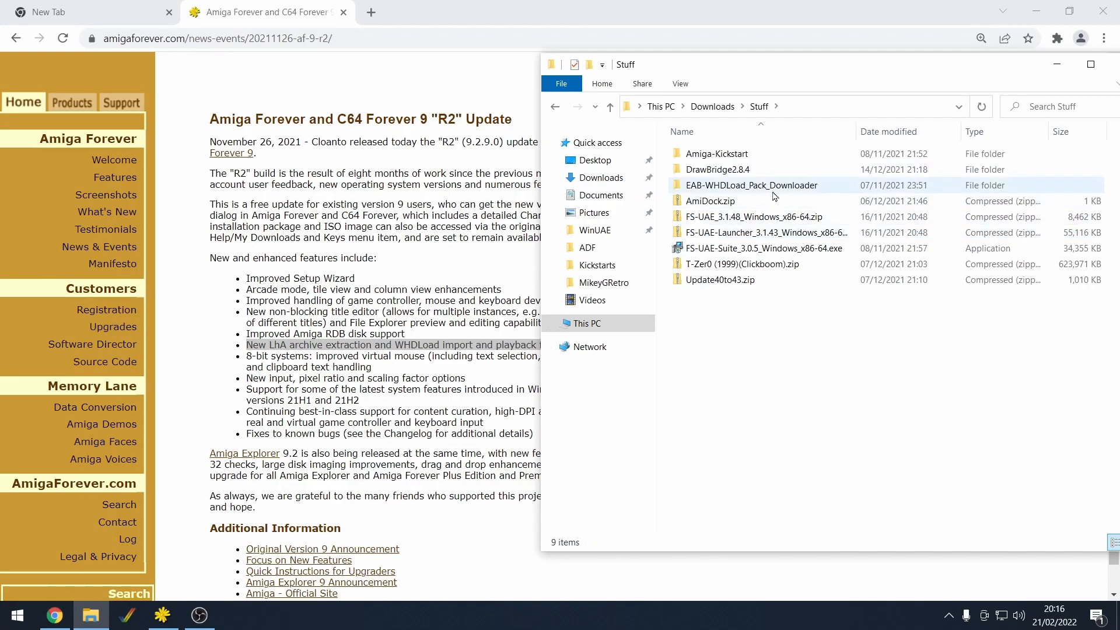
{"action": "double_click", "coordinate": [752, 185]}
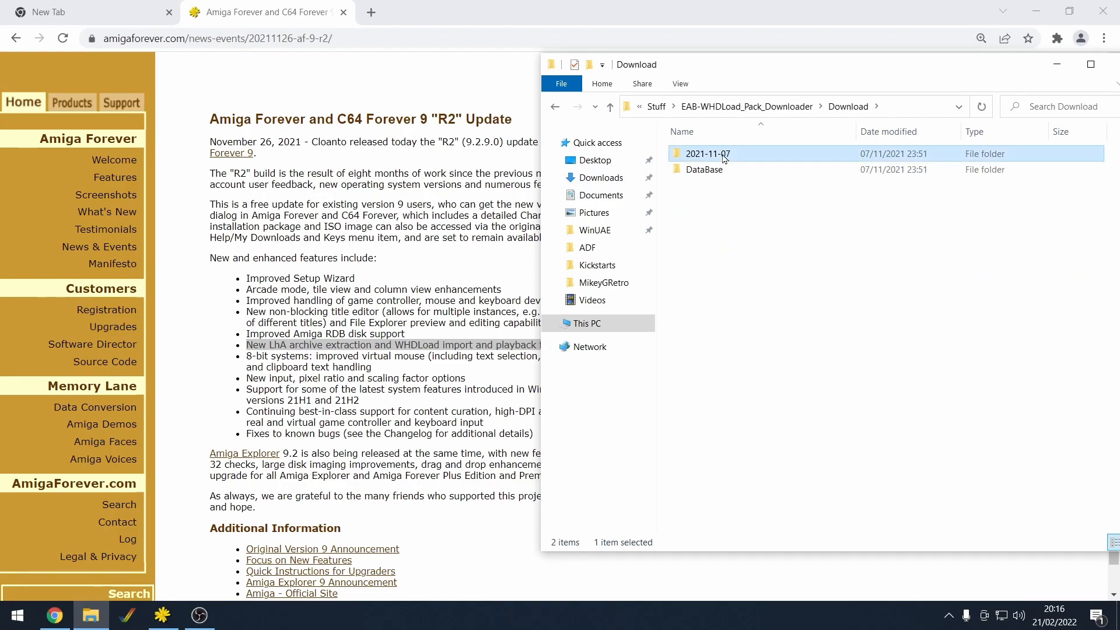
{"action": "double_click", "coordinate": [707, 154]}
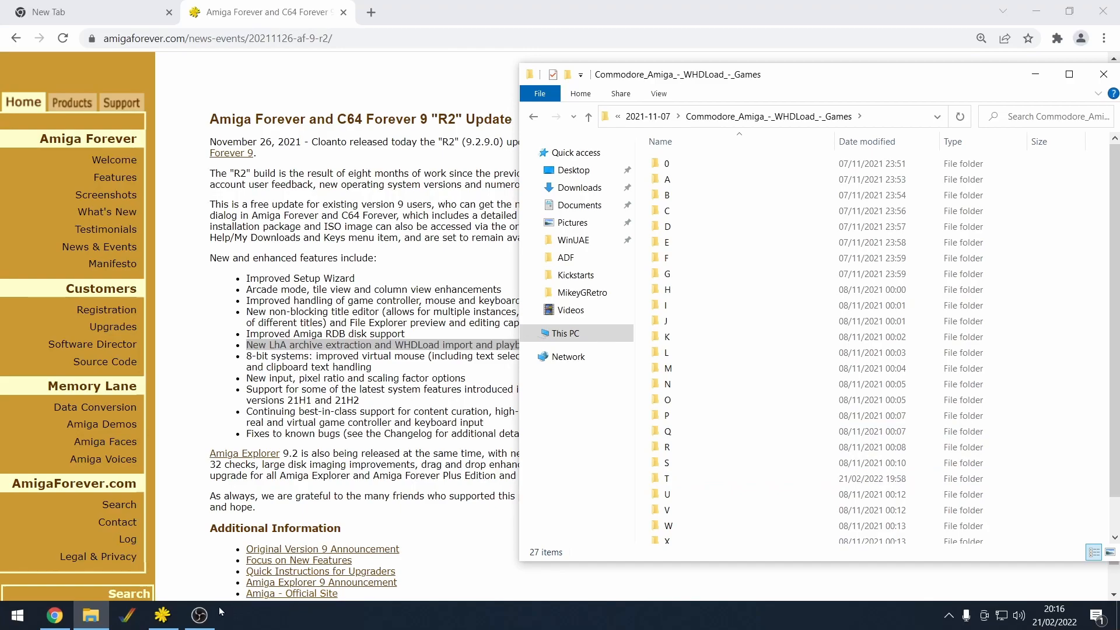
Step: Open the T folder of WHDLoad games and select Turrican3_v1.5_2633.lha
{"action": "left_click", "coordinate": [162, 615]}
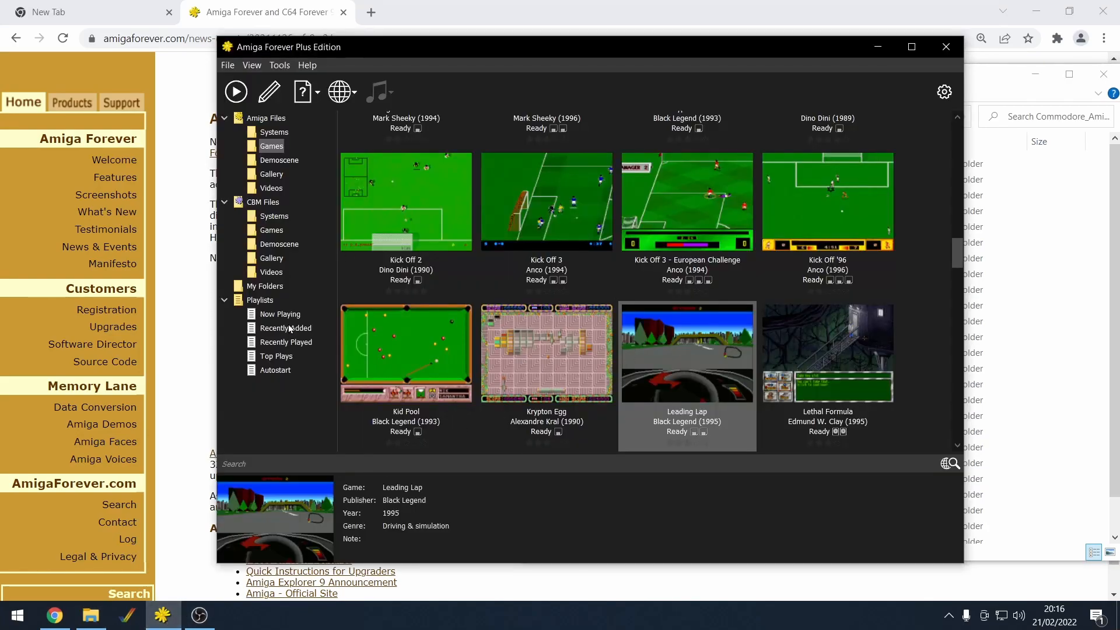
{"action": "left_click", "coordinate": [89, 615]}
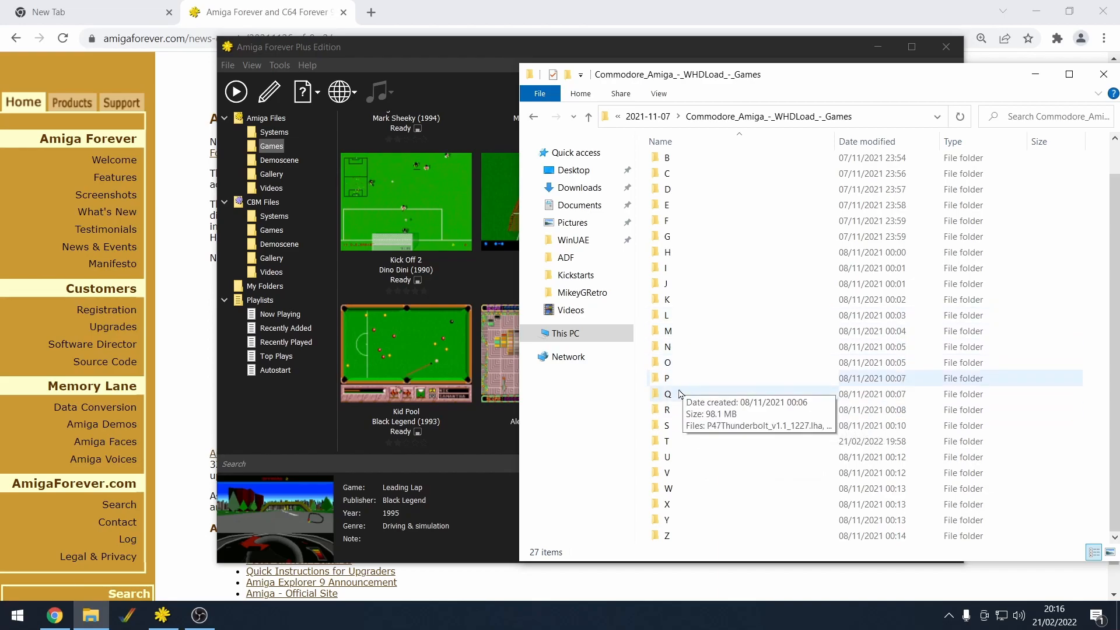
{"action": "left_click", "coordinate": [666, 441]}
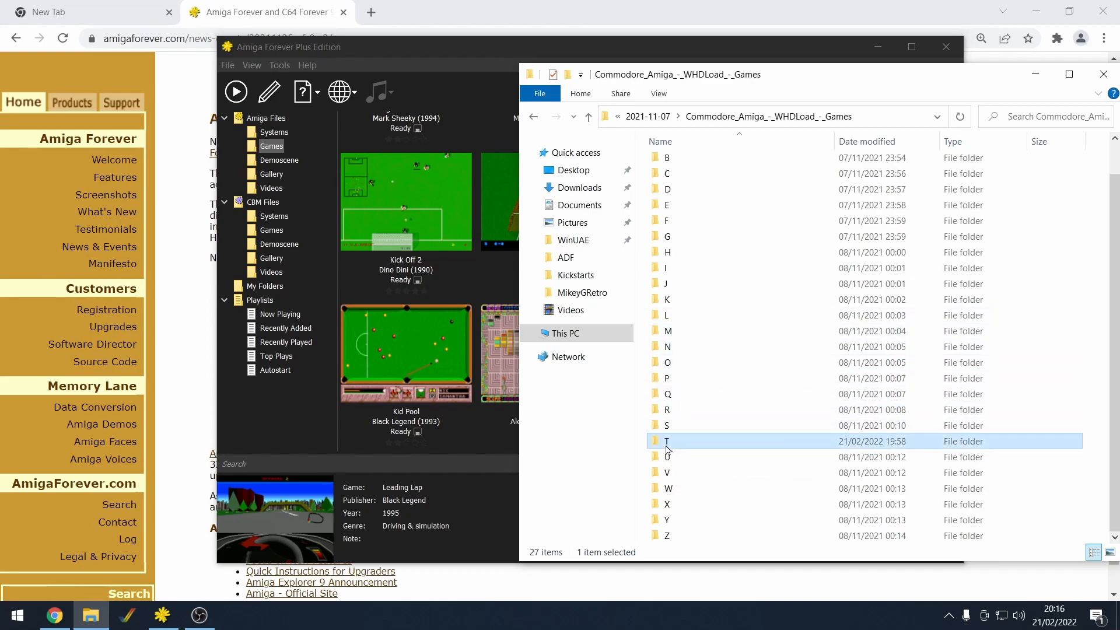
{"action": "double_click", "coordinate": [666, 442]}
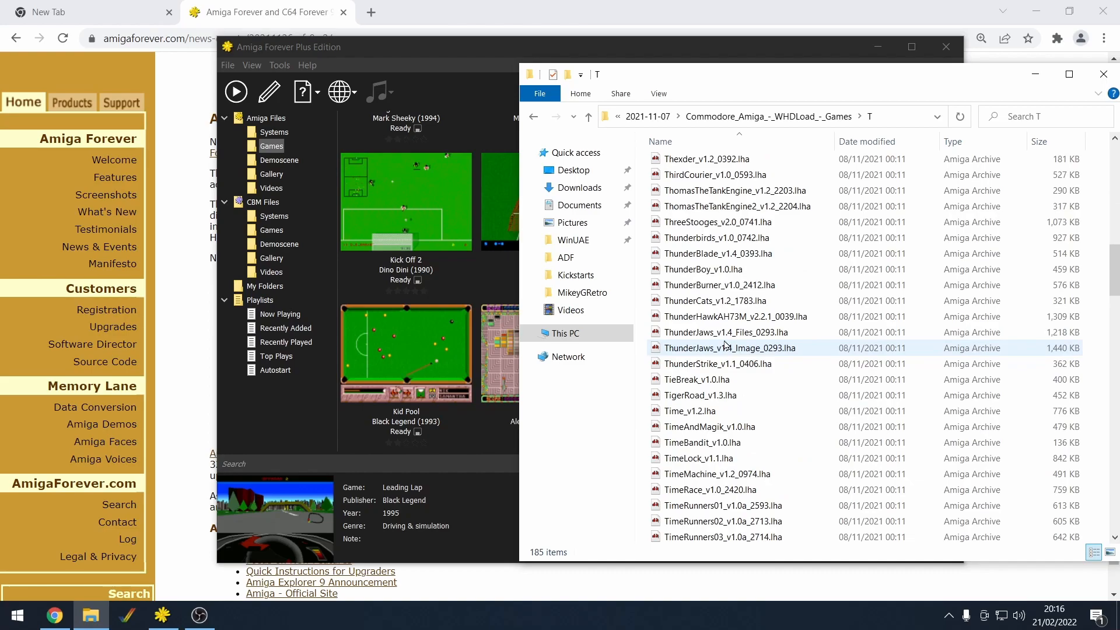
{"action": "scroll", "scroll_direction": "down", "scroll_amount": 3}
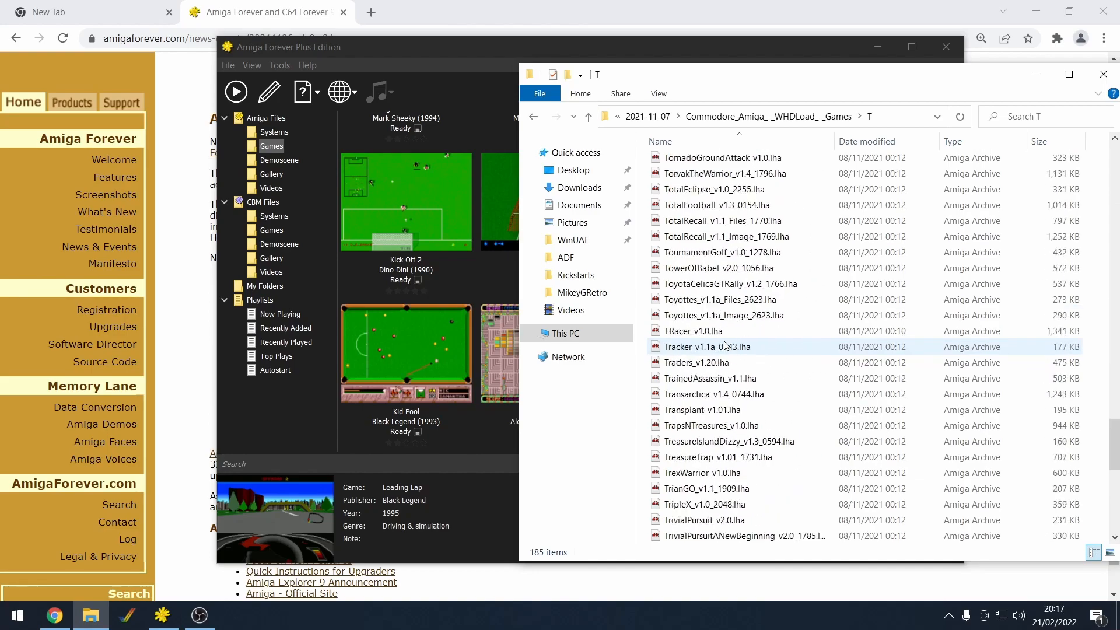
{"action": "scroll", "scroll_direction": "down", "scroll_amount": 3}
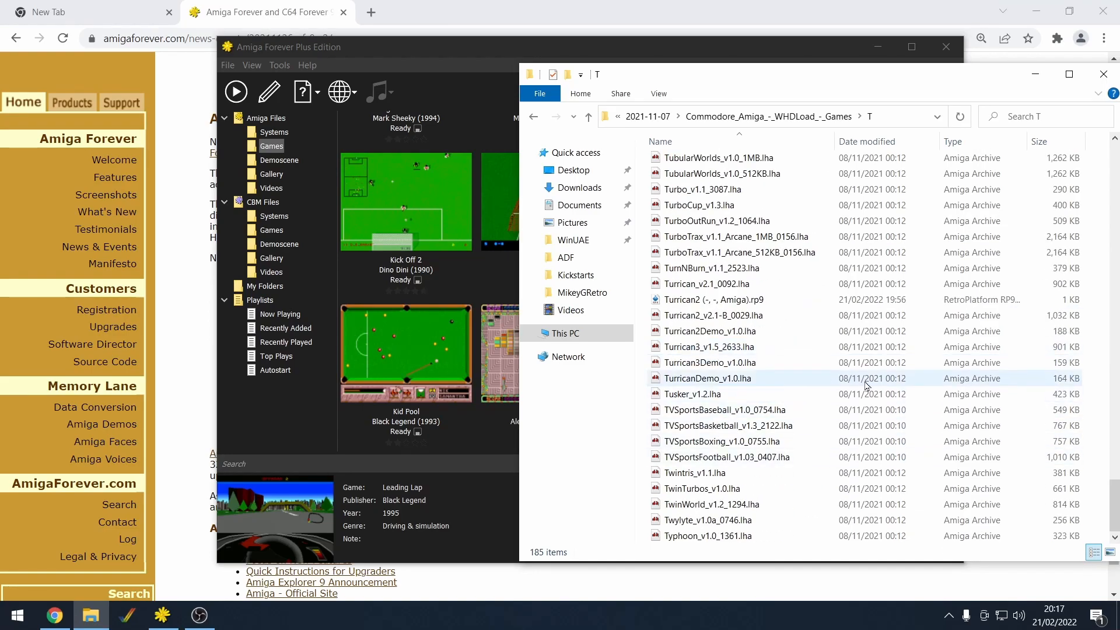
{"action": "left_click", "coordinate": [710, 346]}
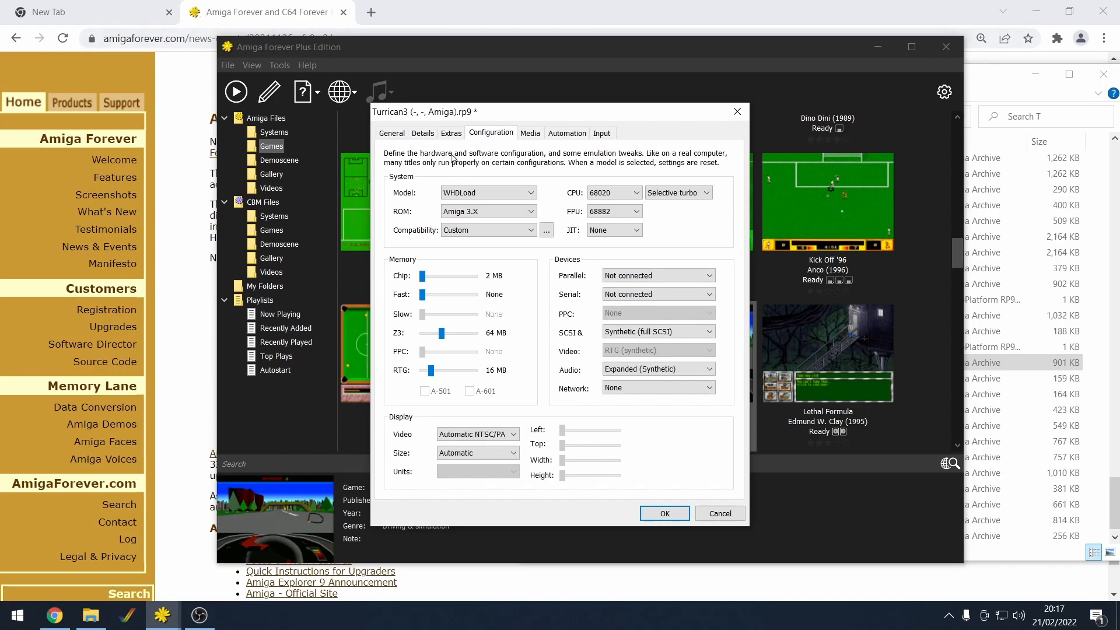
{"action": "mouse_move", "coordinate": [414, 116]}
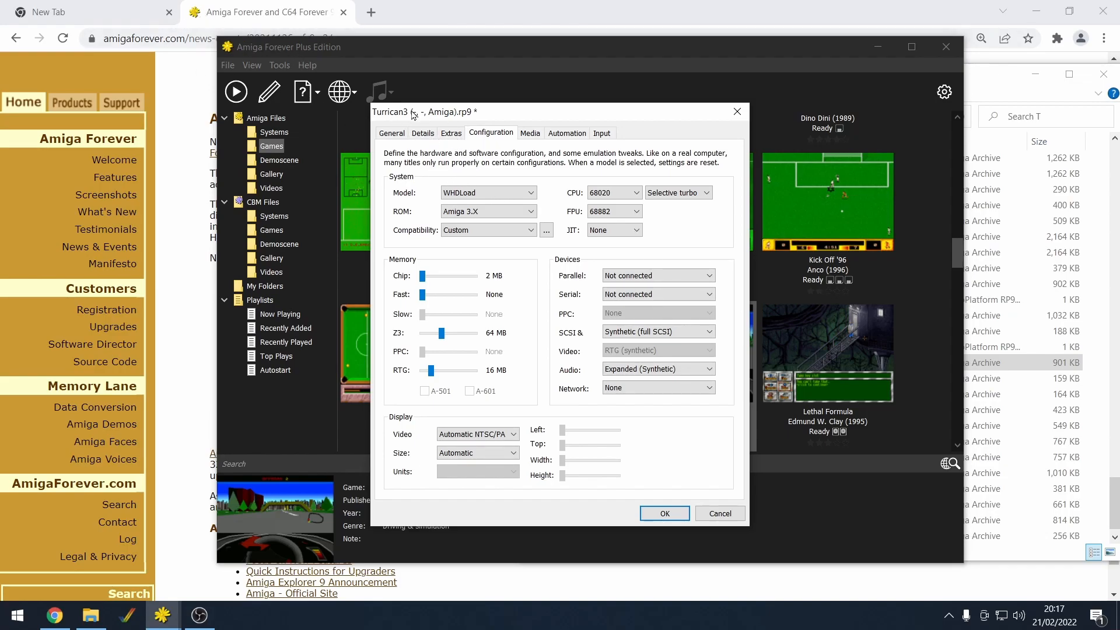
{"action": "mouse_move", "coordinate": [560, 356]}
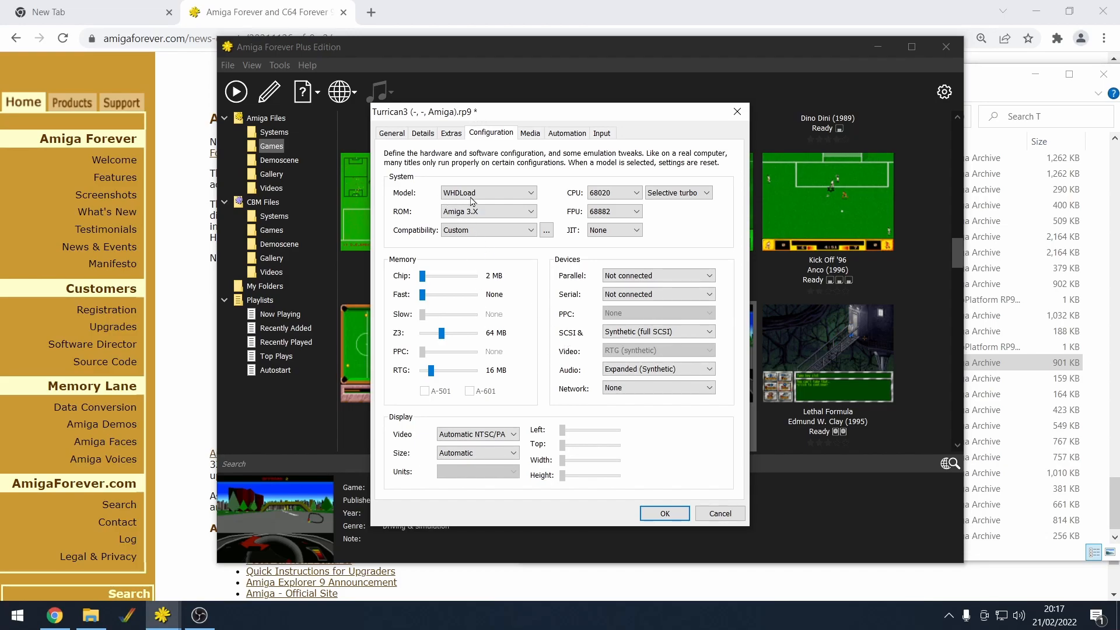
{"action": "mouse_move", "coordinate": [509, 201]}
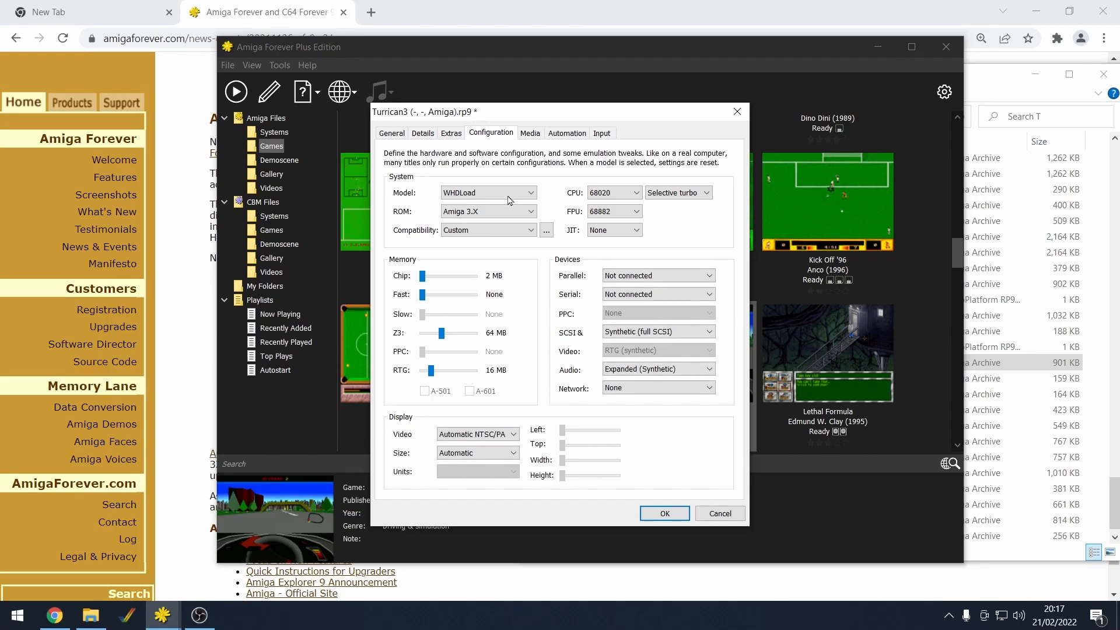
{"action": "mouse_move", "coordinate": [664, 513]}
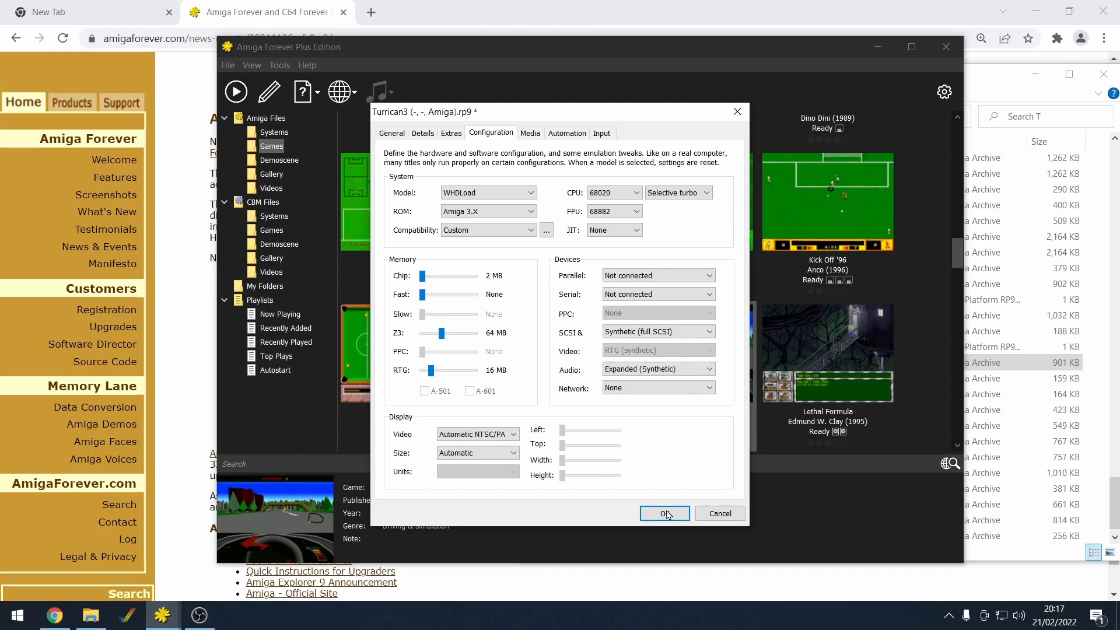
{"action": "mouse_move", "coordinate": [946, 56]}
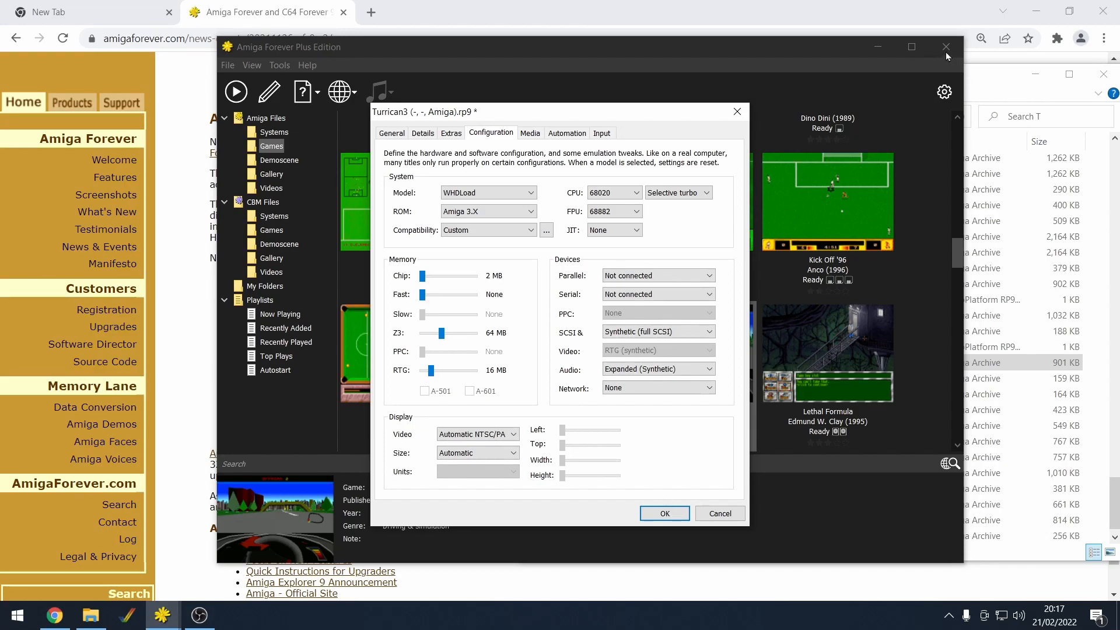
{"action": "mouse_move", "coordinate": [616, 513]}
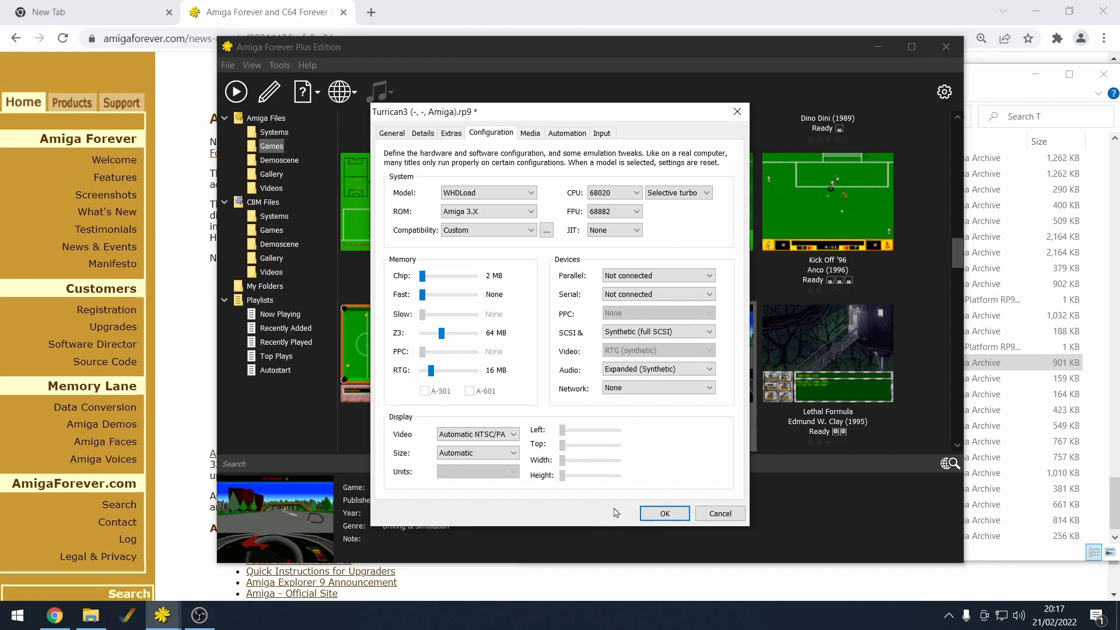
Step: Close Amiga Forever from its taskbar icon after reviewing Turrican3's WHDLoad configuration
{"action": "right_click", "coordinate": [162, 614]}
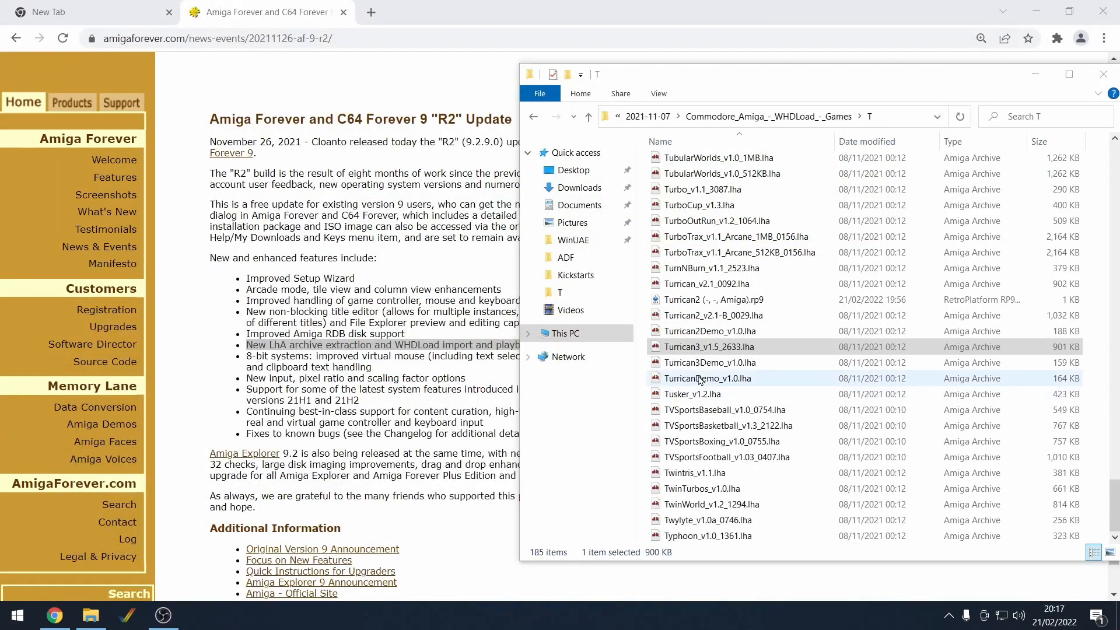
{"action": "mouse_move", "coordinate": [723, 284]}
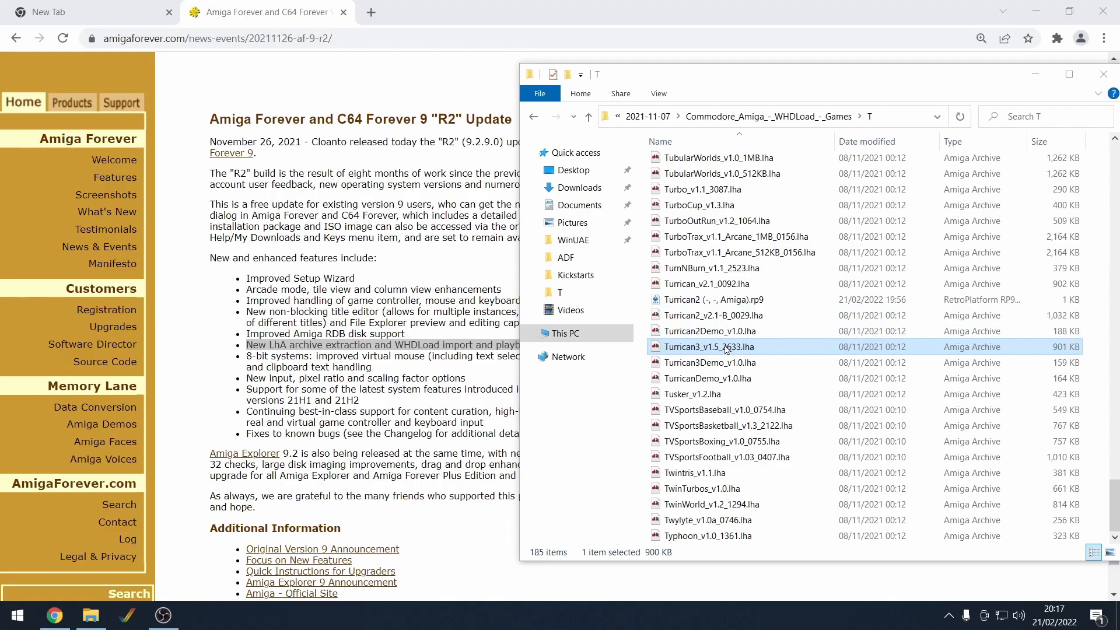
{"action": "mouse_move", "coordinate": [697, 357]}
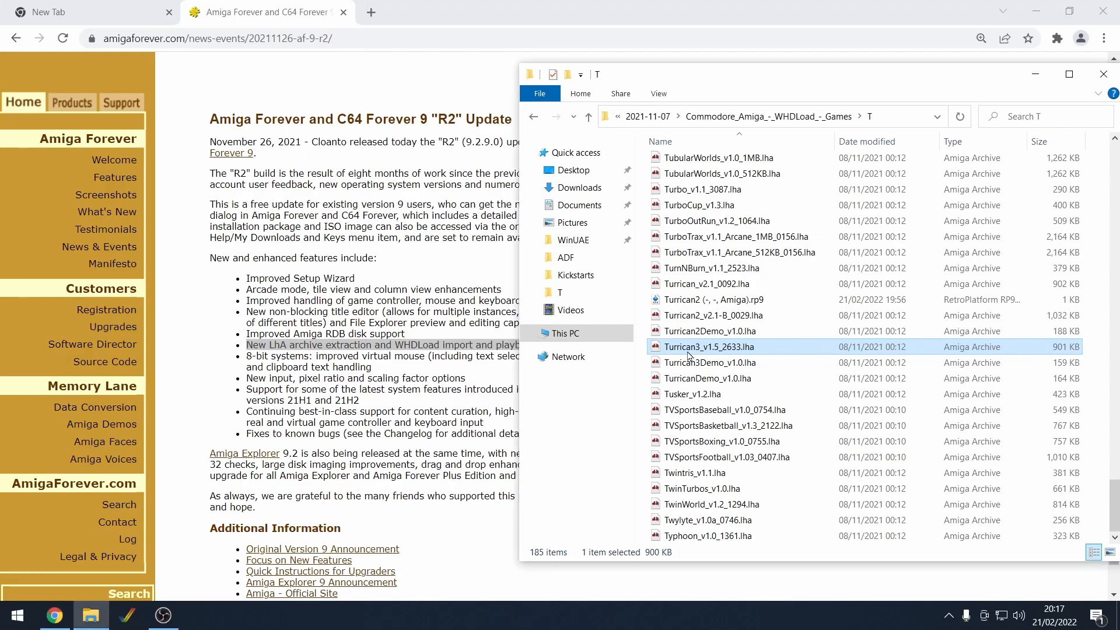
Step: Open Turrican3_v1.5_2633.lha in Amiga Forever to generate its WHDLoad configuration
{"action": "double_click", "coordinate": [710, 347]}
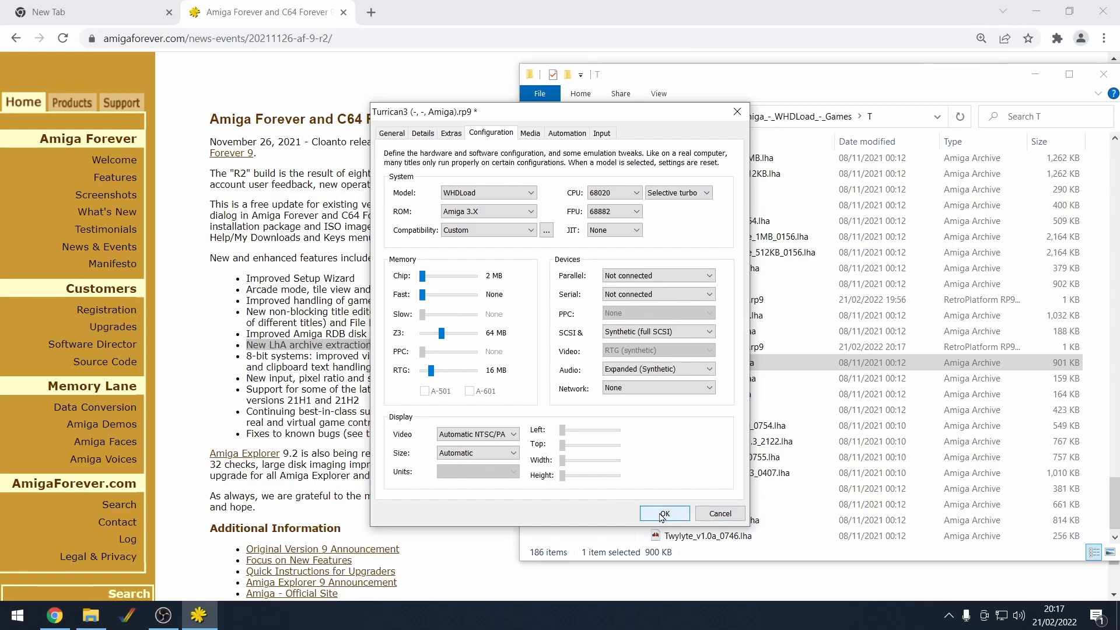
Step: Launch Turrican 3 with the WHDLoad settings, watch its intro, then close the game
{"action": "left_click", "coordinate": [664, 513]}
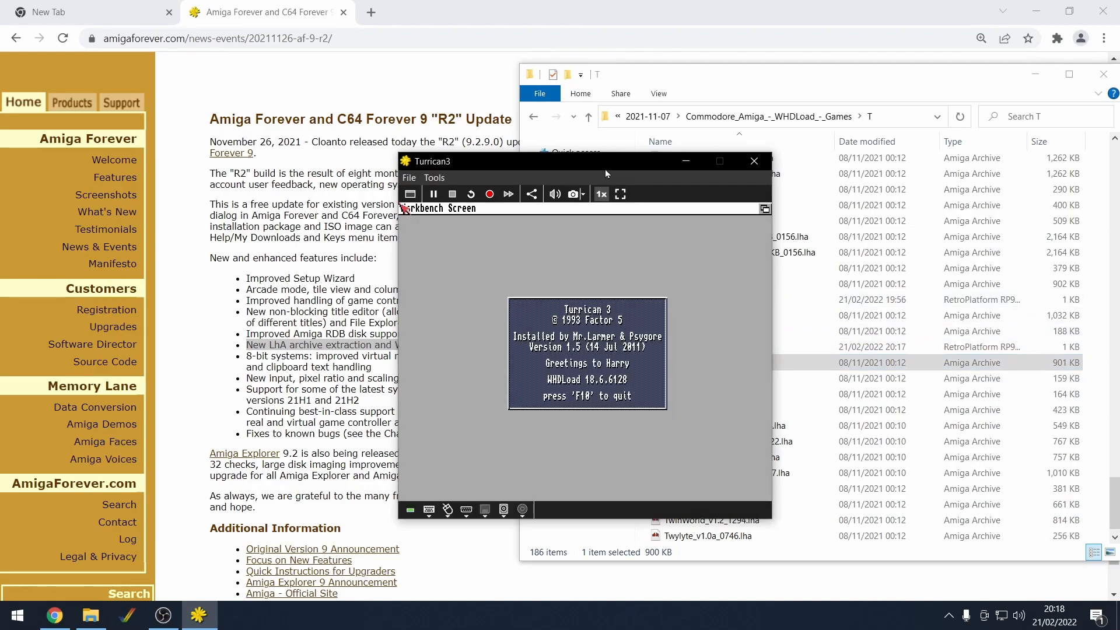
{"action": "mouse_move", "coordinate": [589, 227]}
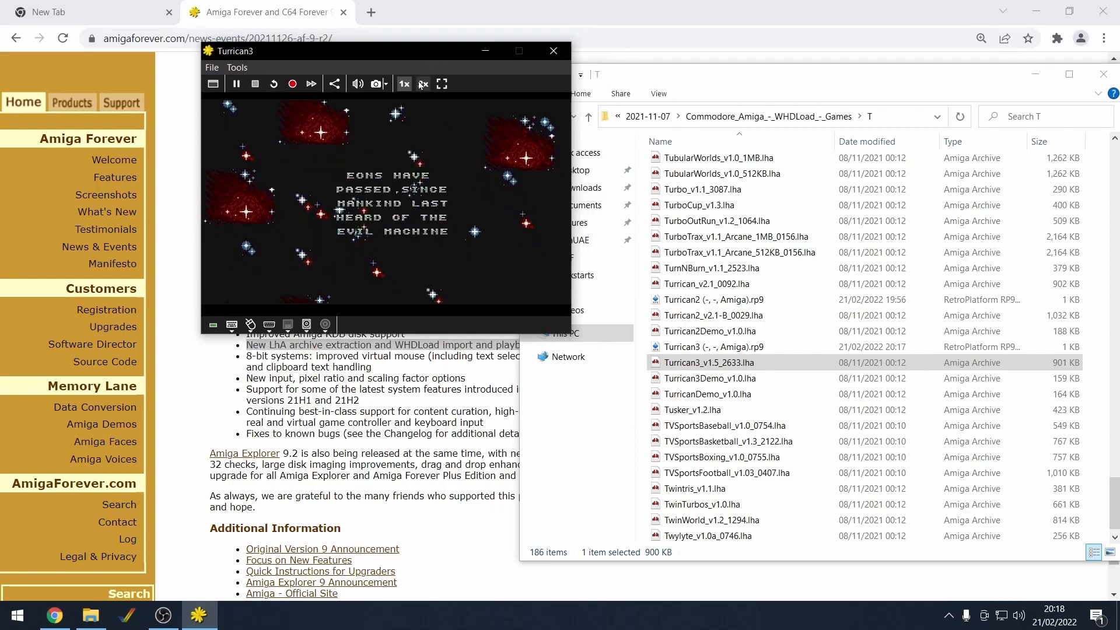
{"action": "left_click", "coordinate": [423, 83]}
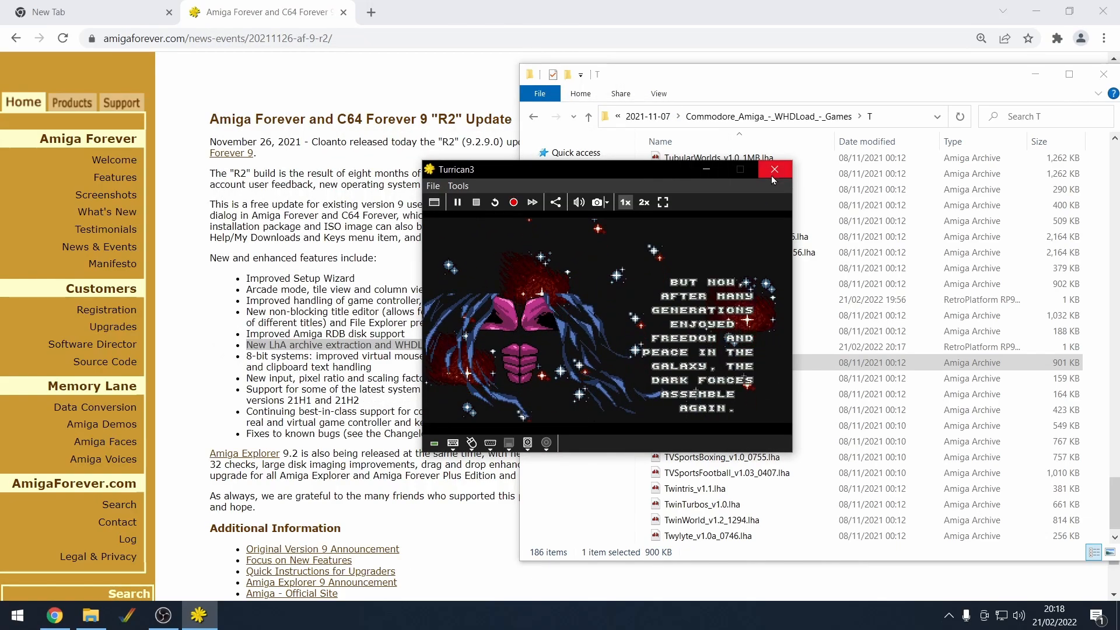
{"action": "left_click", "coordinate": [775, 169]}
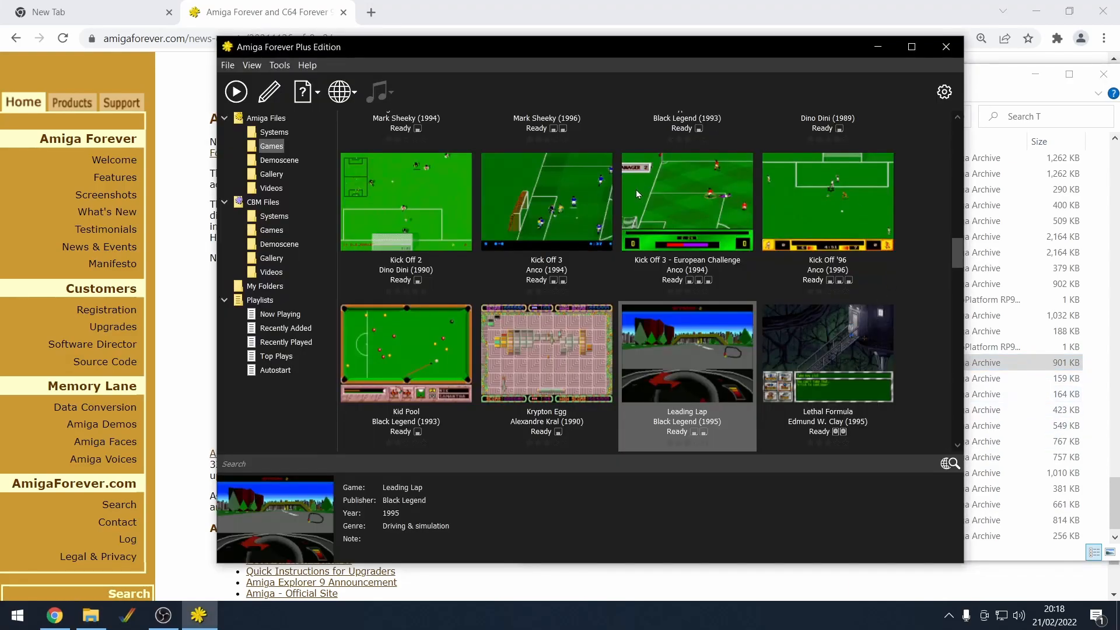
Step: Scroll the Amiga Forever games library back to the top
{"action": "scroll", "scroll_direction": "up", "scroll_amount": 3}
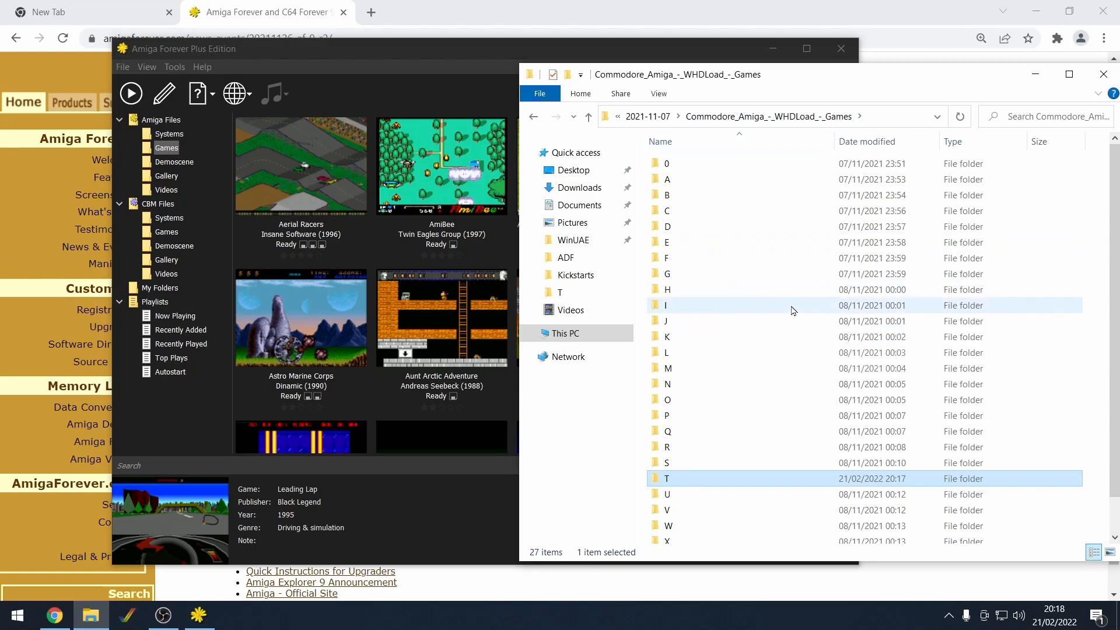
Step: Open the G folder and scroll through its WHDLoad archives
{"action": "double_click", "coordinate": [667, 273]}
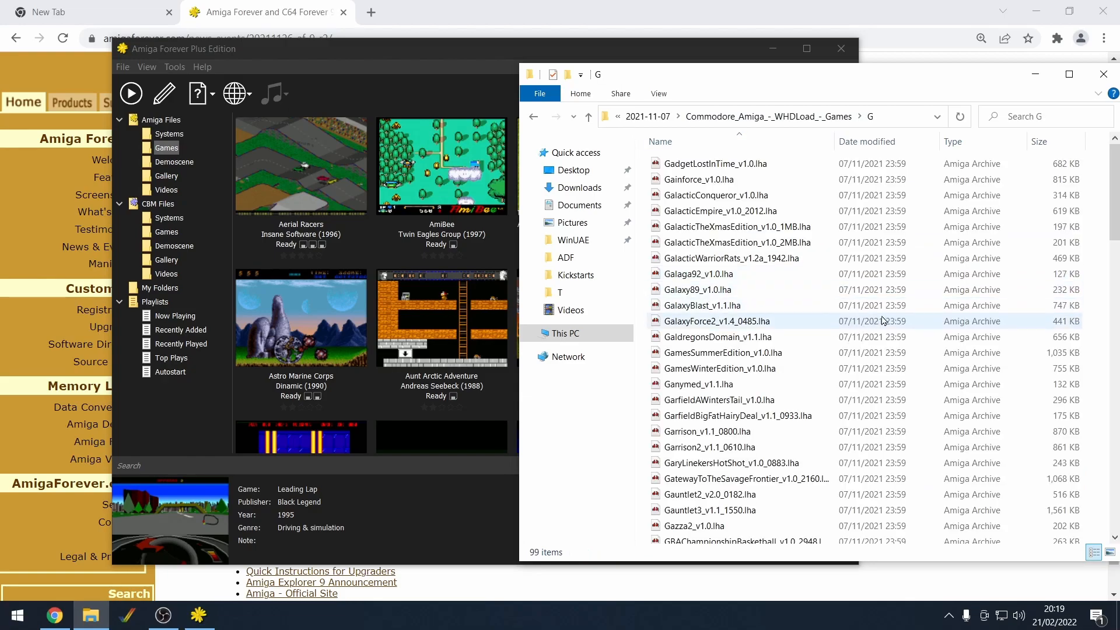
{"action": "scroll", "scroll_direction": "down", "scroll_amount": 3}
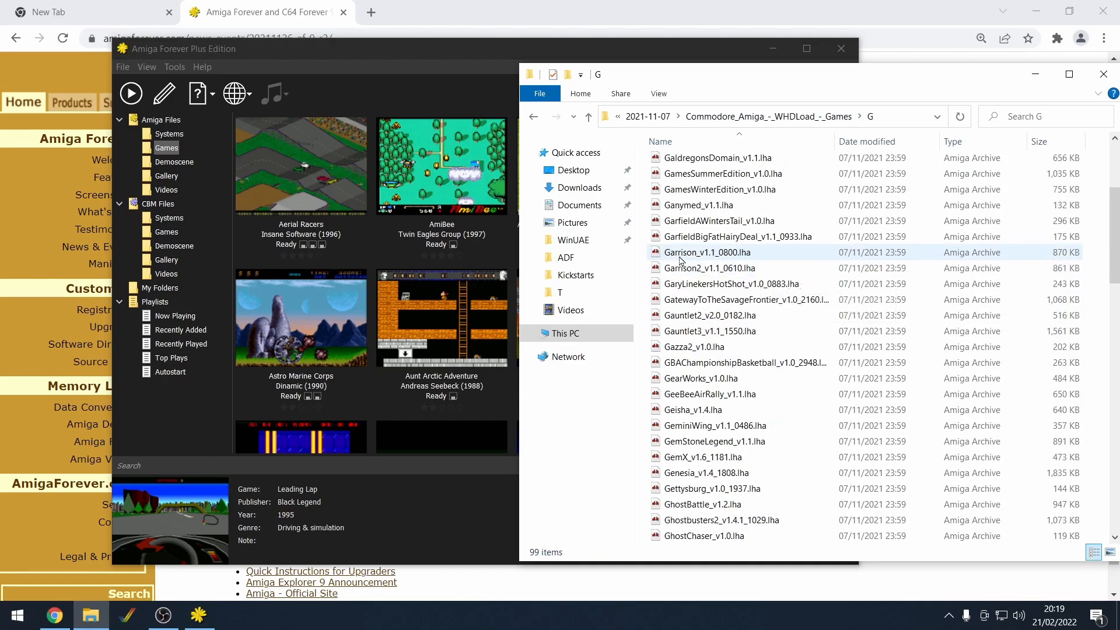
{"action": "scroll", "scroll_direction": "down", "scroll_amount": 3}
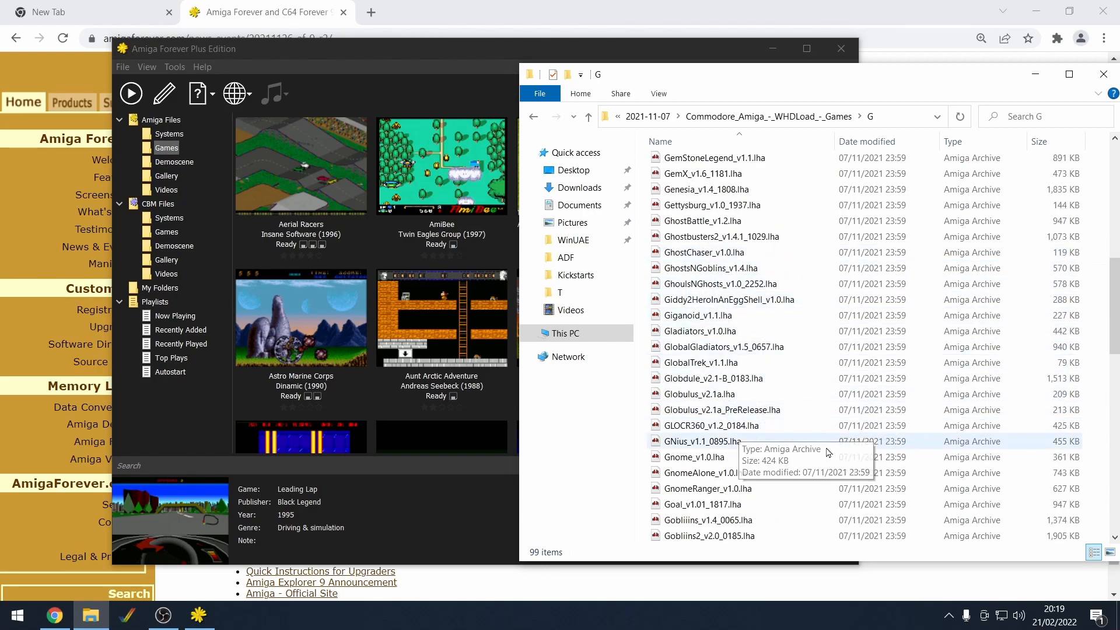
{"action": "mouse_move", "coordinate": [795, 268]}
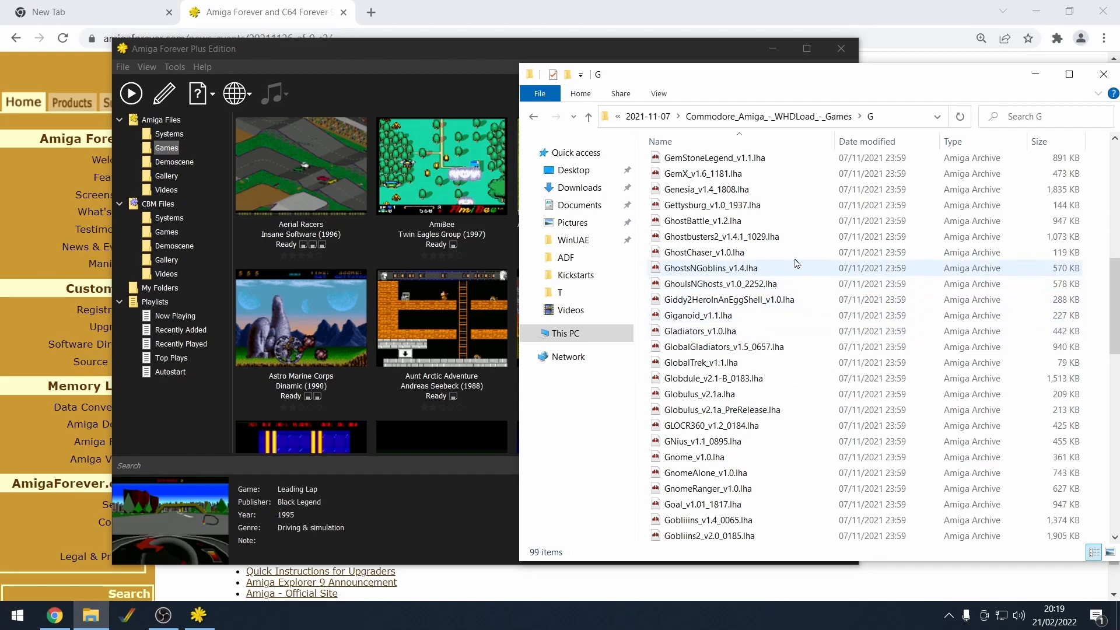
{"action": "scroll", "scroll_direction": "down", "scroll_amount": 3}
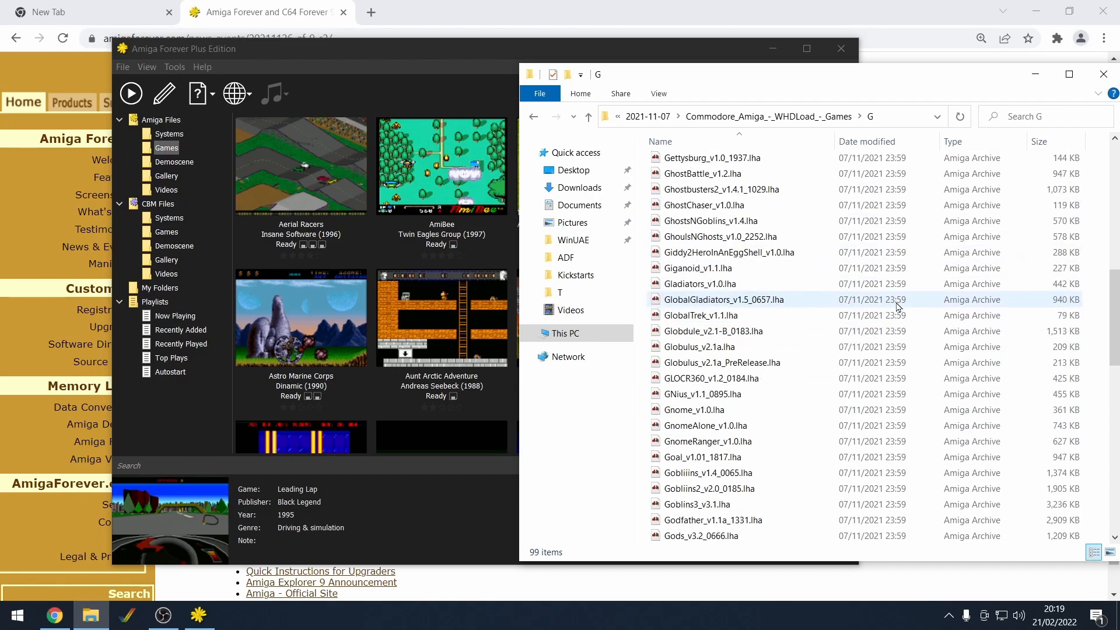
{"action": "scroll", "scroll_direction": "down", "scroll_amount": 3}
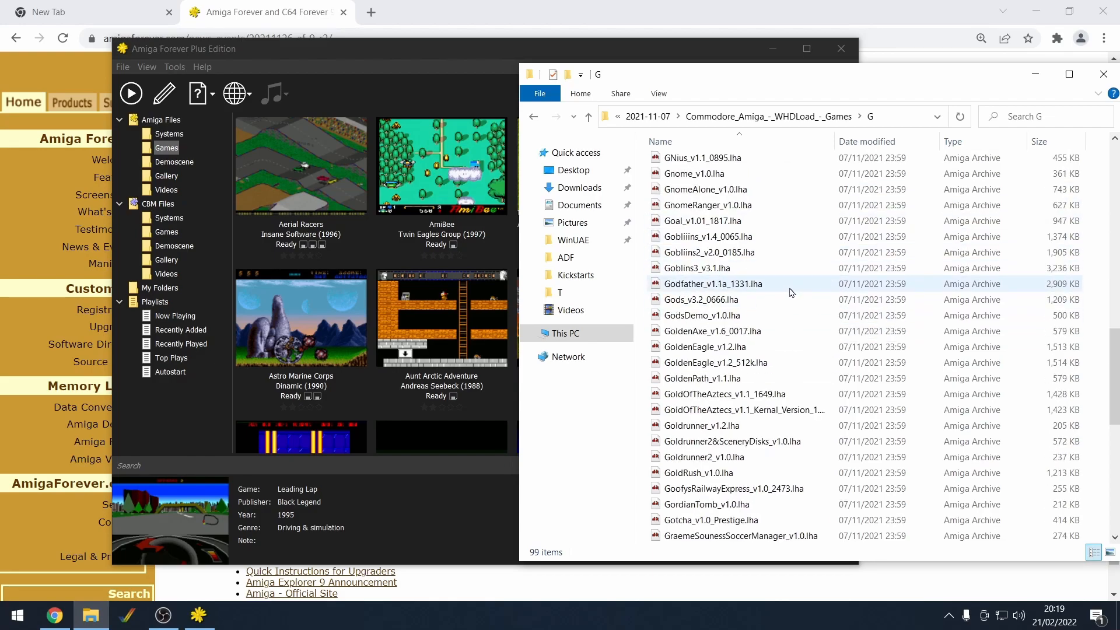
{"action": "scroll", "scroll_direction": "down", "scroll_amount": 3}
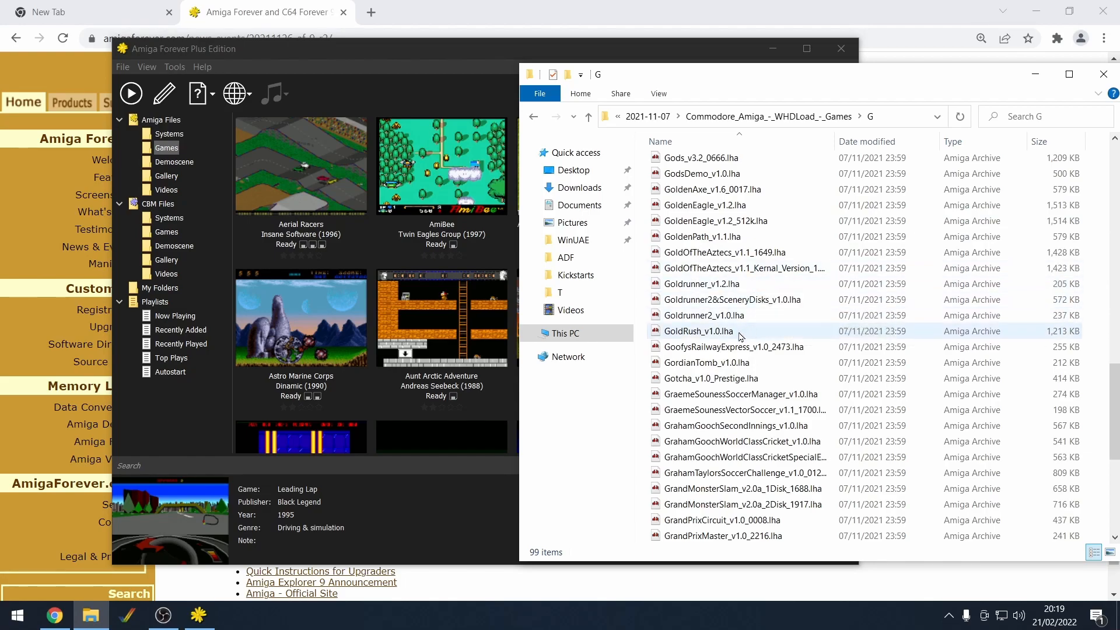
Step: Select GoldenAxe_v1.6_0017.lha and open it in Amiga Forever
{"action": "scroll", "scroll_direction": "up", "scroll_amount": 3}
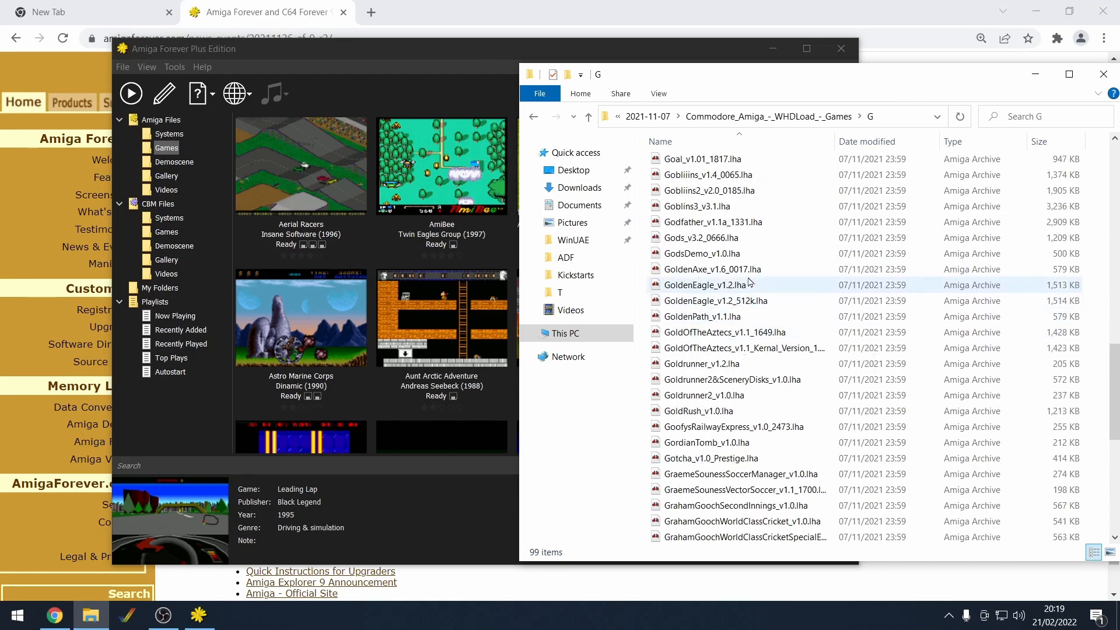
{"action": "left_click", "coordinate": [713, 270]}
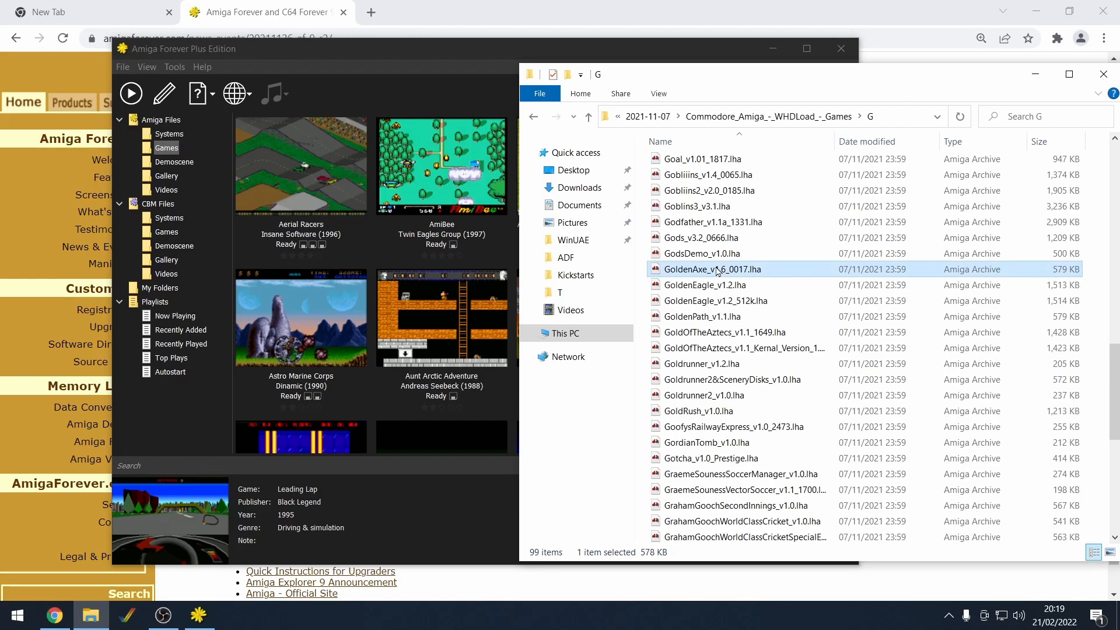
{"action": "double_click", "coordinate": [710, 270]}
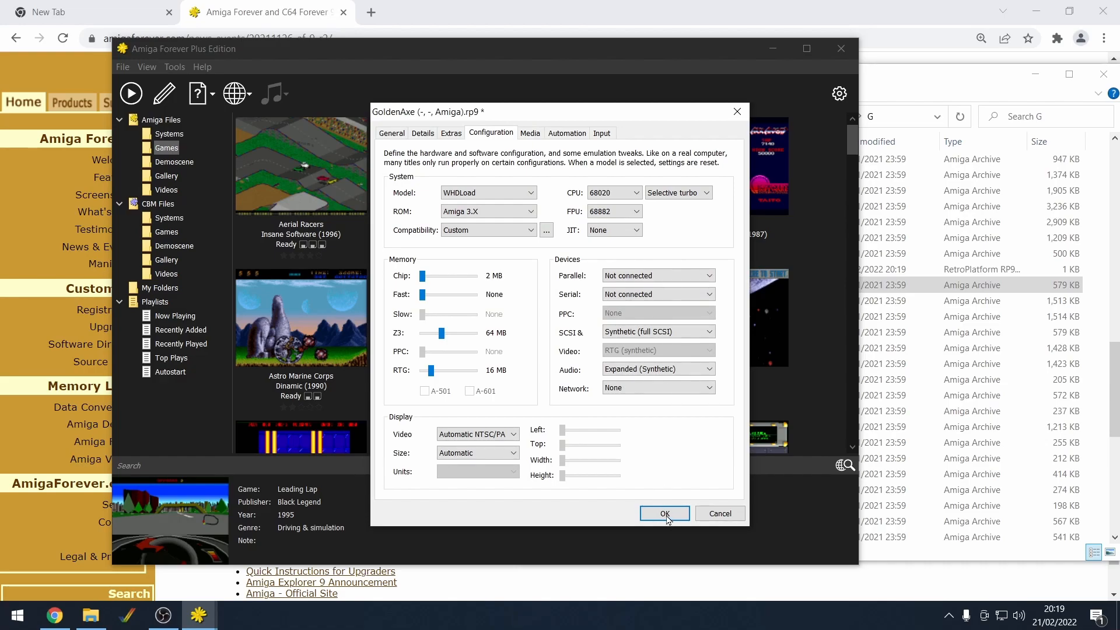
{"action": "mouse_move", "coordinate": [188, 50]}
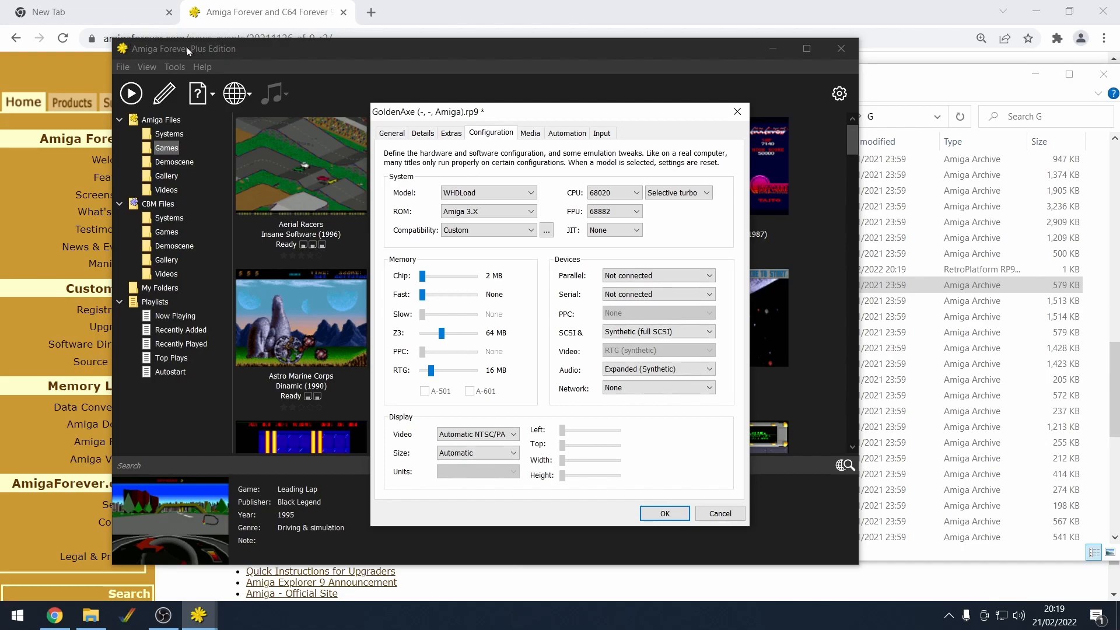
{"action": "mouse_move", "coordinate": [343, 32]}
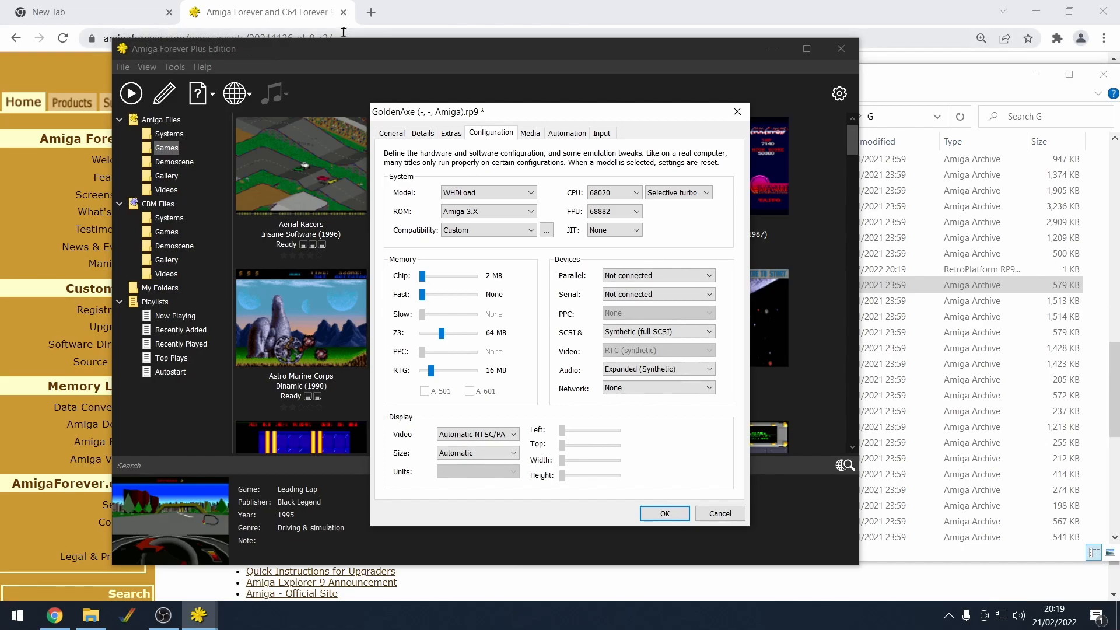
{"action": "mouse_move", "coordinate": [703, 127]}
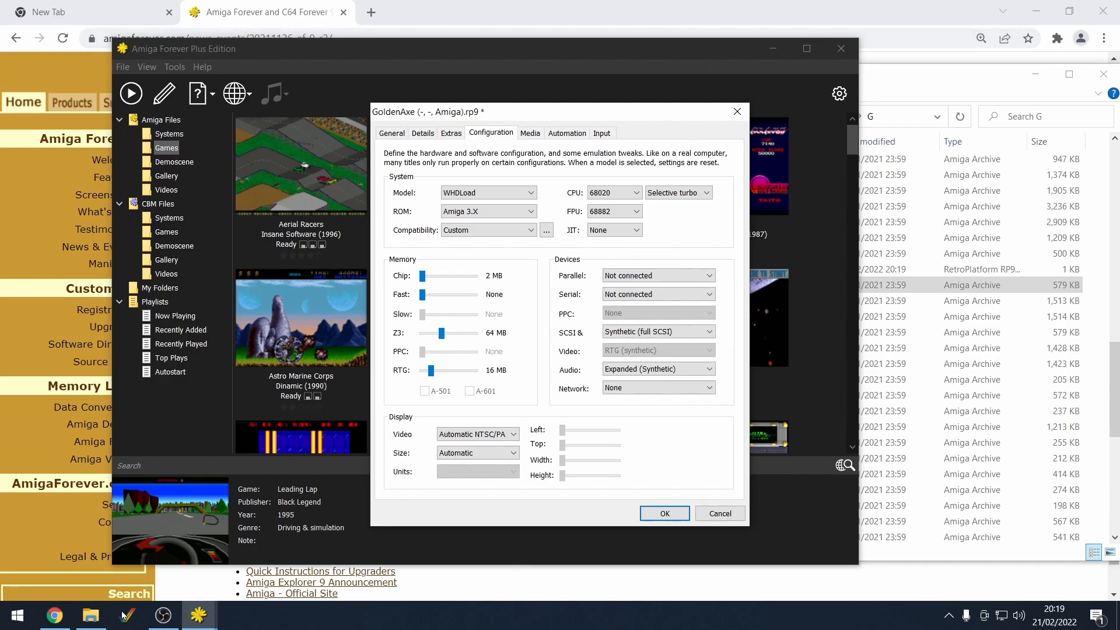
Step: Close all Amiga Forever windows from the taskbar jump list
{"action": "right_click", "coordinate": [198, 615]}
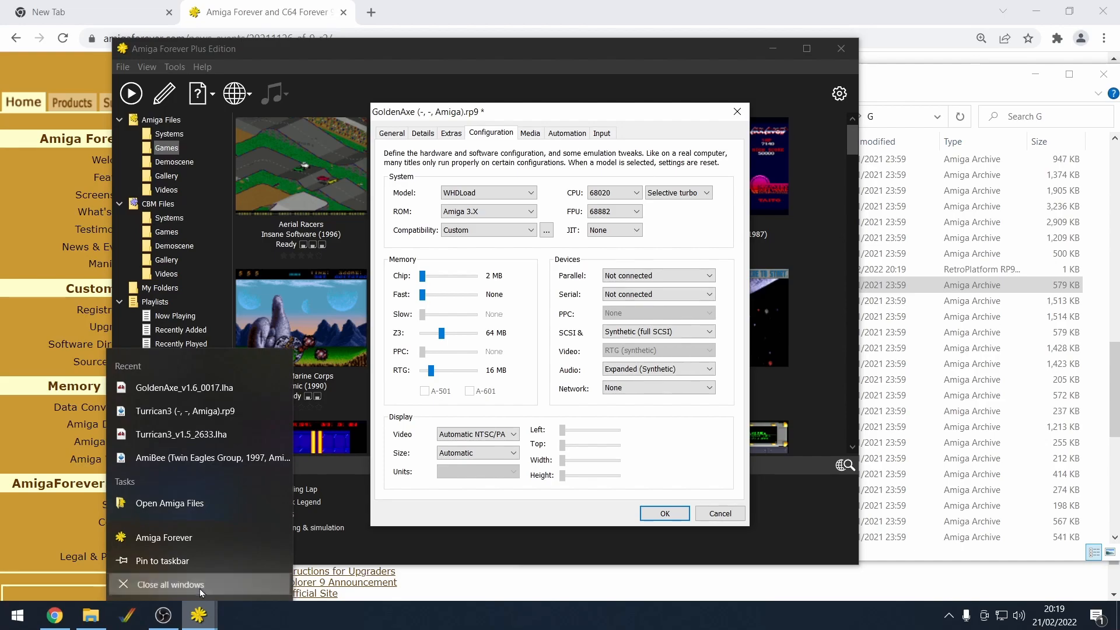
{"action": "left_click", "coordinate": [170, 585]}
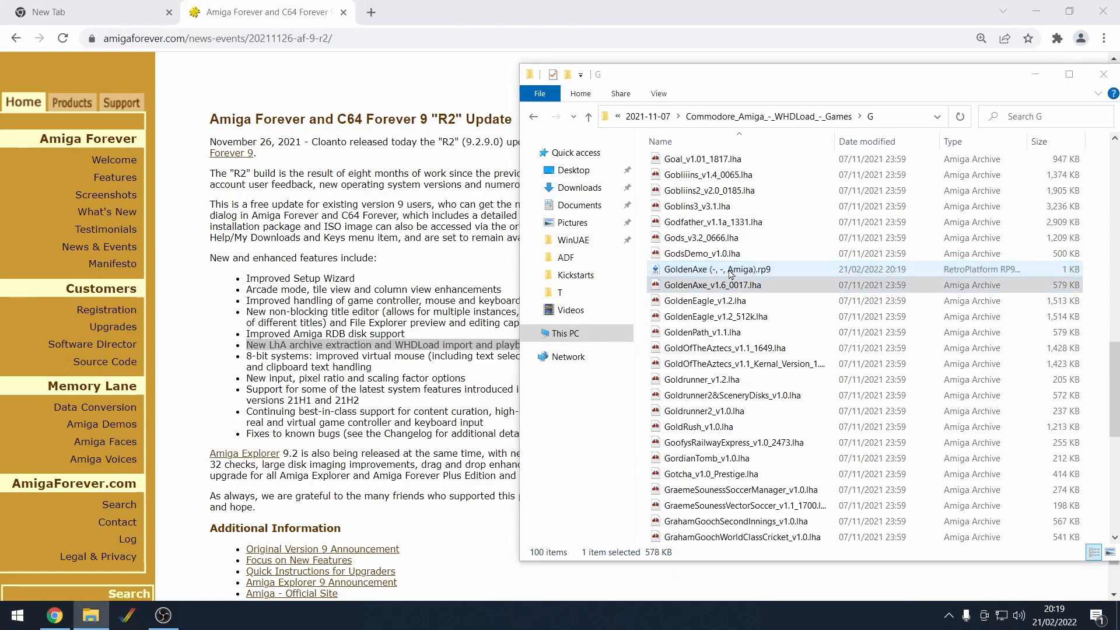
Step: Launch GoldenAxe (-, -, Amiga).rp9, then close the session and confirm without a snapshot
{"action": "double_click", "coordinate": [724, 269]}
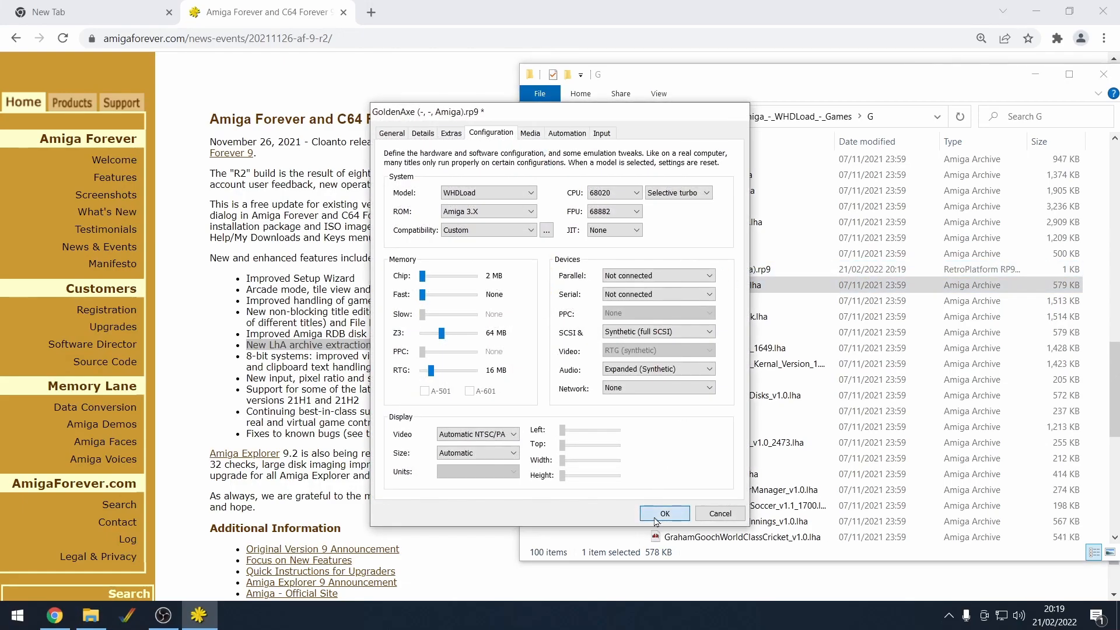
{"action": "left_click", "coordinate": [664, 513]}
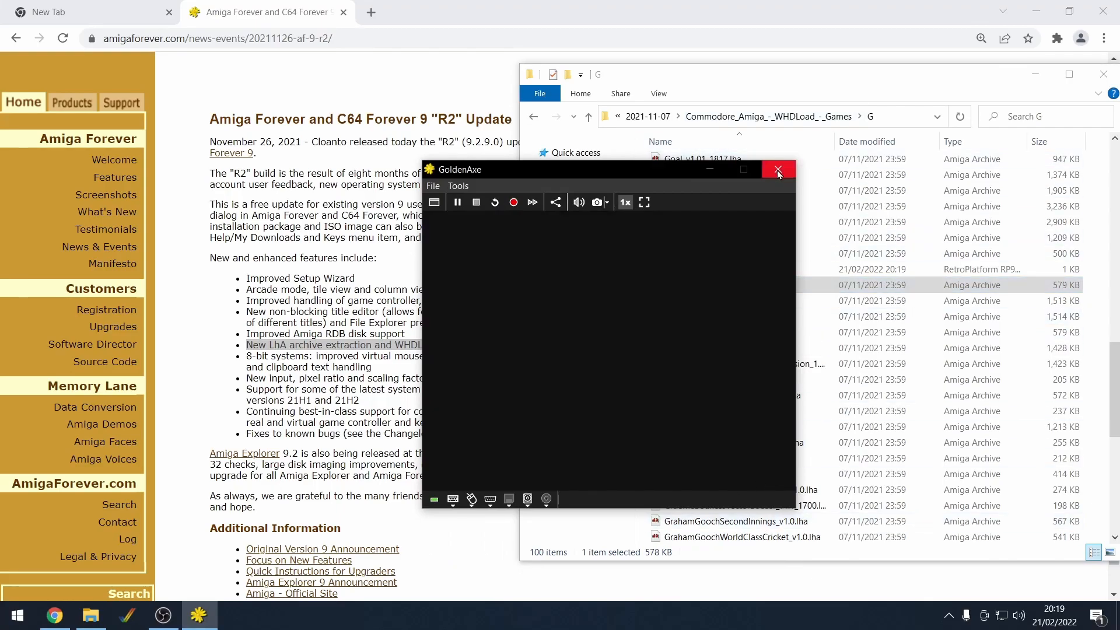
{"action": "mouse_move", "coordinate": [778, 173]}
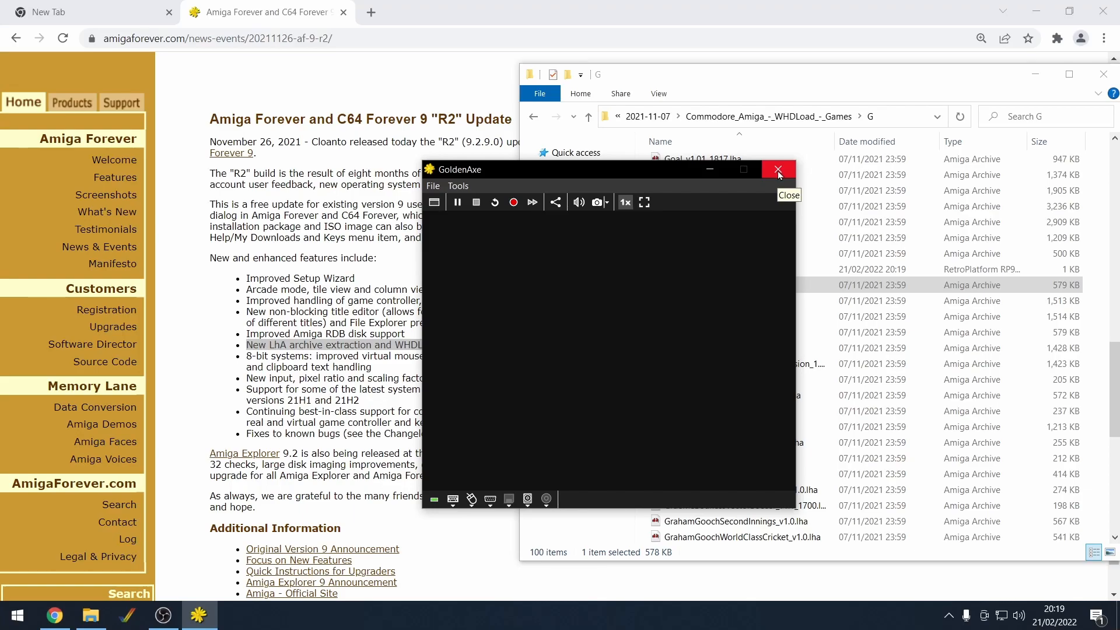
{"action": "left_click", "coordinate": [778, 170]}
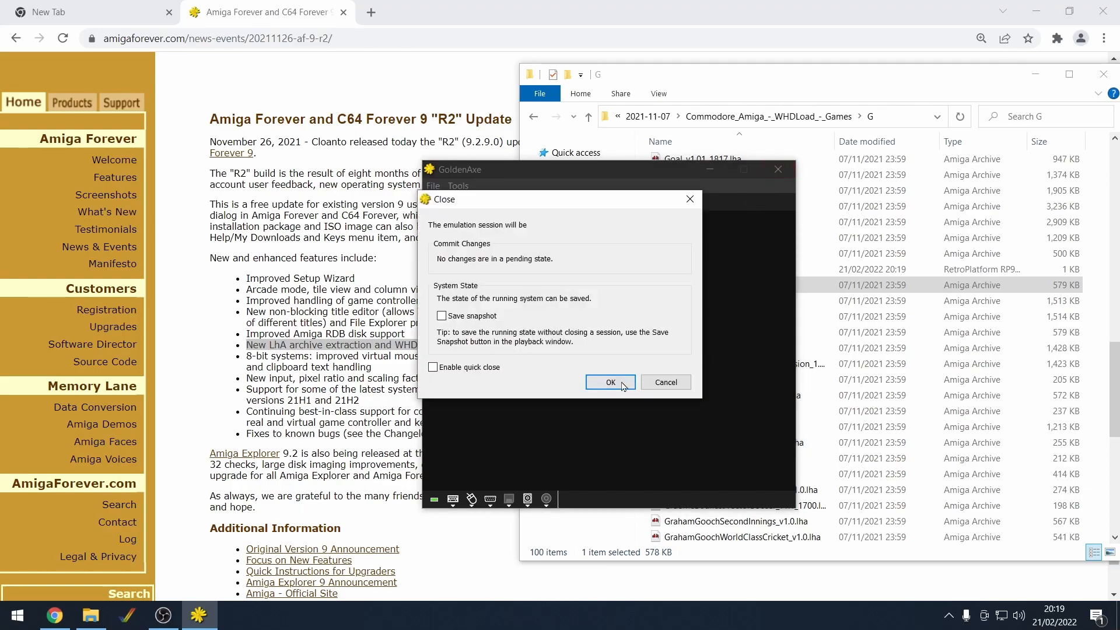
{"action": "left_click", "coordinate": [609, 382]}
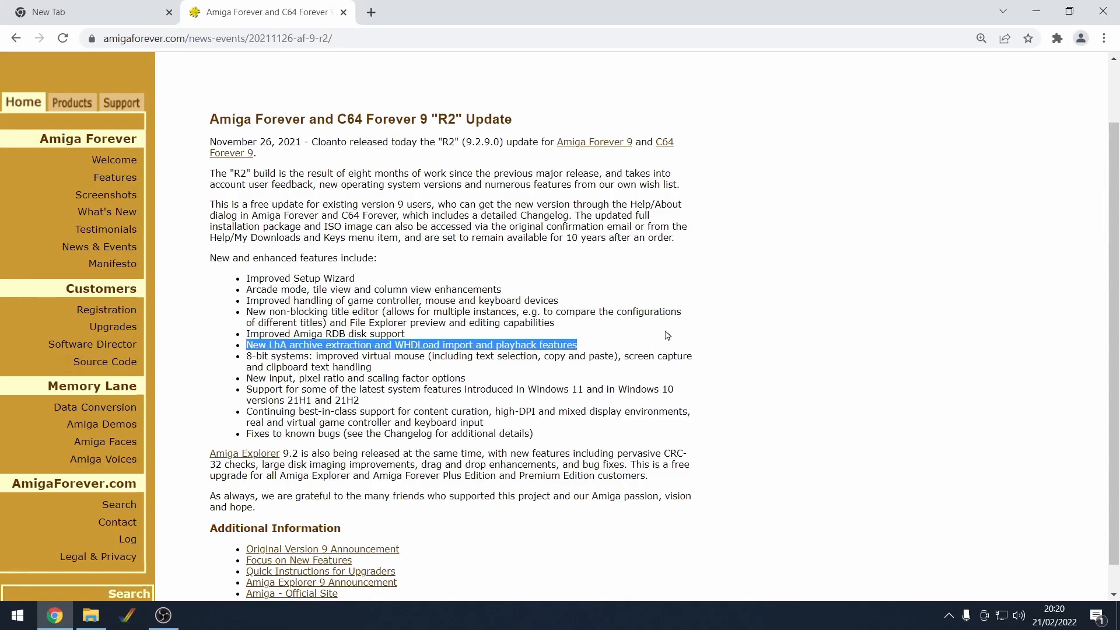
{"action": "mouse_move", "coordinate": [389, 372]}
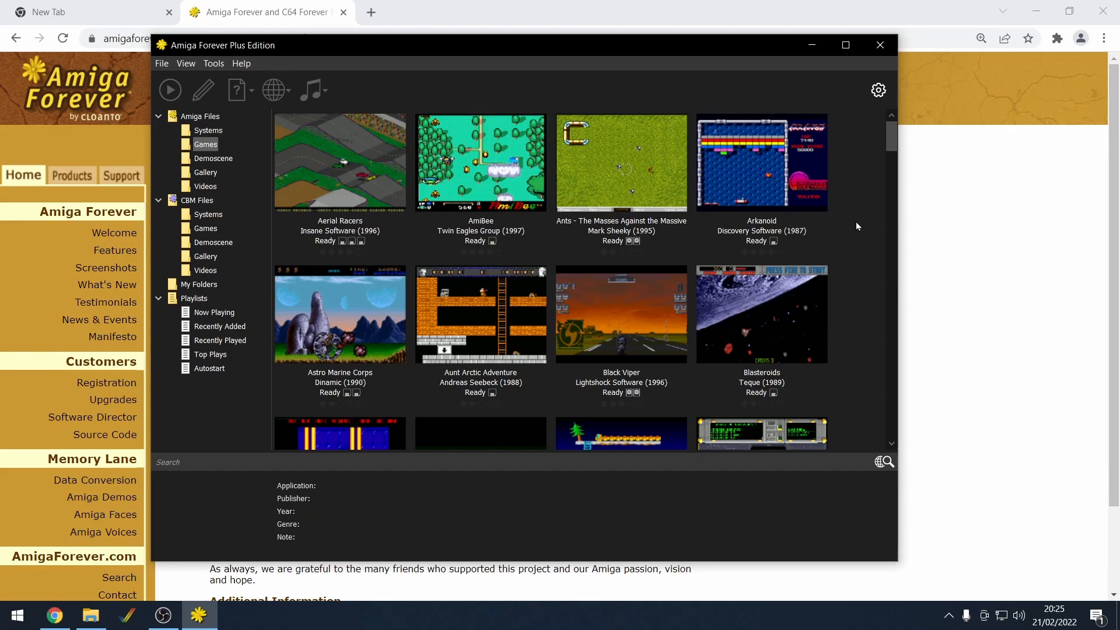
{"action": "mouse_move", "coordinate": [847, 225]}
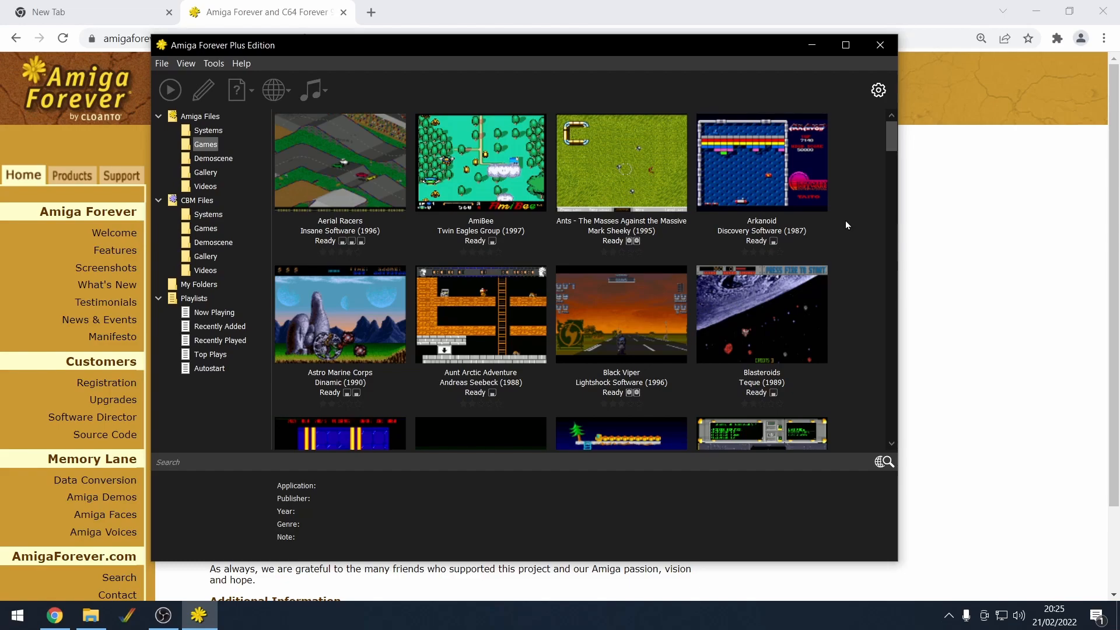
{"action": "mouse_move", "coordinate": [849, 237]}
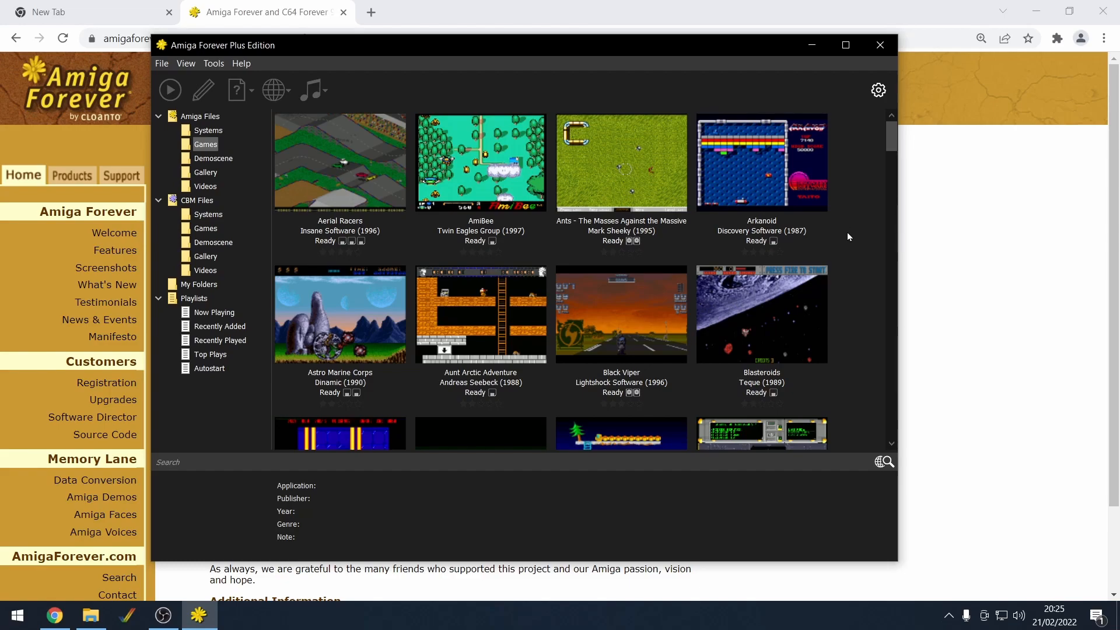
{"action": "scroll", "scroll_direction": "down", "scroll_amount": 3}
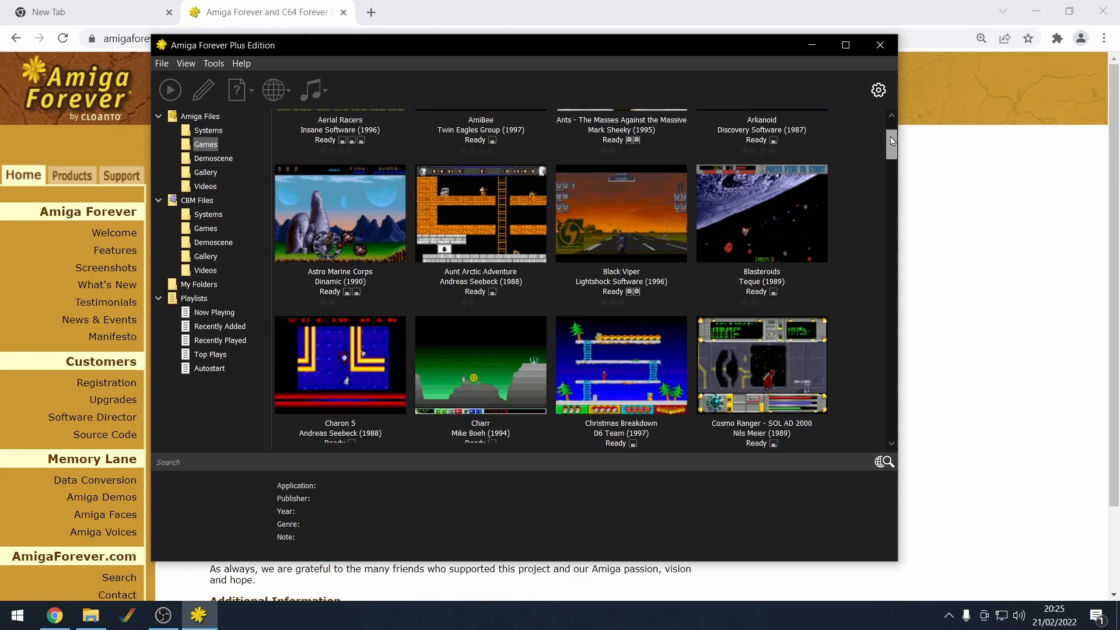
{"action": "scroll", "scroll_direction": "up", "scroll_amount": 3}
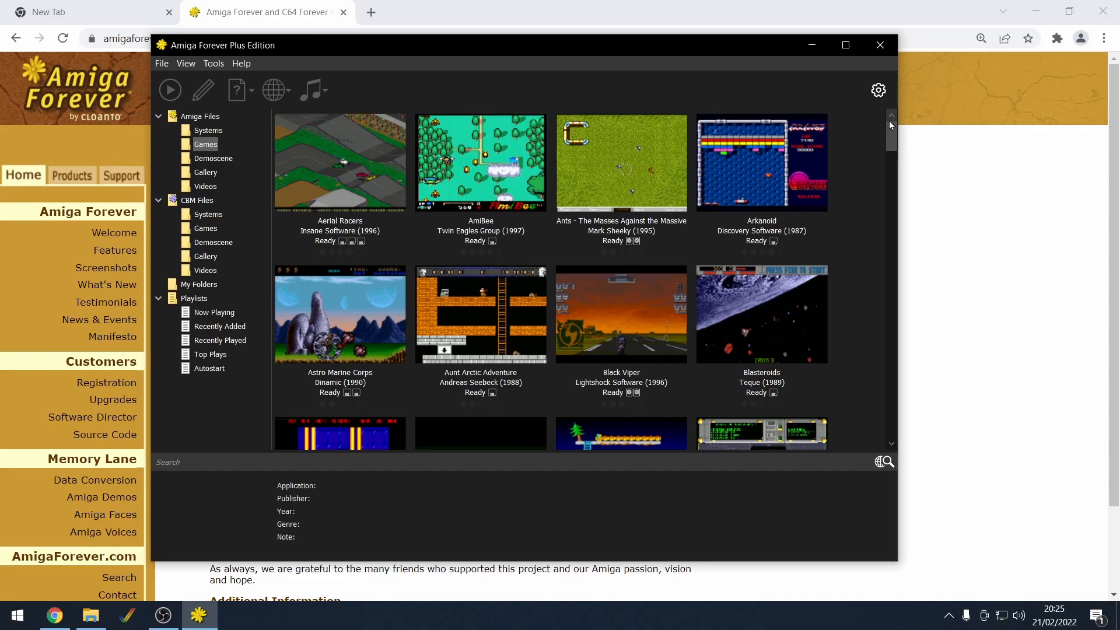
{"action": "scroll", "scroll_direction": "down", "scroll_amount": 3}
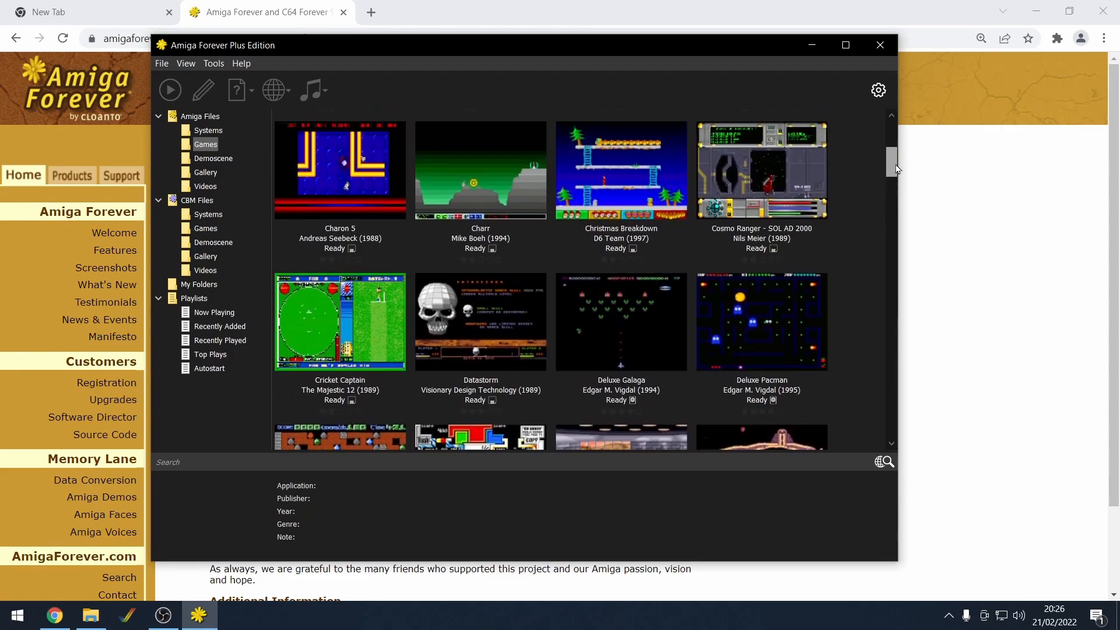
{"action": "scroll", "scroll_direction": "up", "scroll_amount": 3}
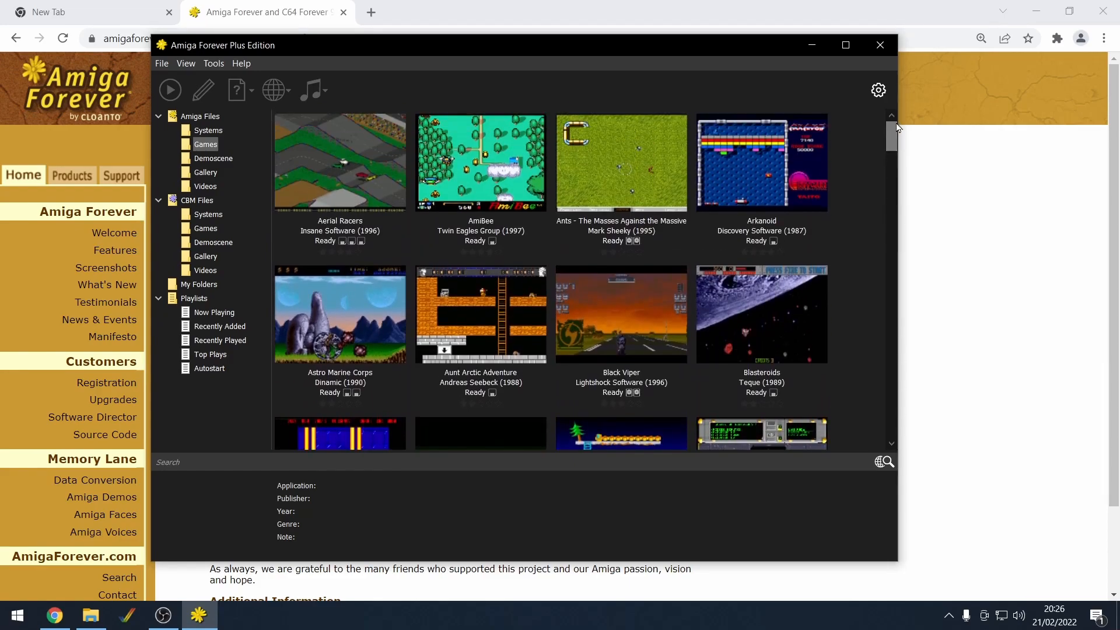